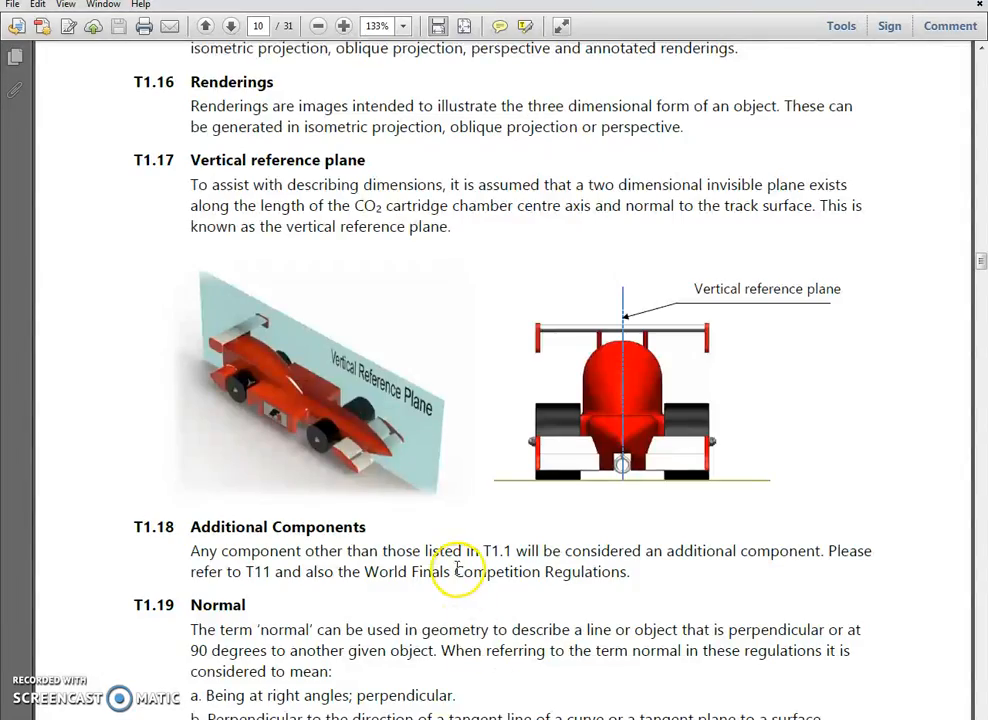
Step: Scroll the regulations PDF back to the fully assembled car diagram on page 7
scroll("up", 3)
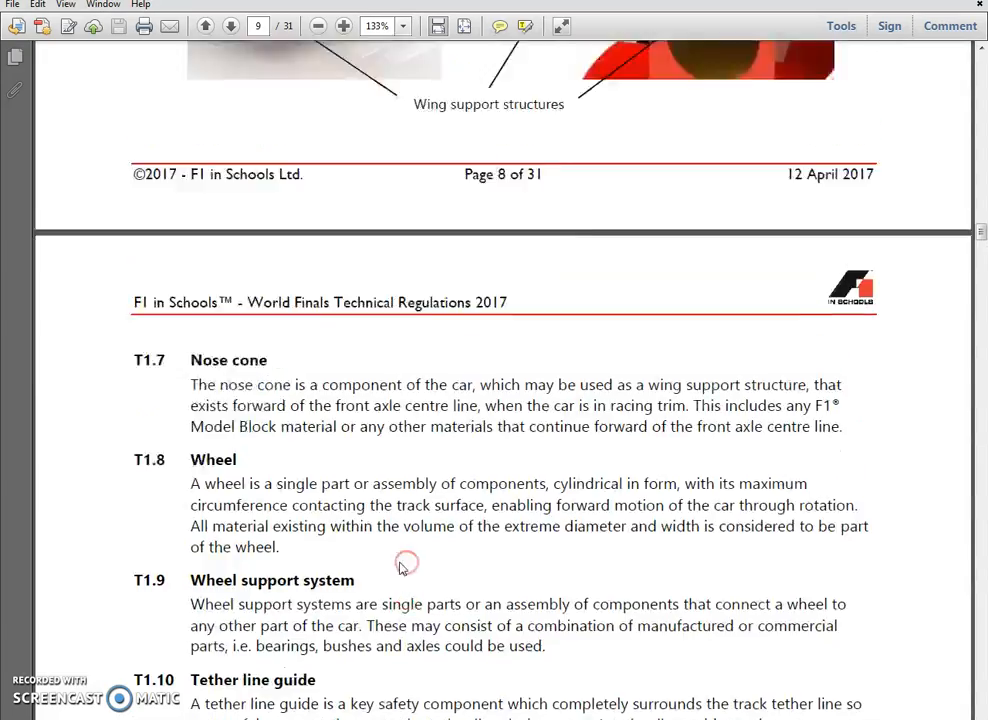
scroll("up", 3)
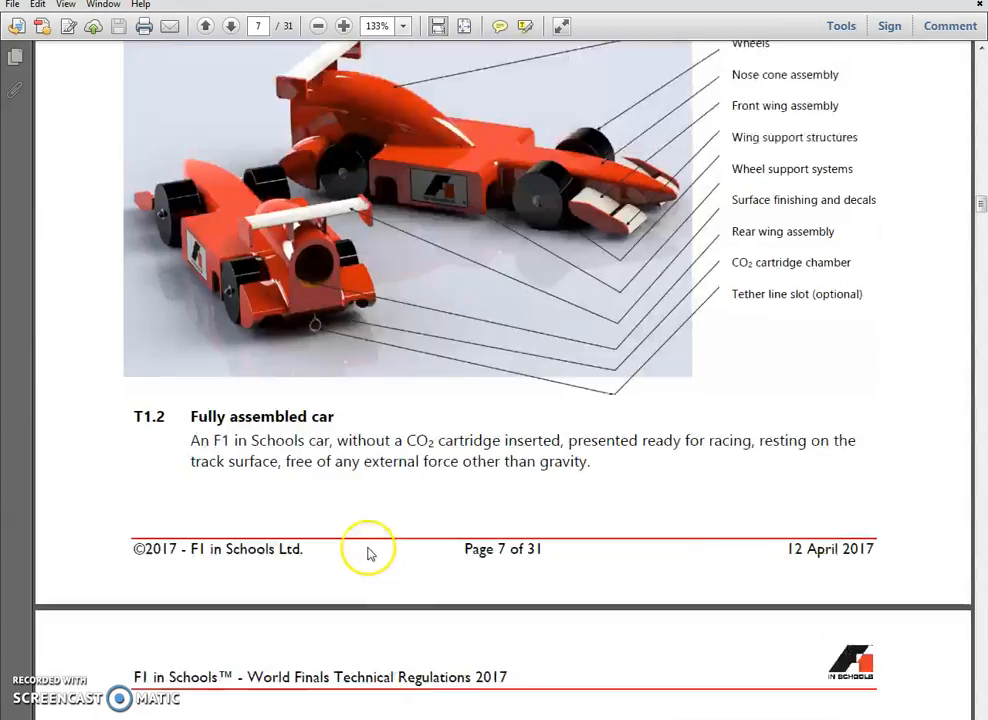
scroll("up", 3)
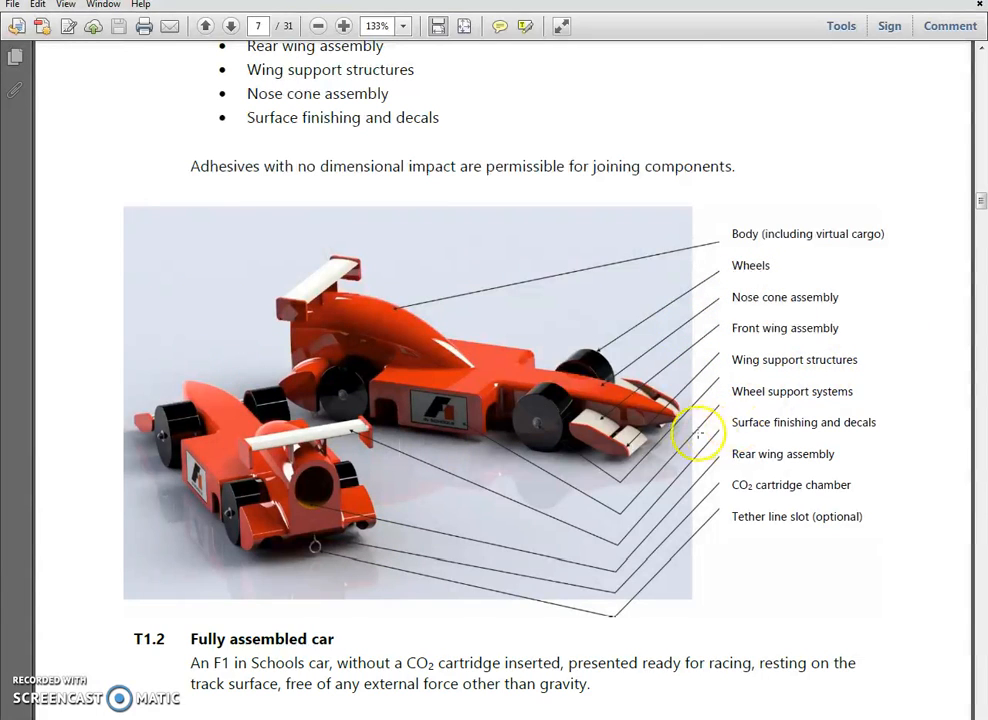
mouse_move(516, 390)
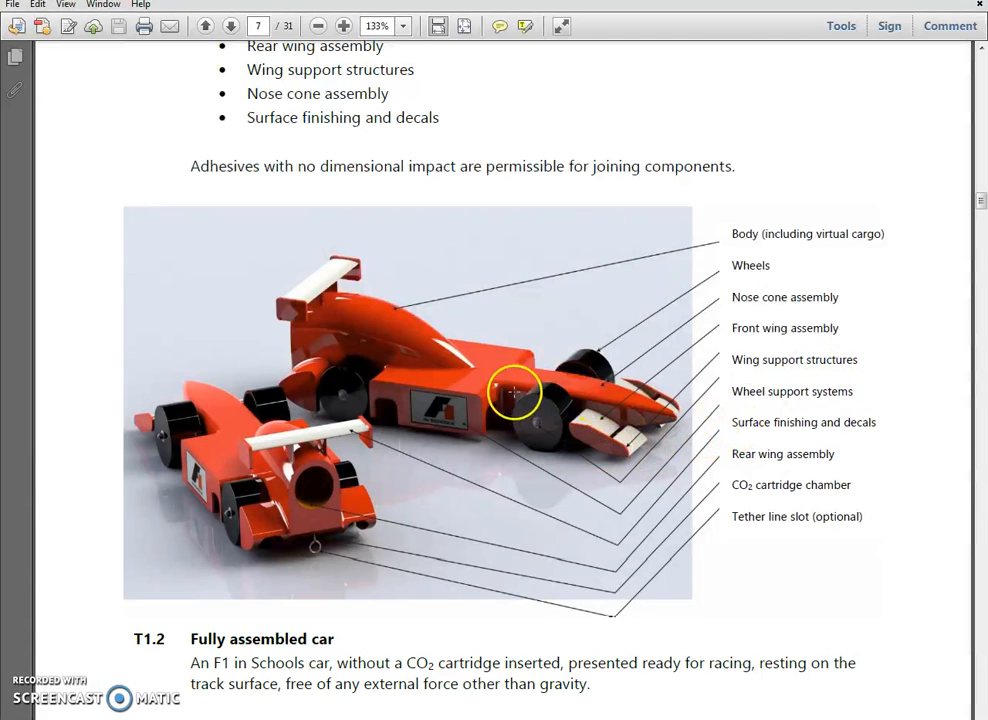
scroll("up", 3)
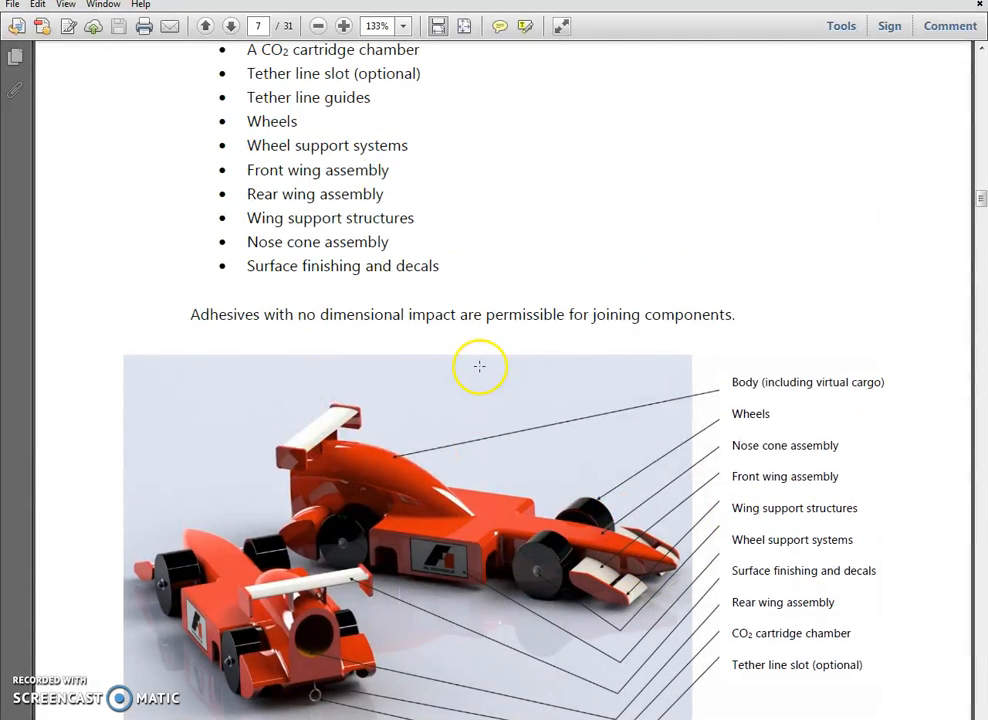
scroll("down", 3)
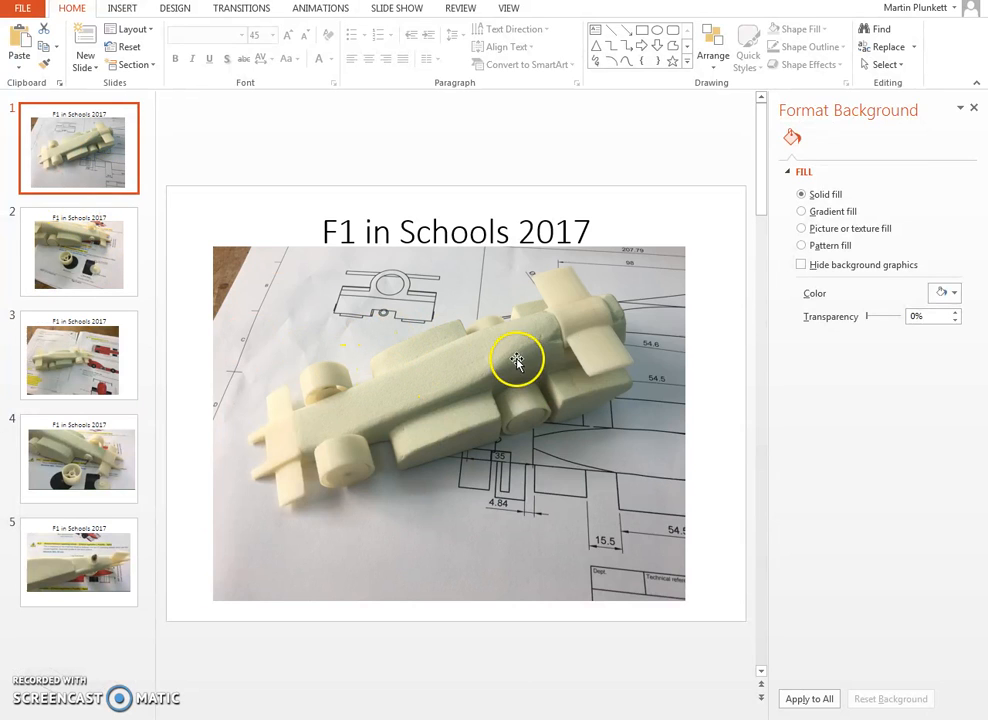
mouse_move(548, 444)
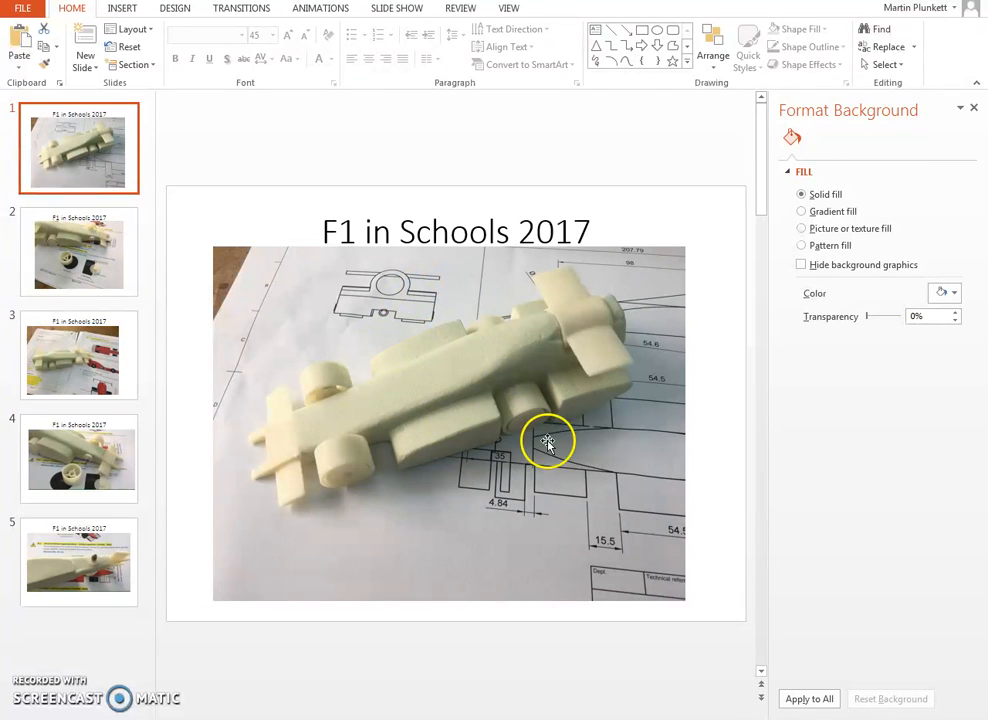
Step: Show the second, third and next photo slides of the foam car in turn
left_click(80, 252)
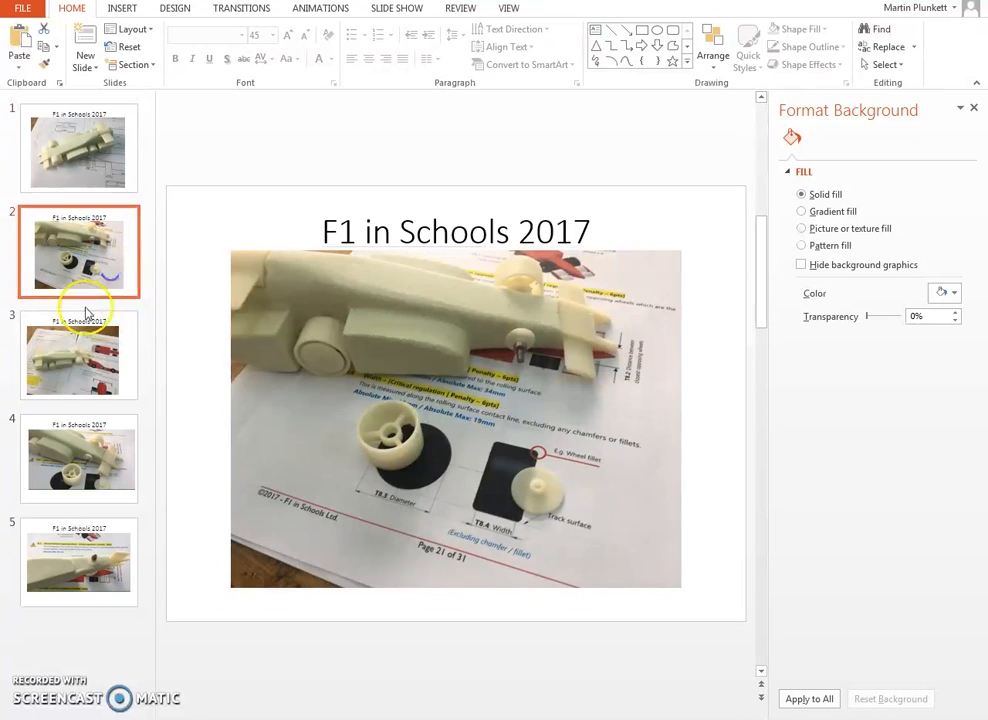
left_click(80, 356)
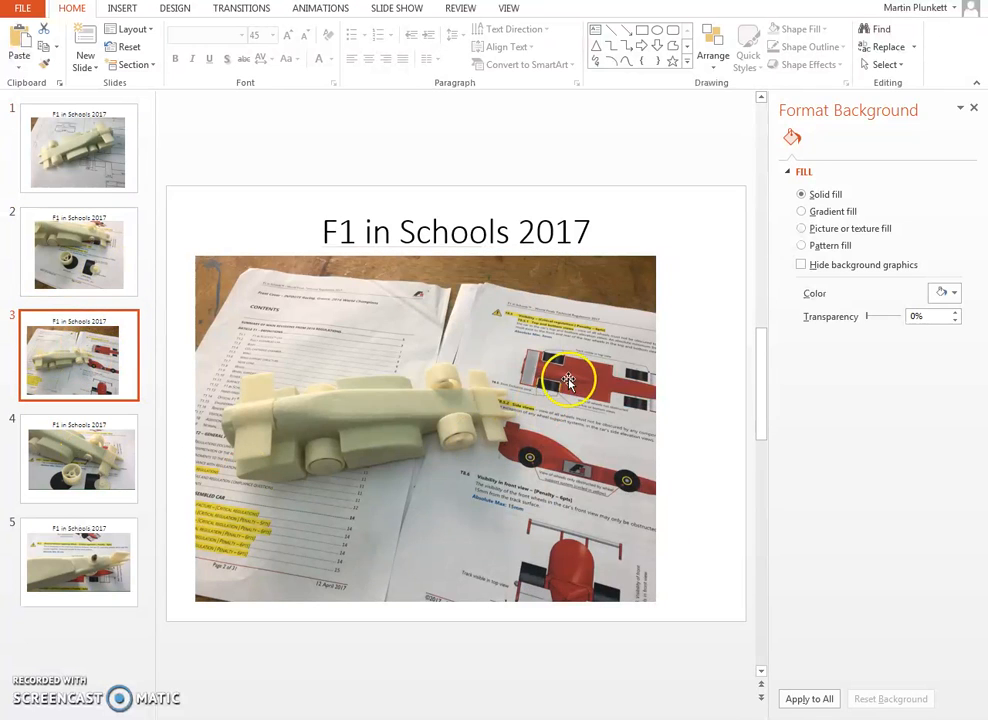
left_click(80, 458)
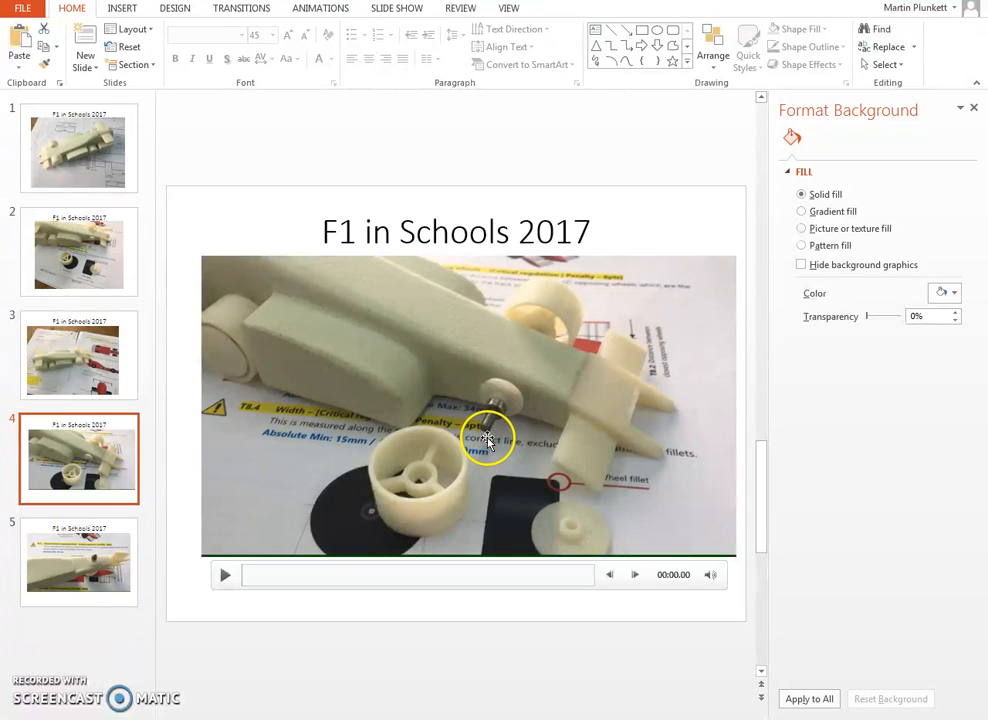
mouse_move(184, 472)
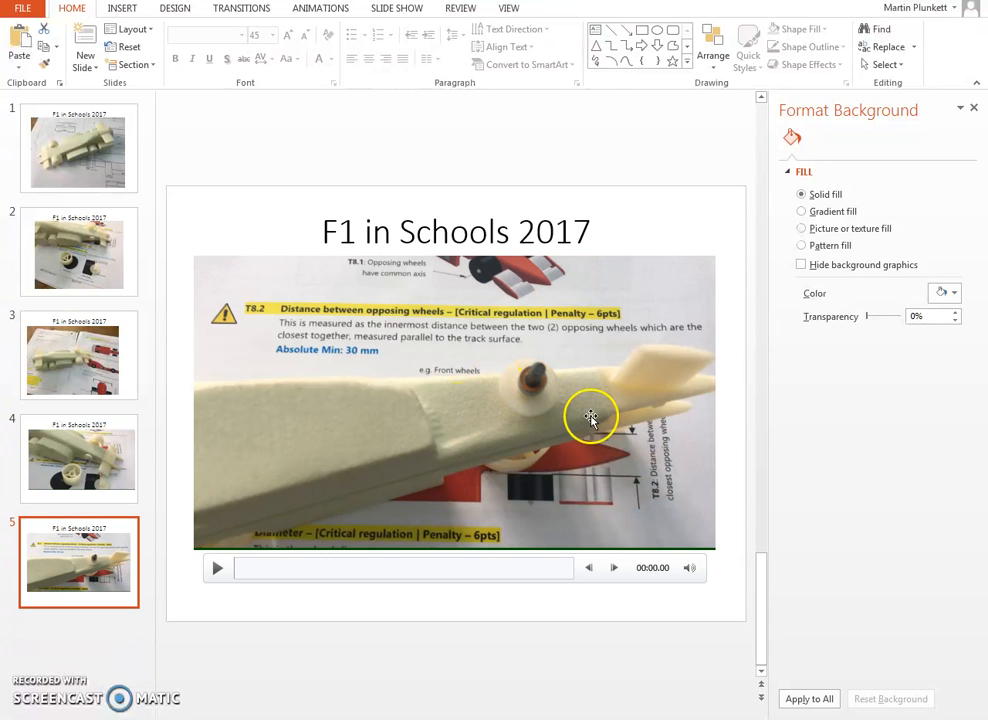
mouse_move(560, 404)
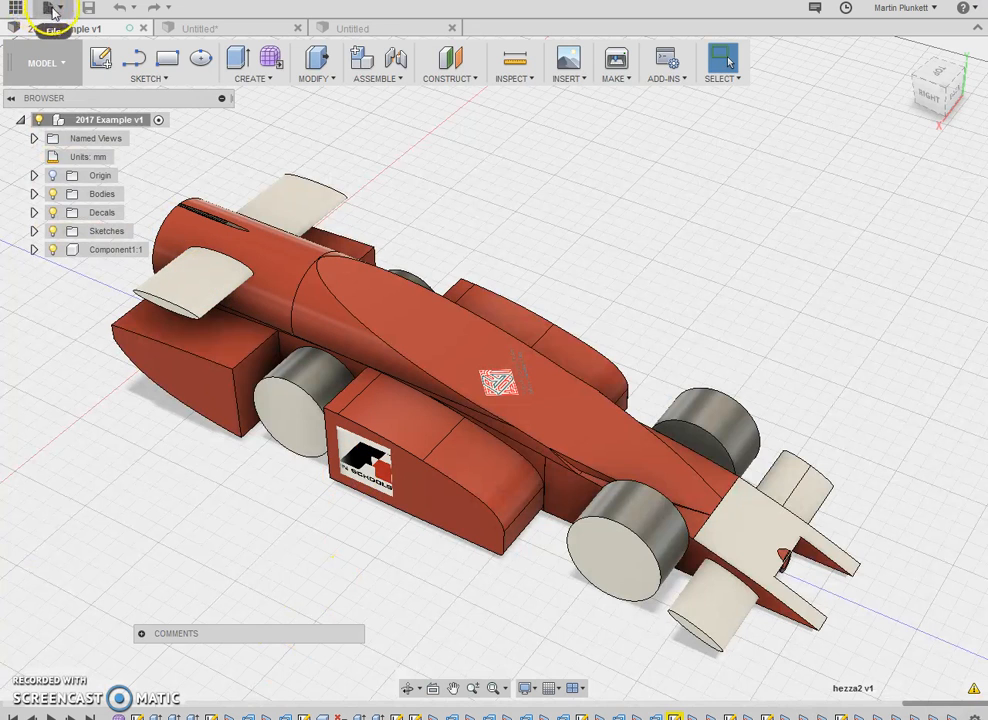
Step: Start a new empty design from the File menu
left_click(52, 14)
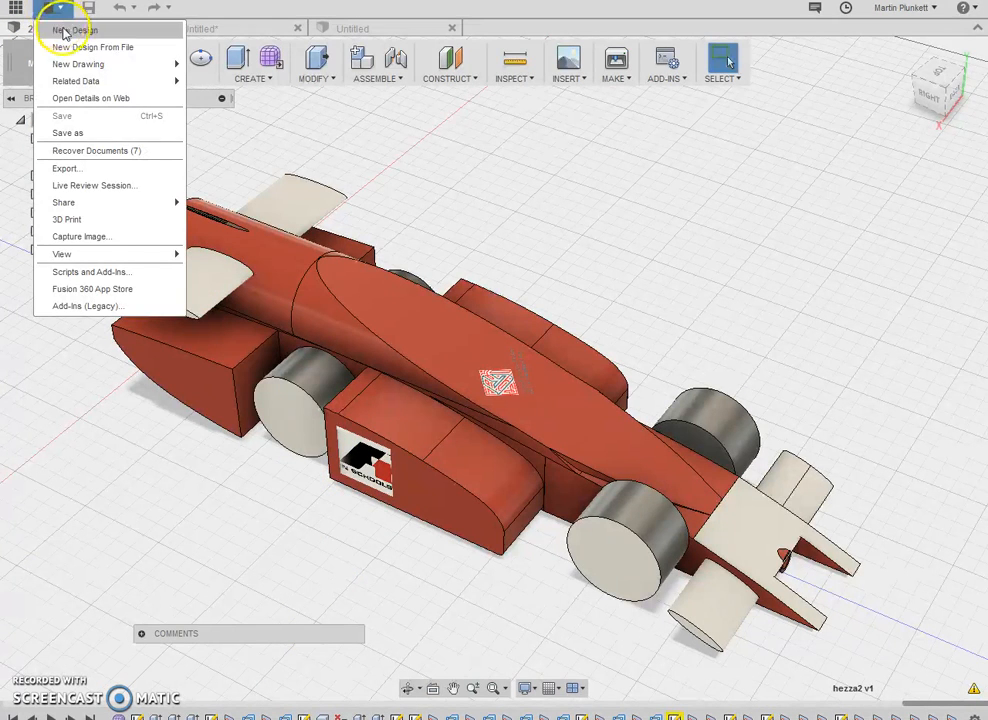
left_click(72, 32)
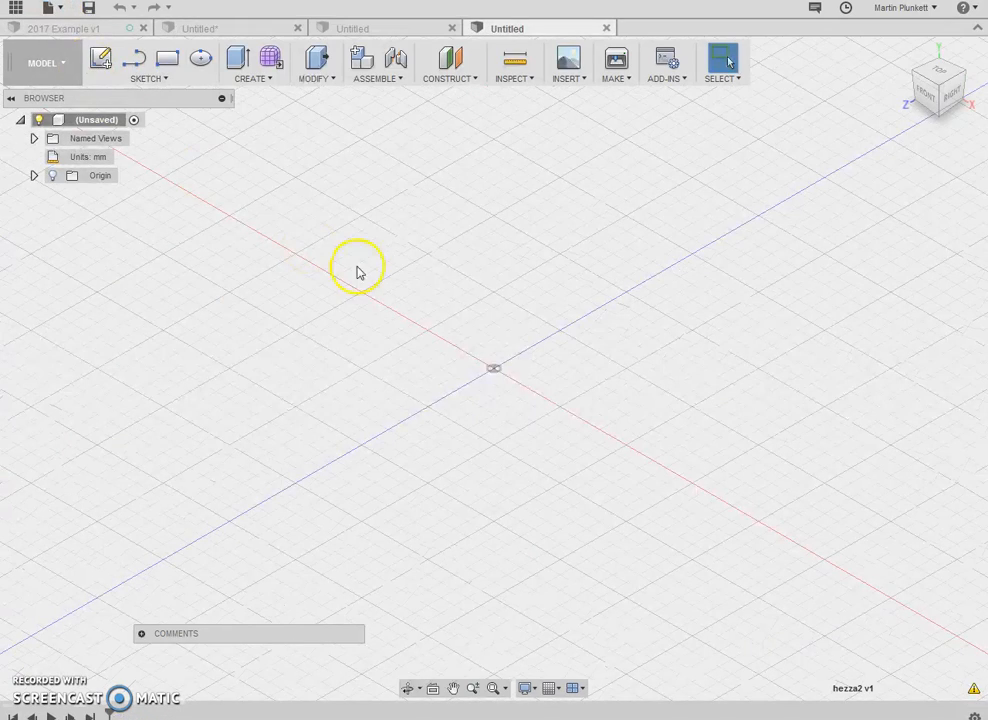
mouse_move(480, 332)
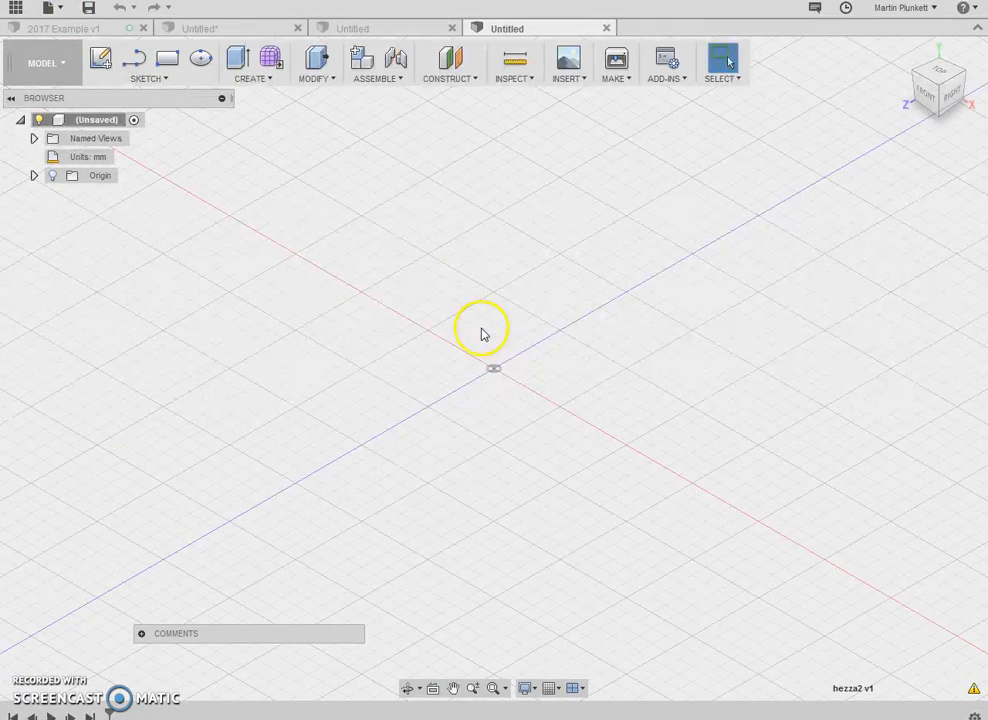
mouse_move(178, 90)
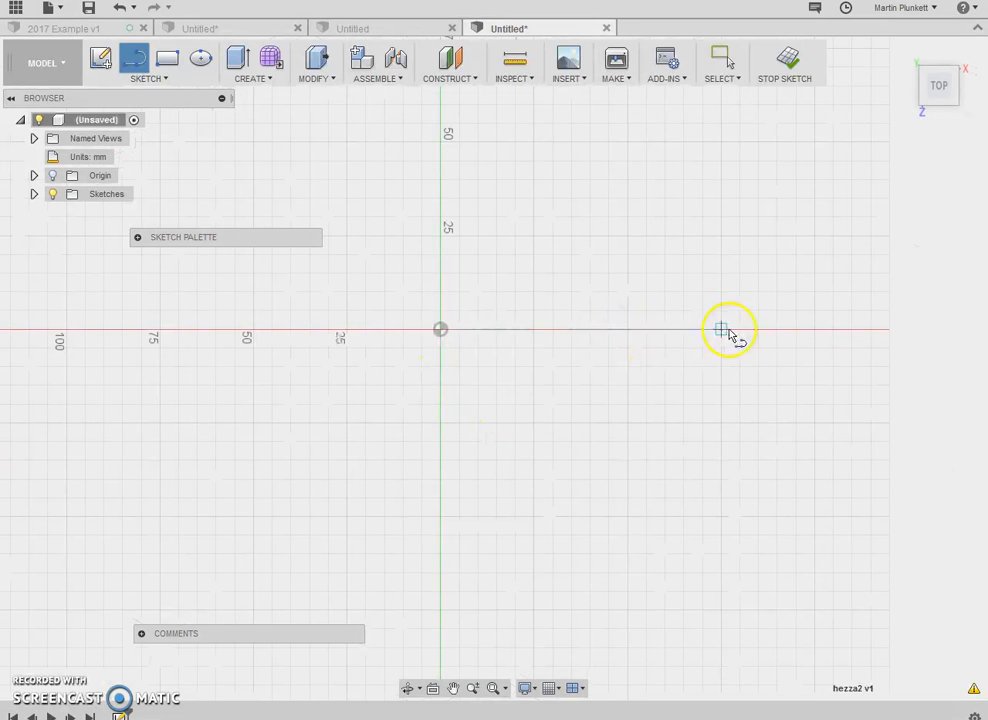
mouse_move(722, 330)
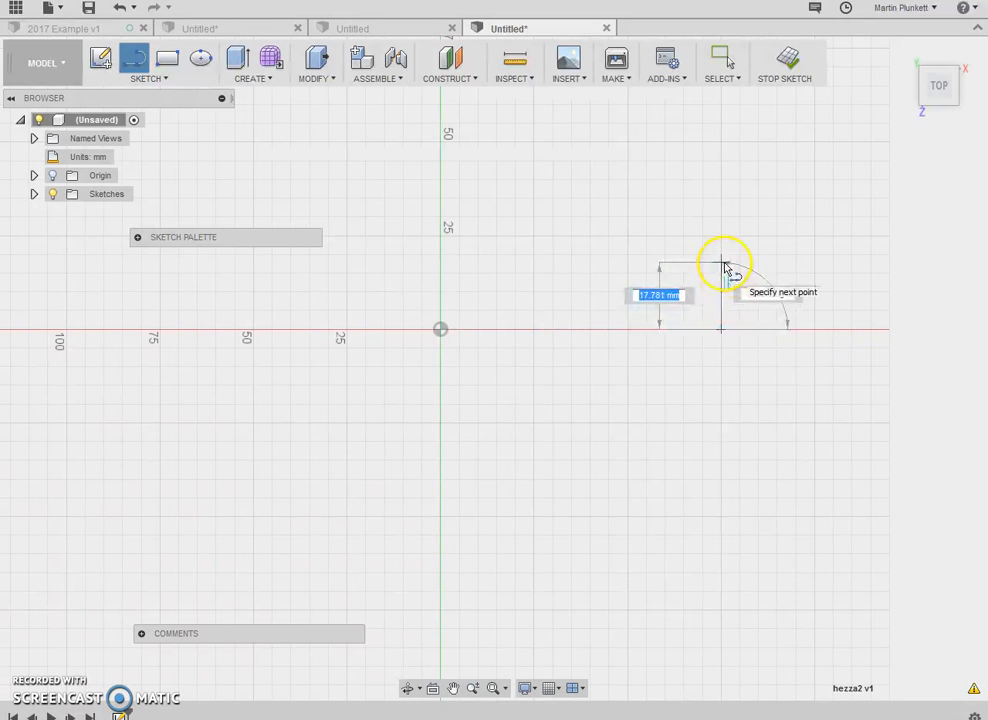
mouse_move(720, 252)
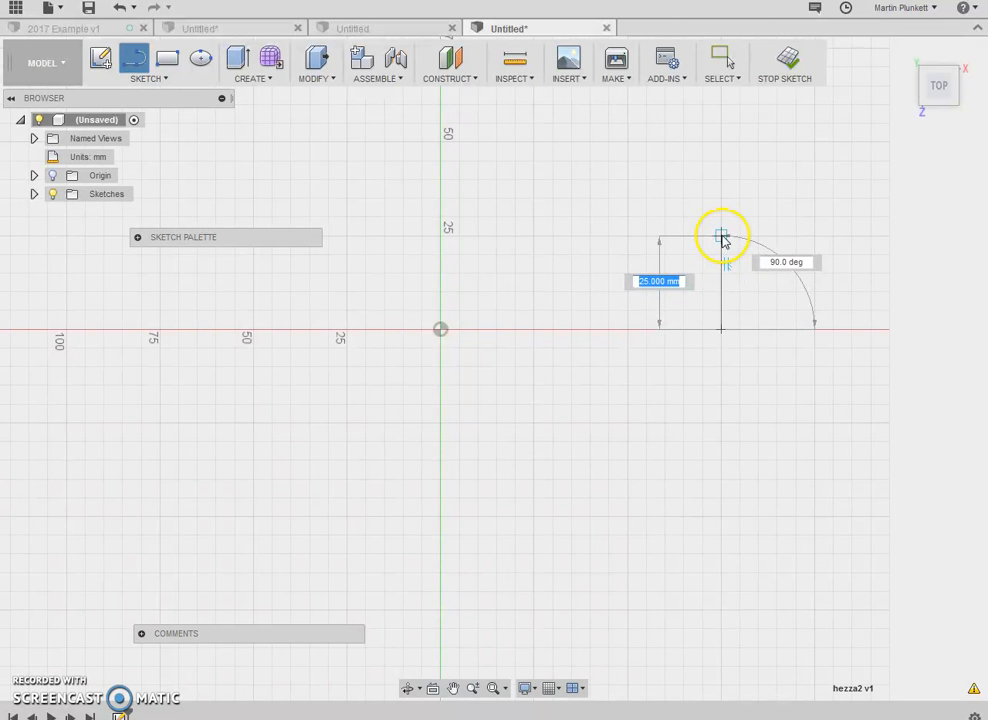
Step: Chain the profile's corner points, with a 15 mm segment, and finish the line command
left_click(720, 238)
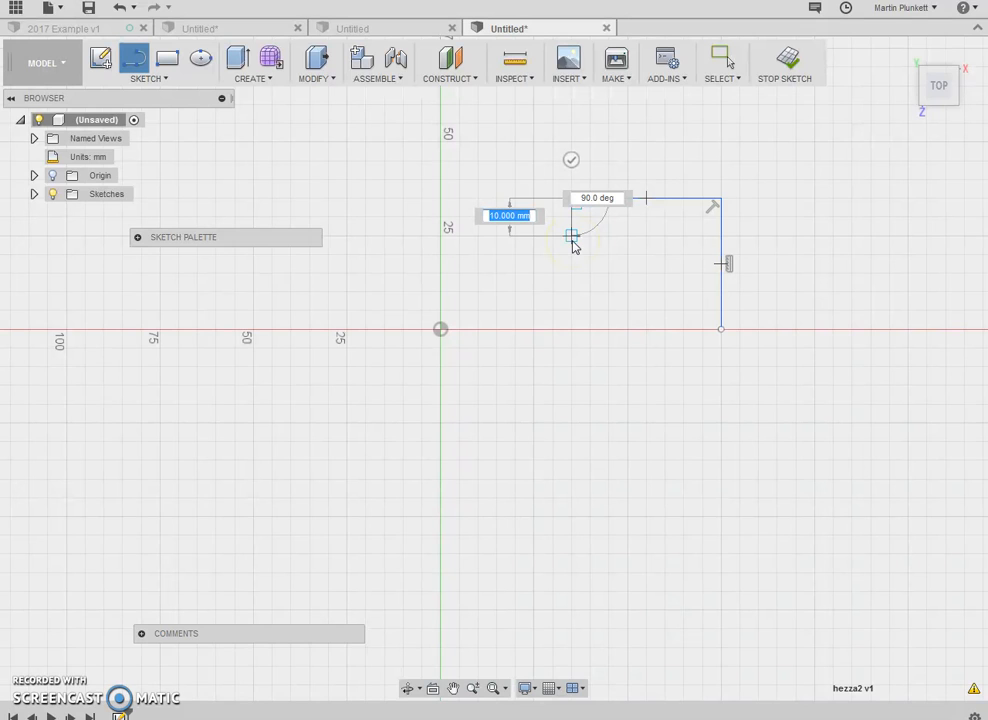
type("15")
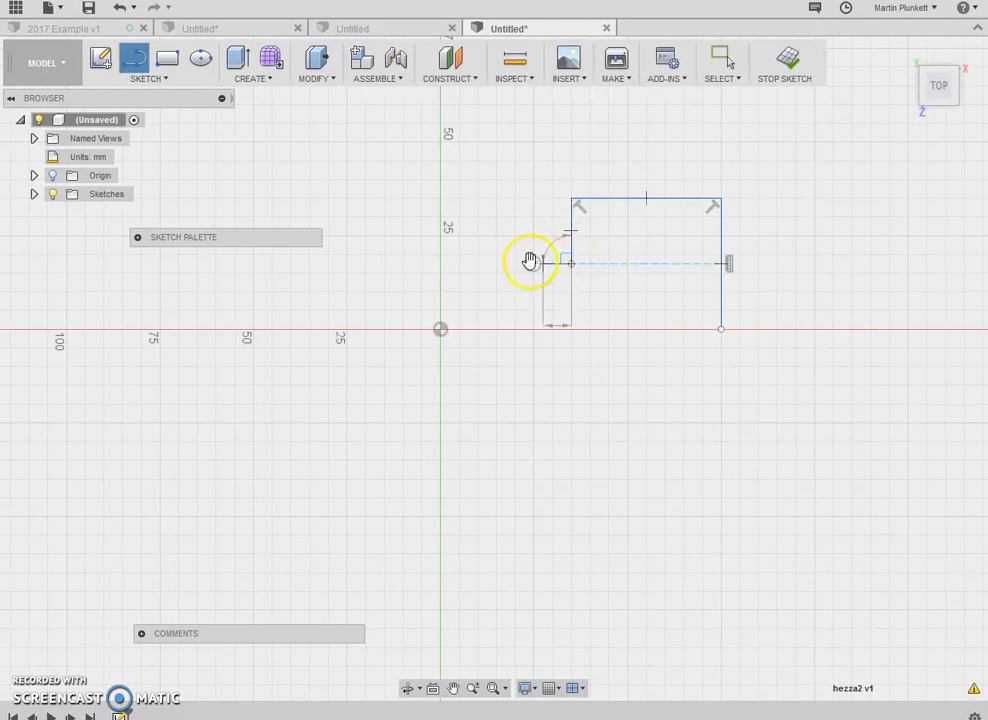
left_click(530, 262)
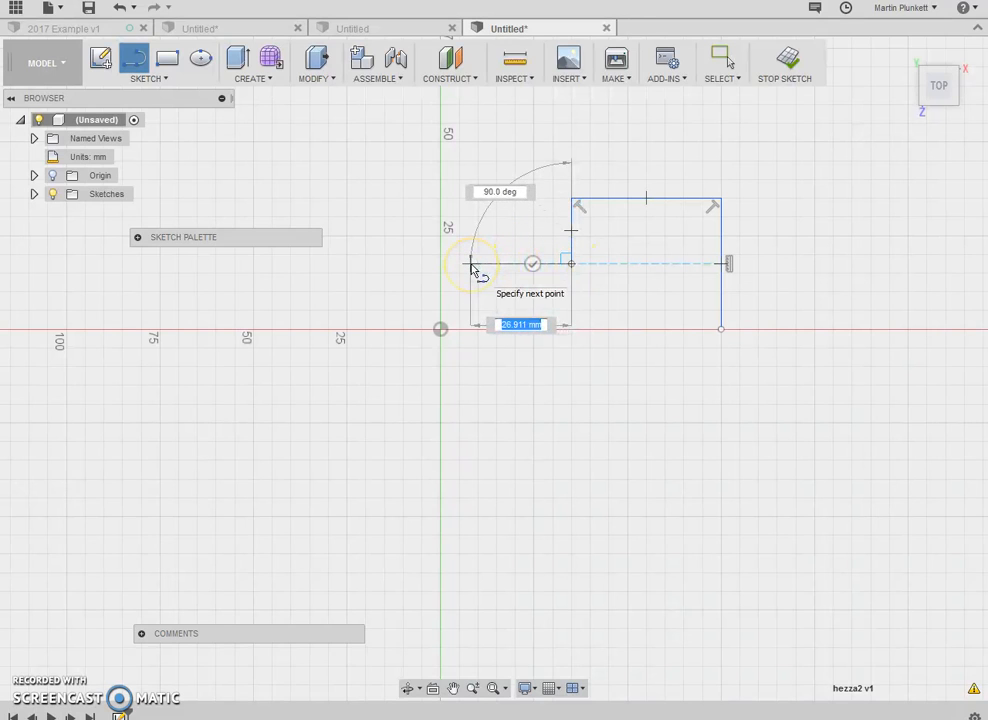
left_click(460, 264)
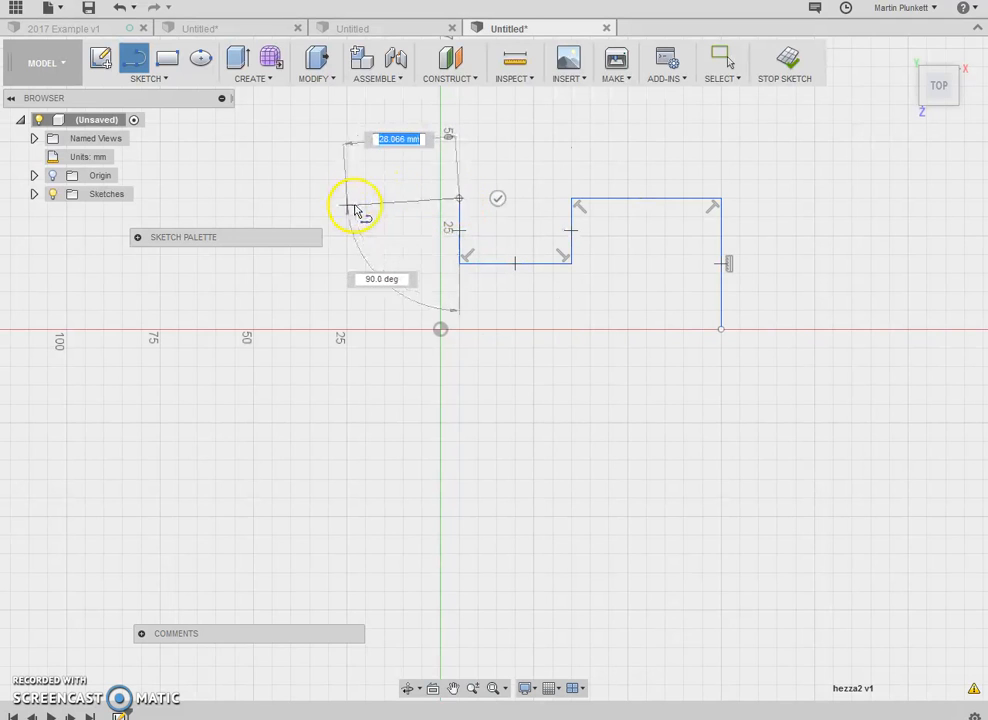
left_click(272, 198)
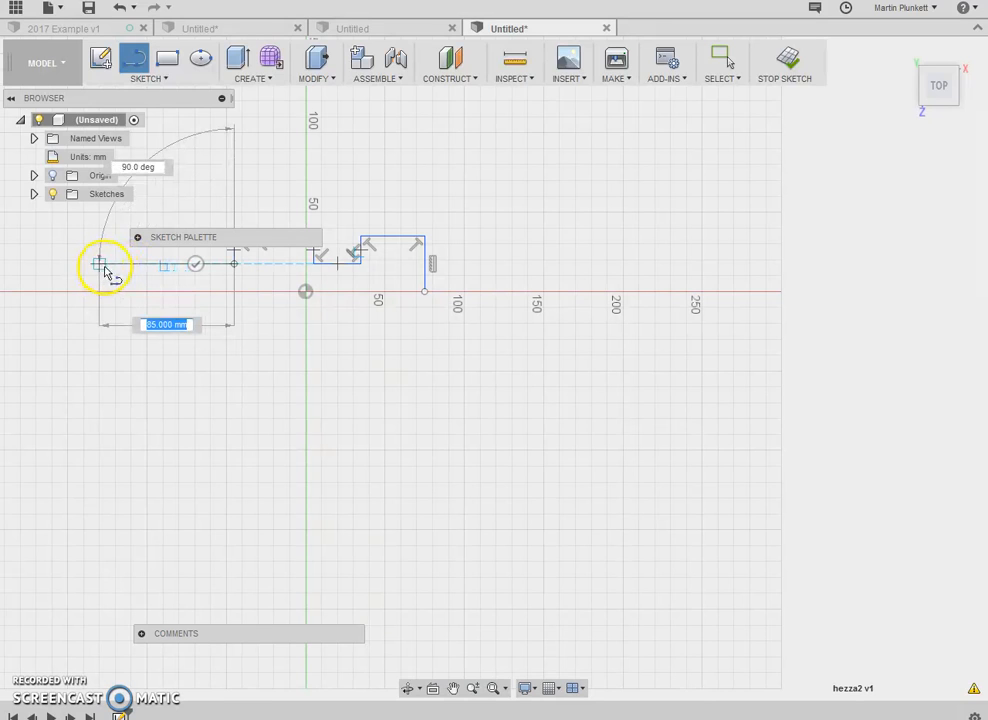
mouse_move(108, 270)
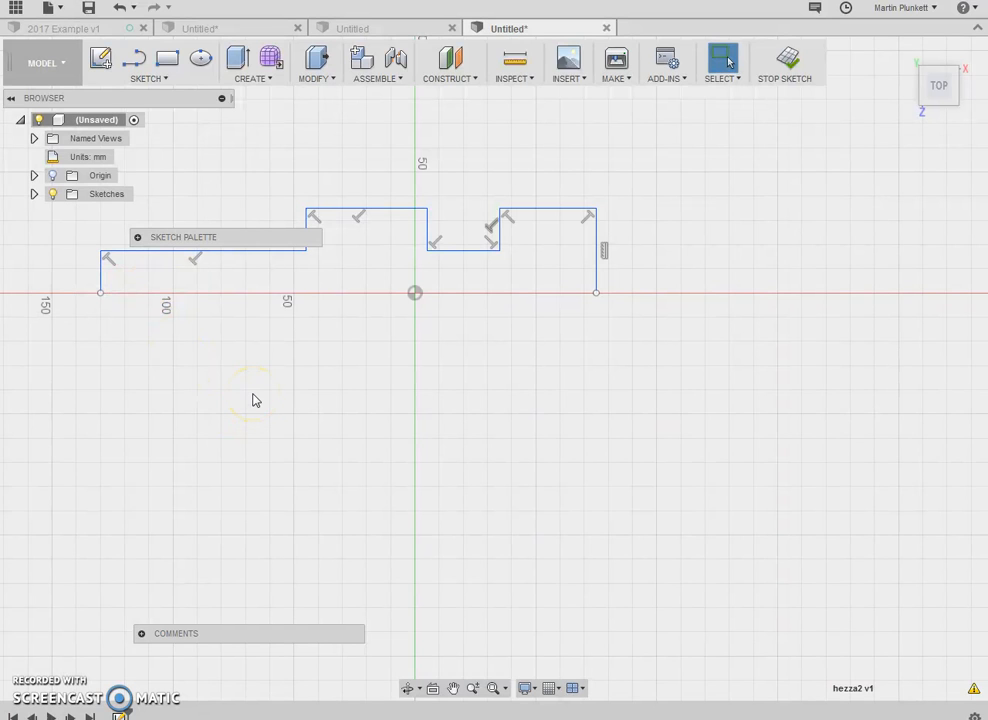
left_click(148, 64)
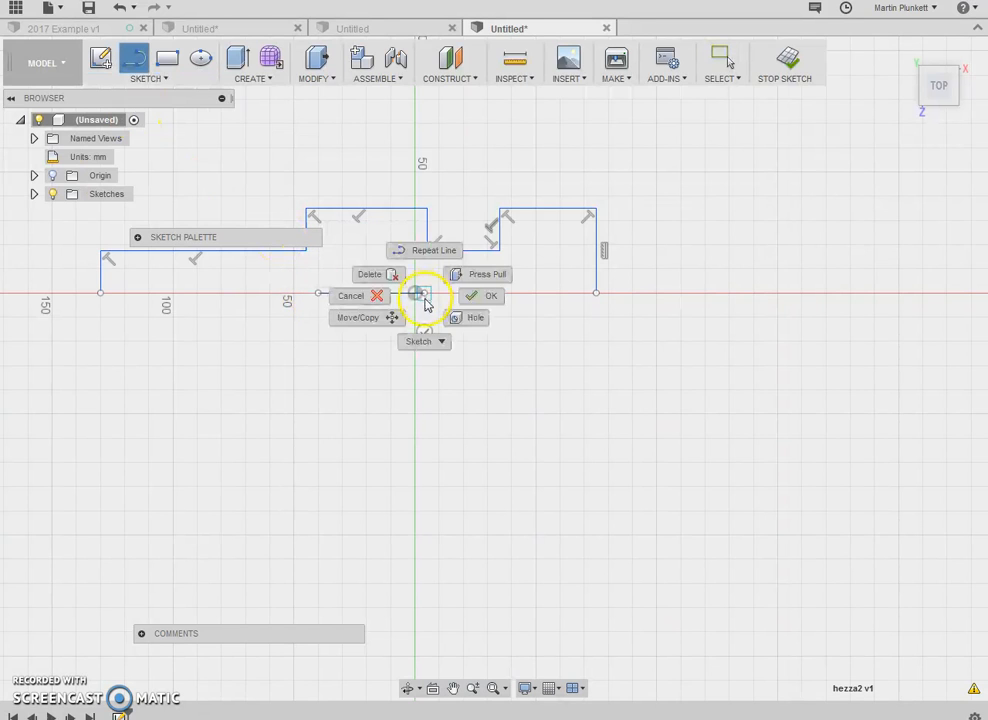
left_click(490, 296)
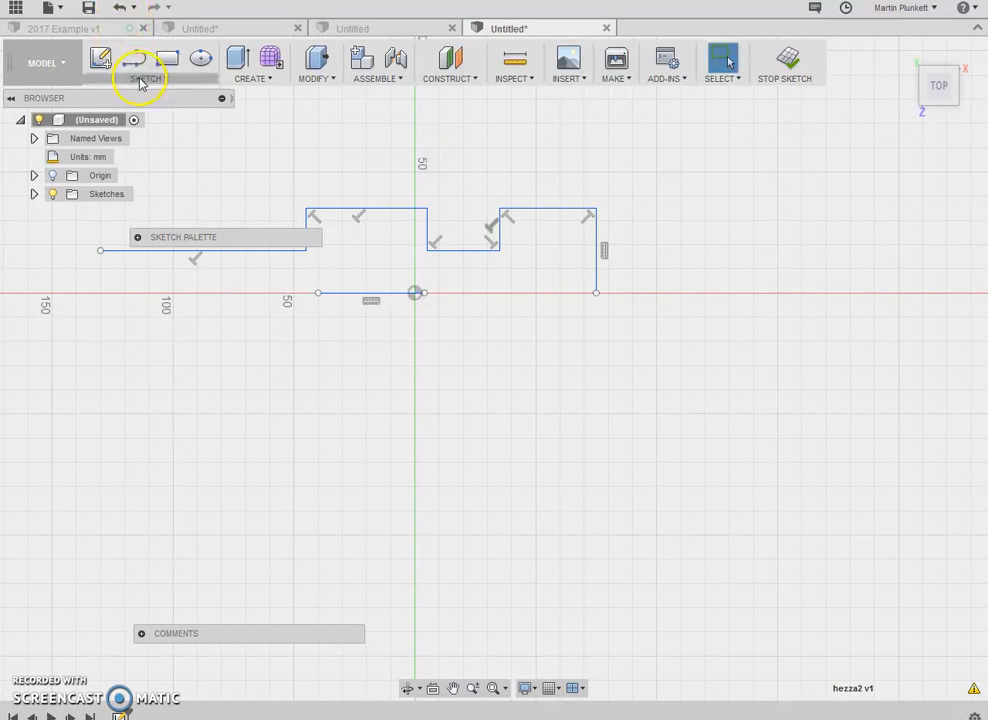
Step: Mirror the seven outline curves about the centre line to close the symmetric body outline
left_click(120, 8)
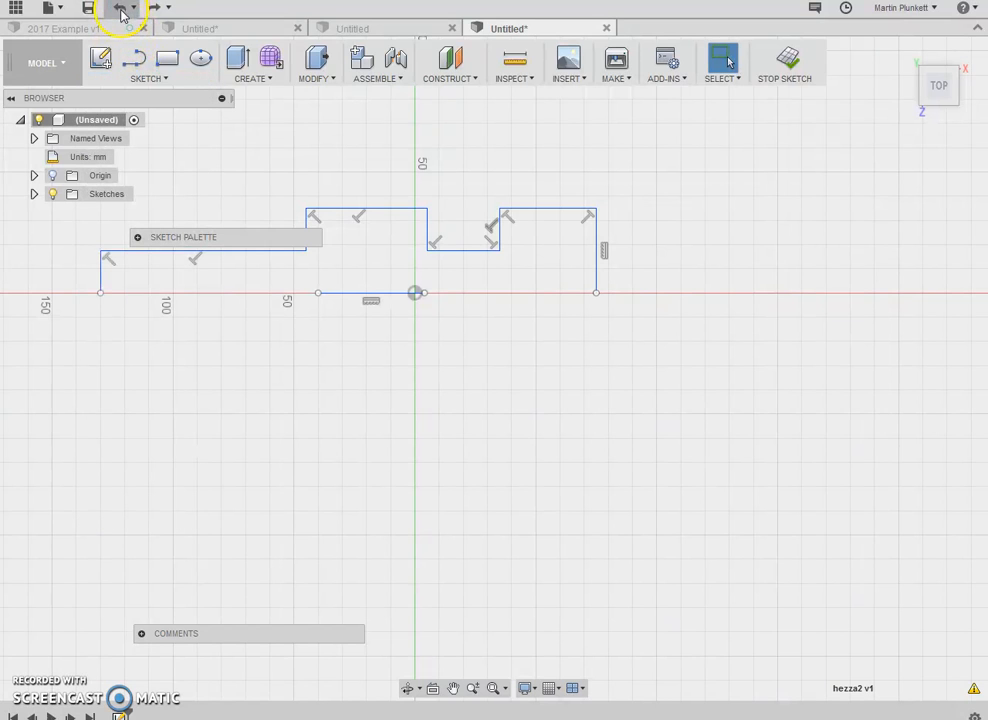
left_click(148, 62)
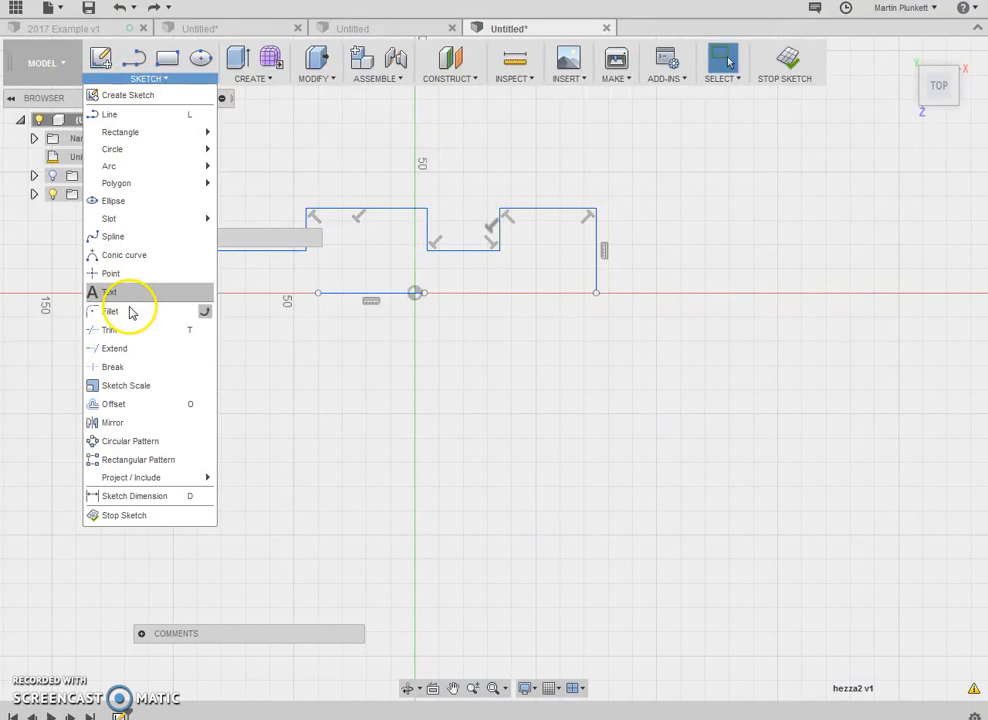
left_click(112, 422)
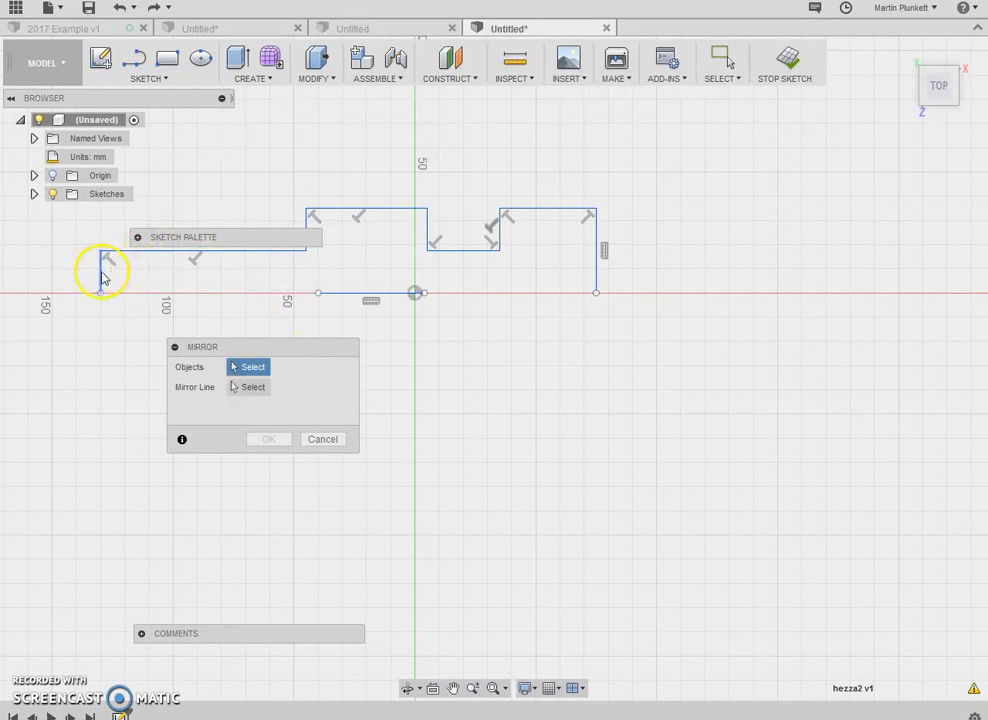
left_click(308, 222)
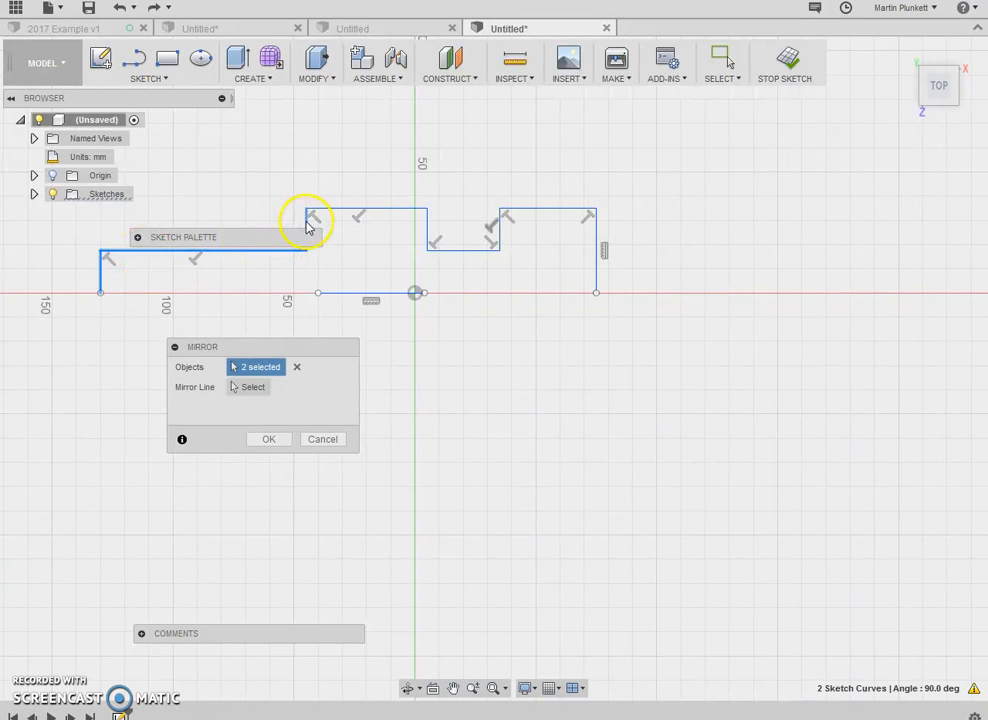
left_click(424, 222)
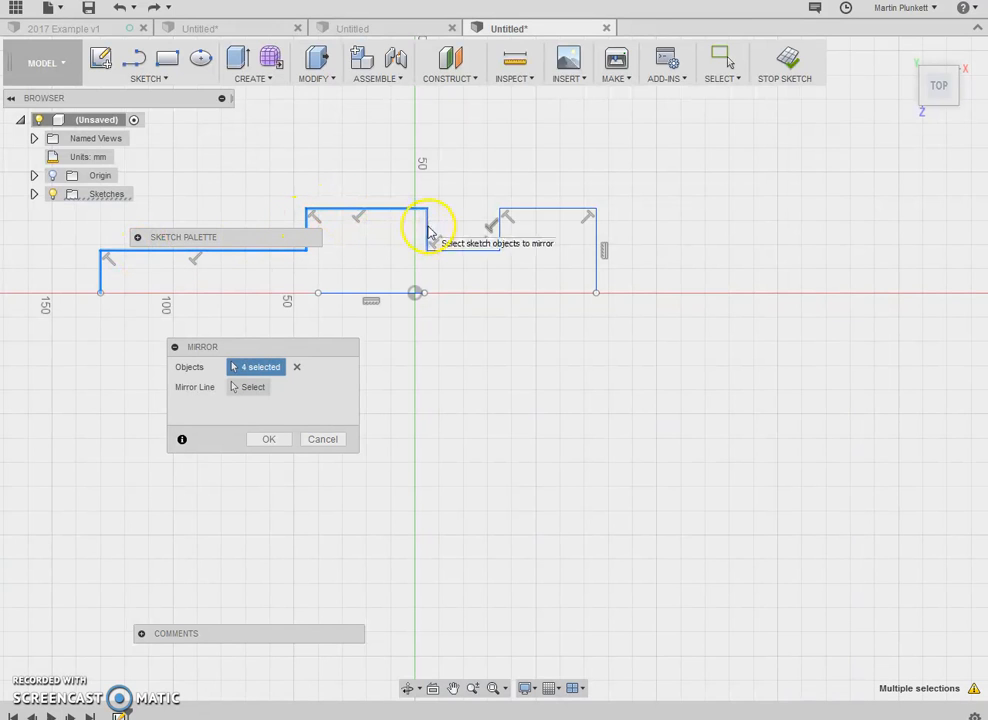
left_click(528, 216)
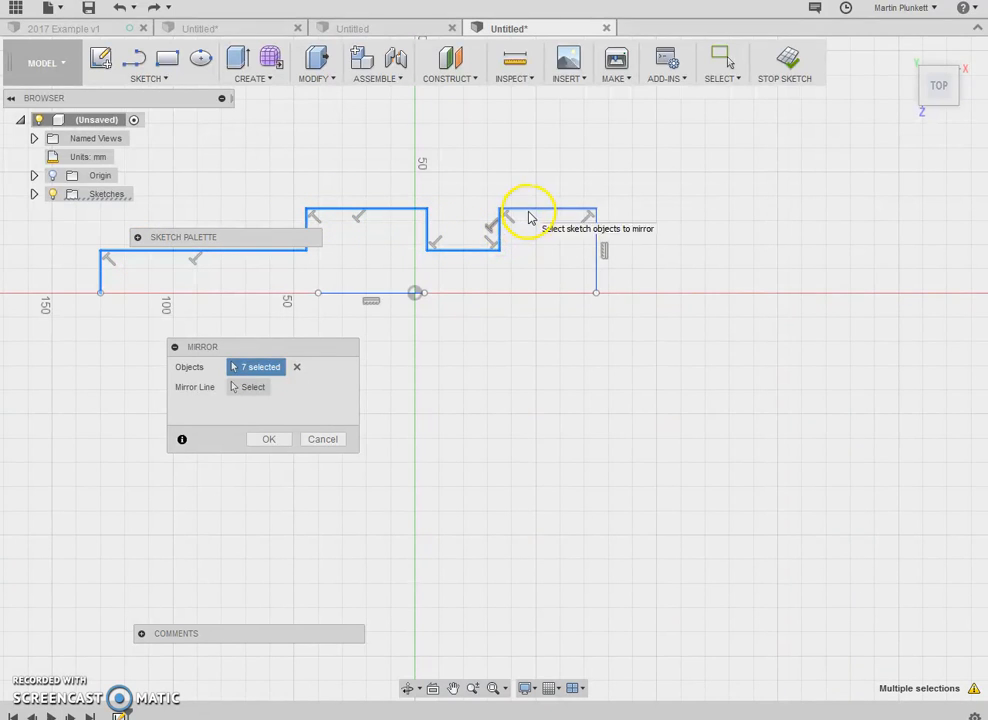
left_click(252, 388)
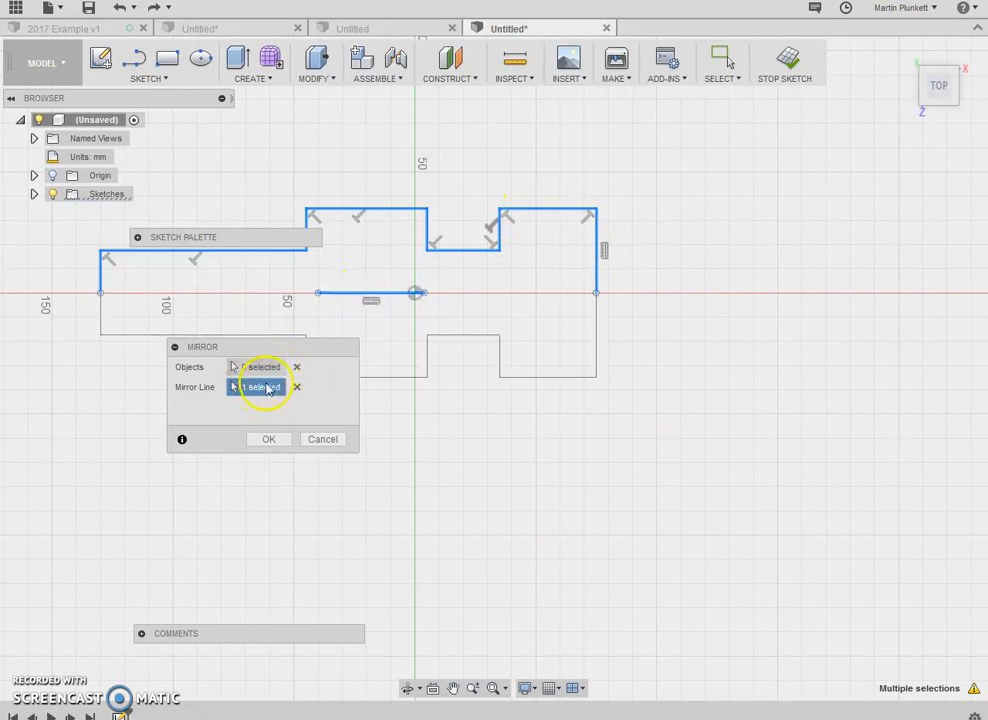
left_click(268, 440)
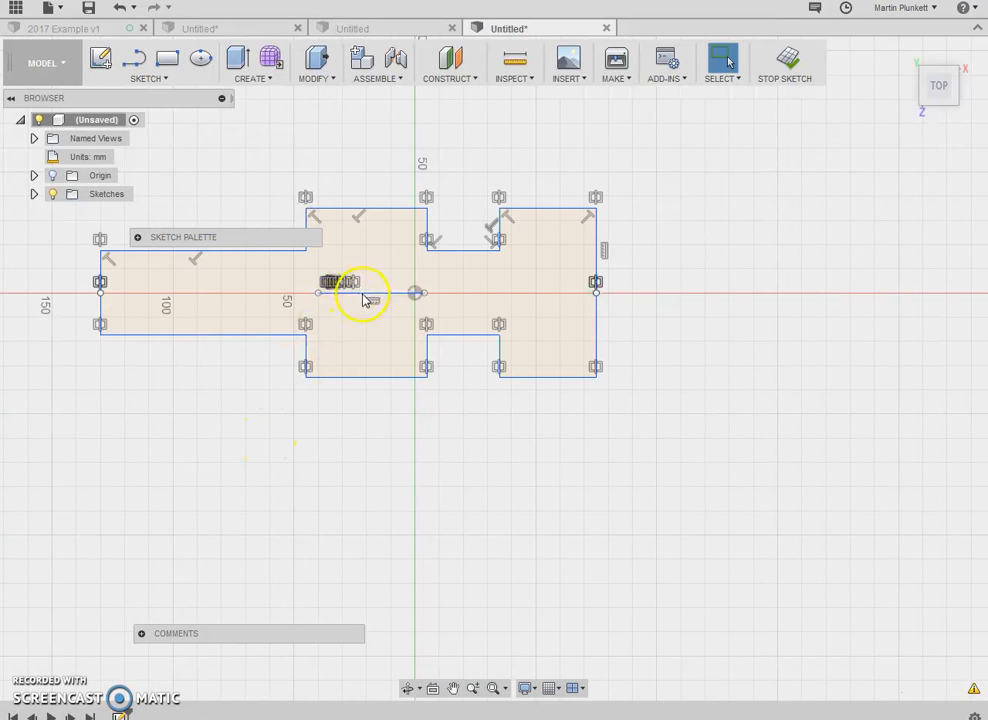
left_click(364, 296)
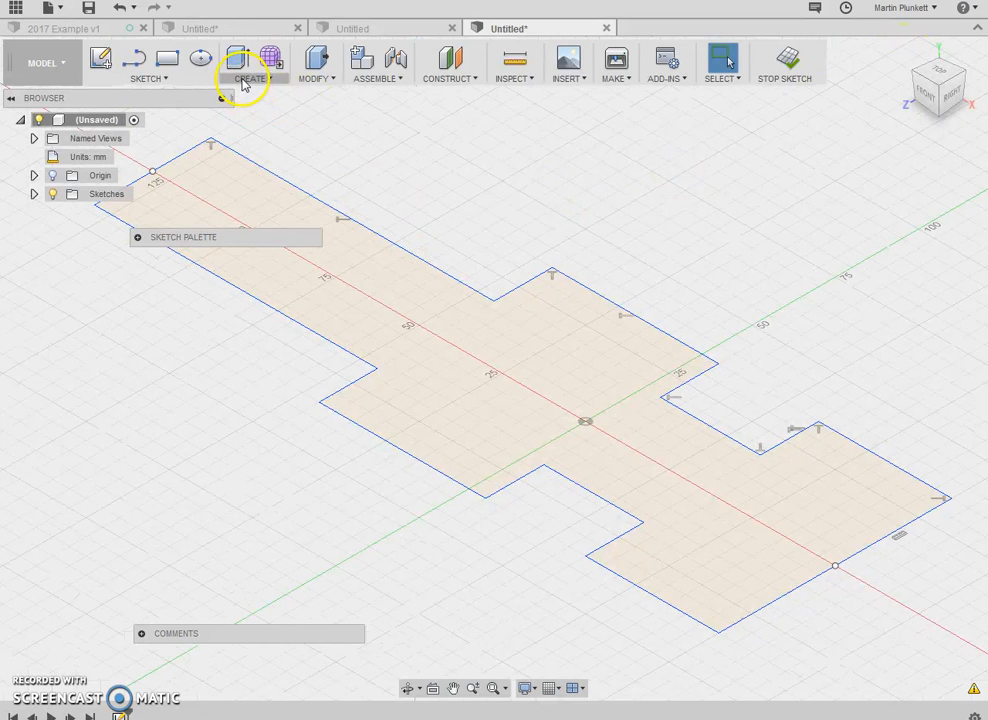
Step: Extrude the closed car profile 24 mm into a solid block and select its top face
left_click(250, 62)
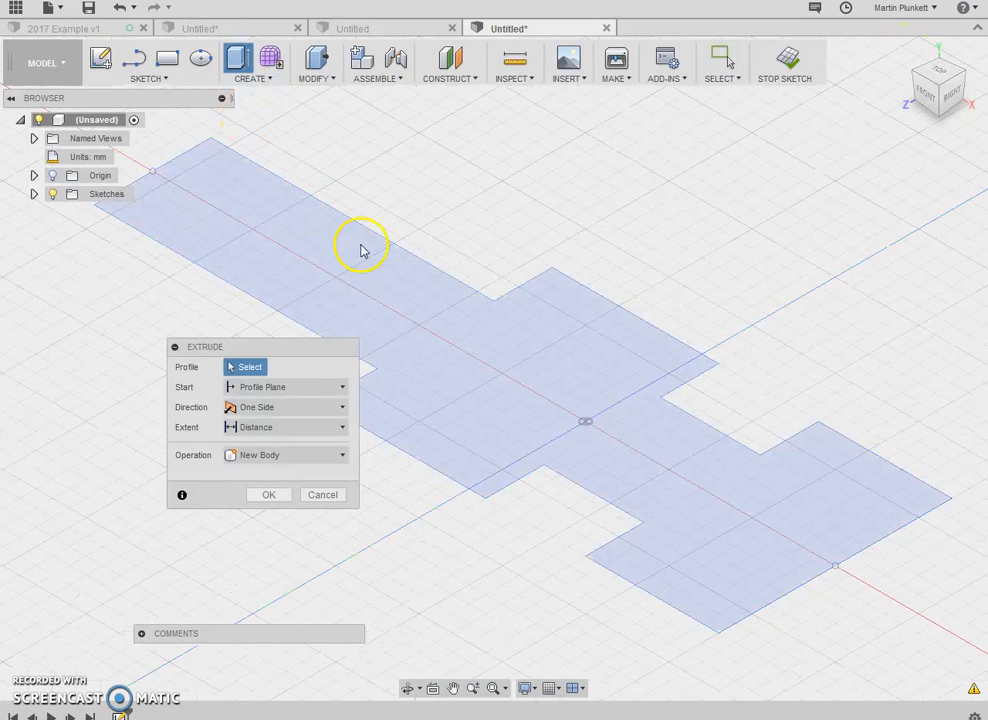
left_click(360, 248)
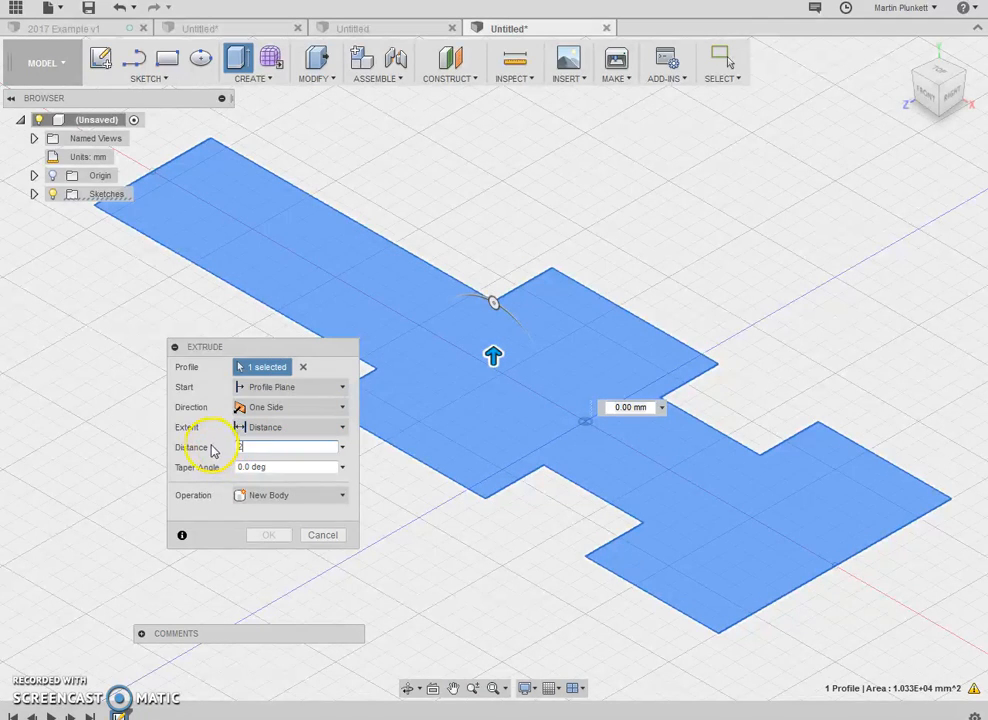
type("24")
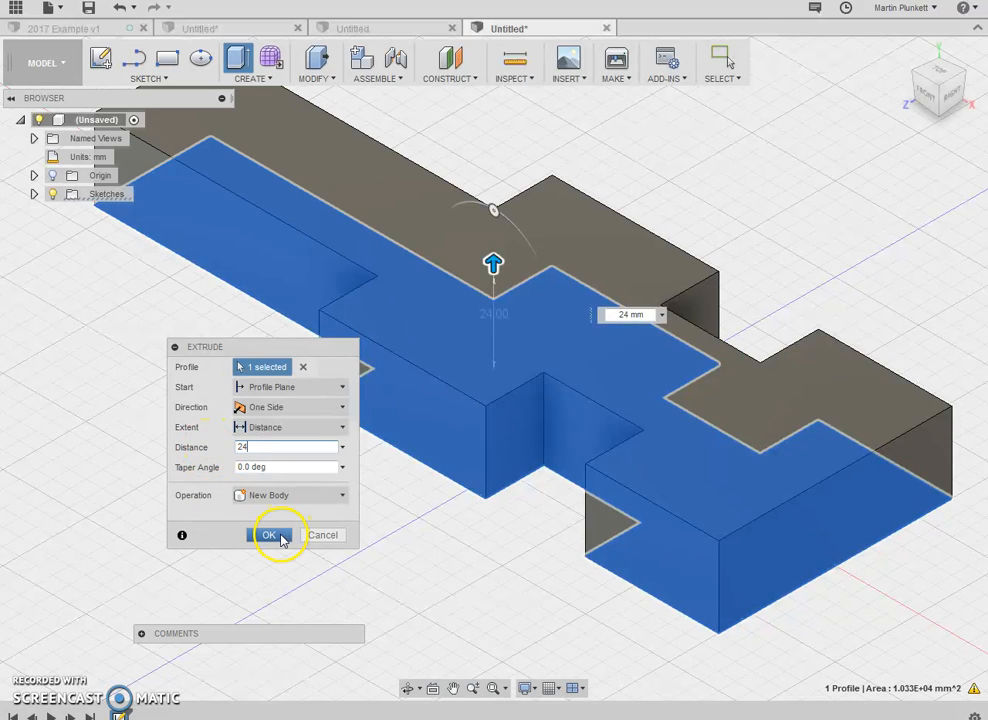
left_click(268, 536)
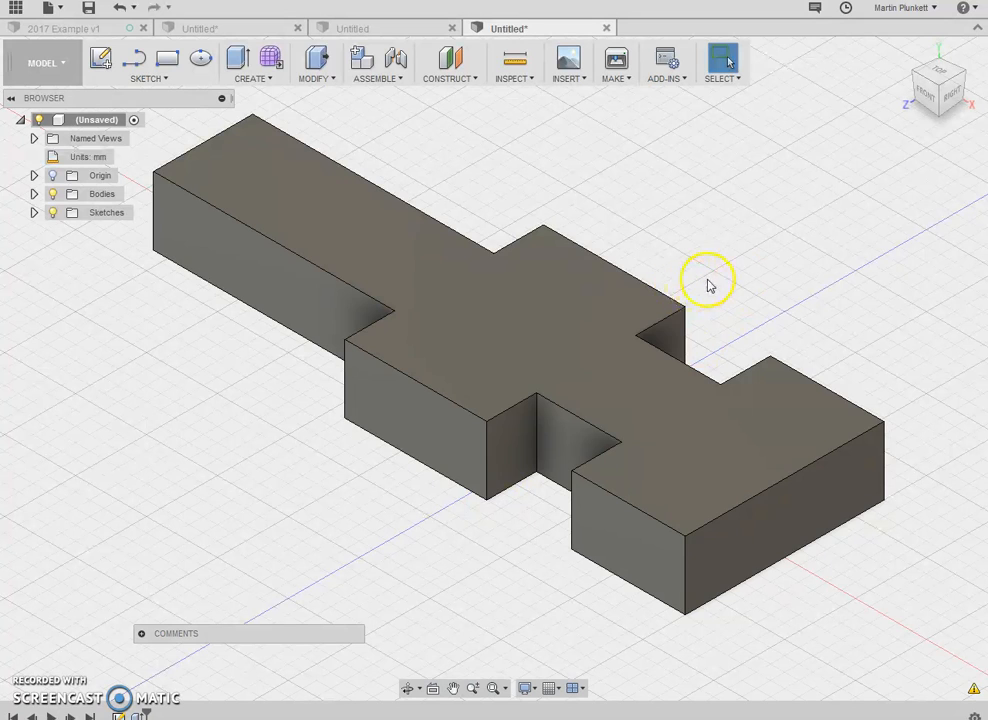
mouse_move(748, 216)
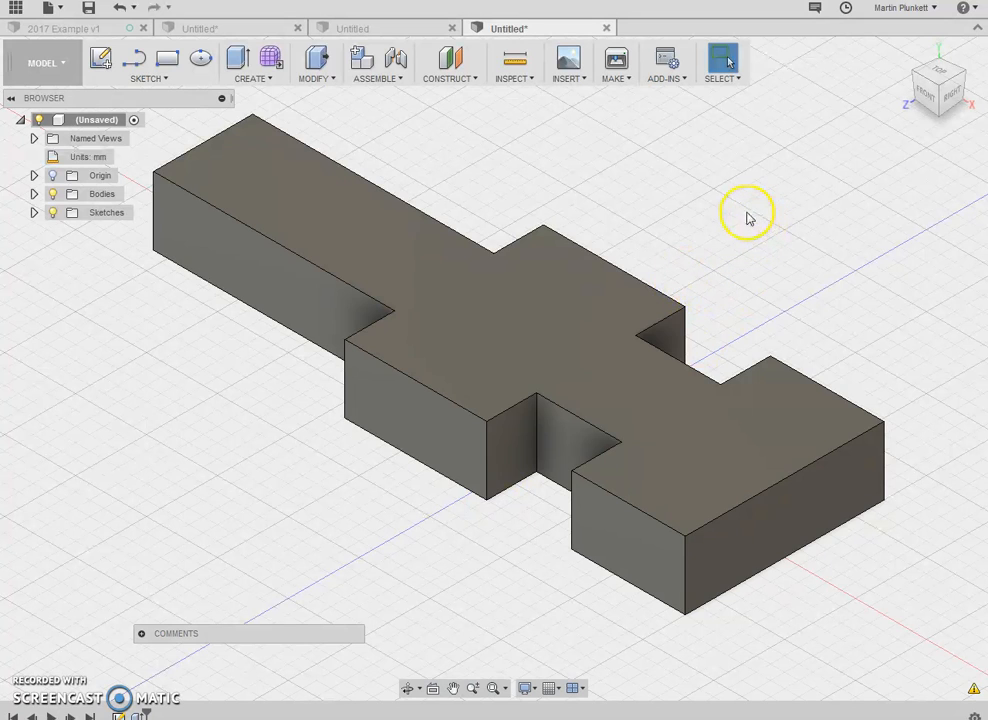
left_click(730, 440)
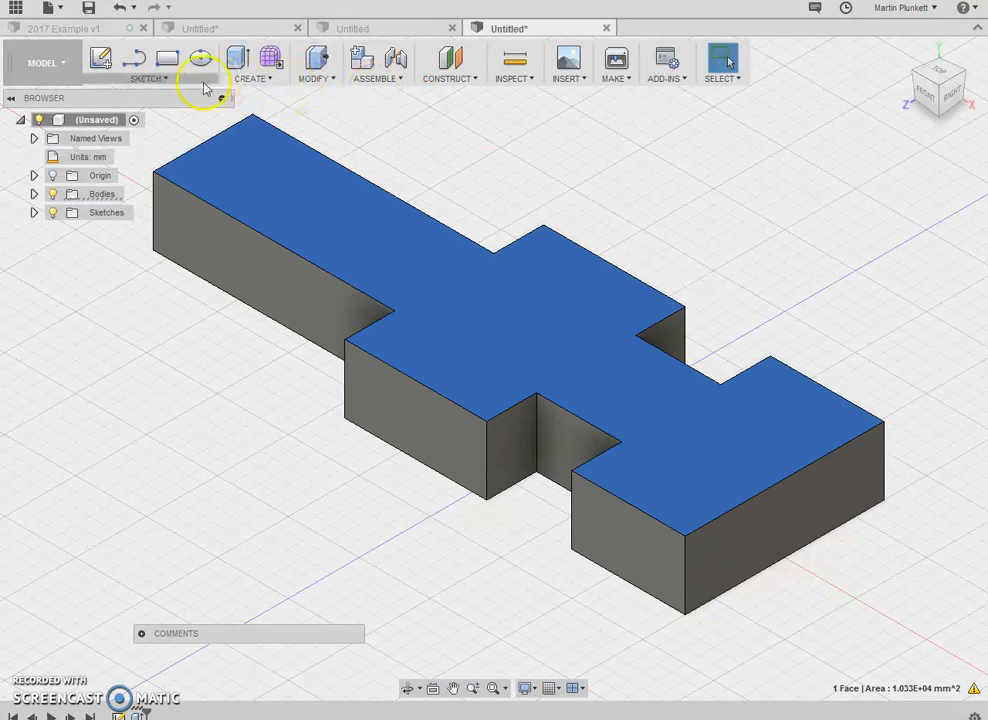
Step: Draw two horizontal reference lines across the top face and finish the line command
left_click(148, 78)
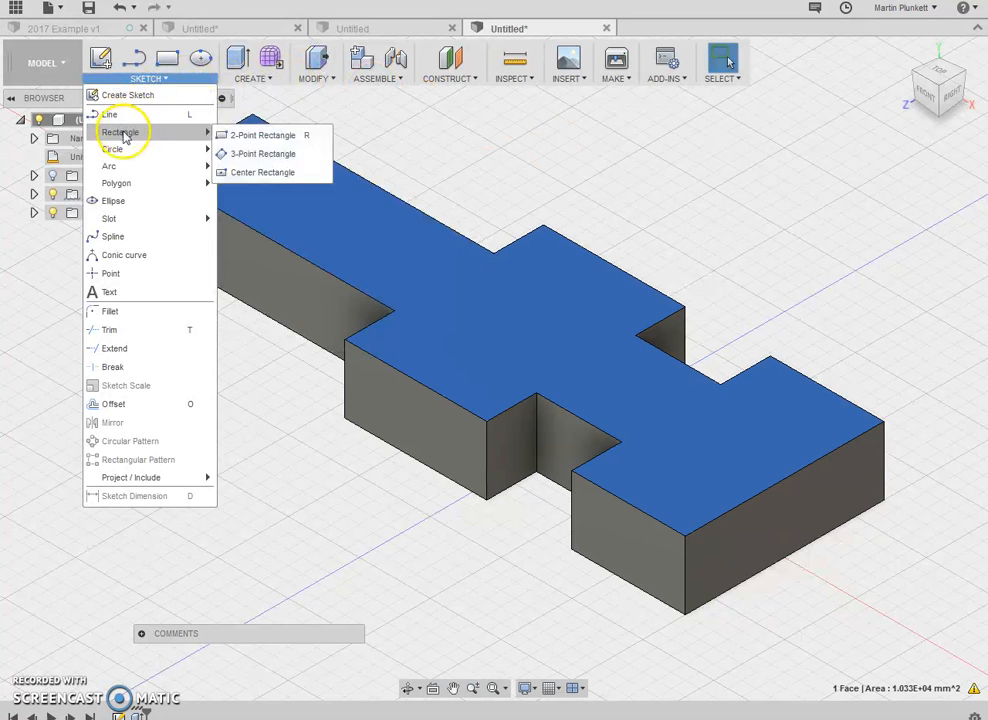
mouse_move(262, 136)
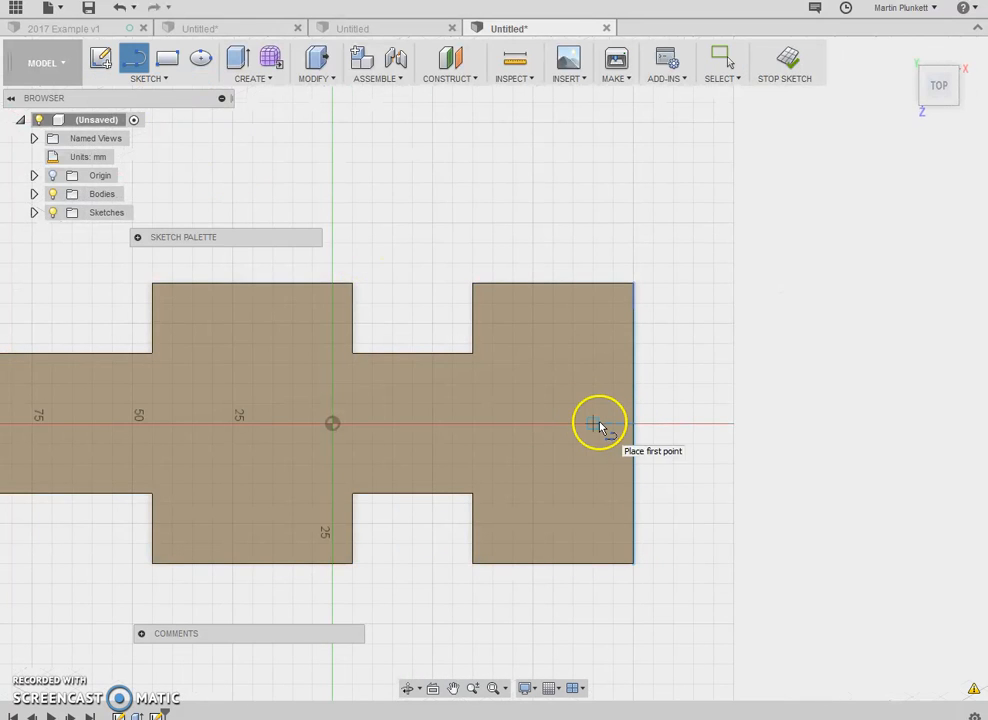
left_click(600, 422)
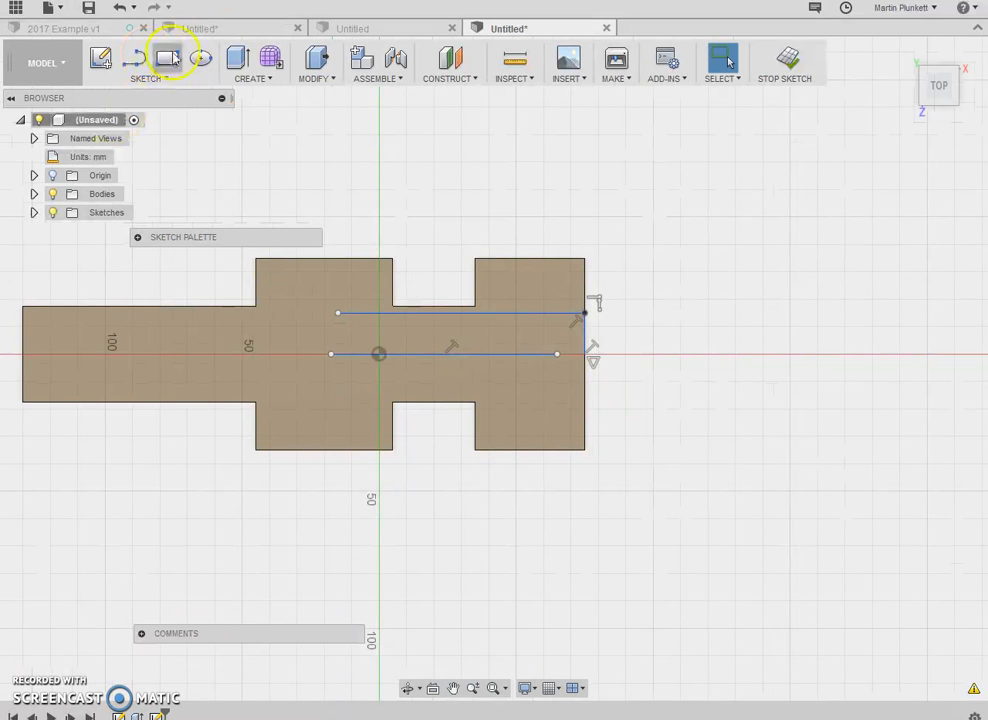
left_click(146, 62)
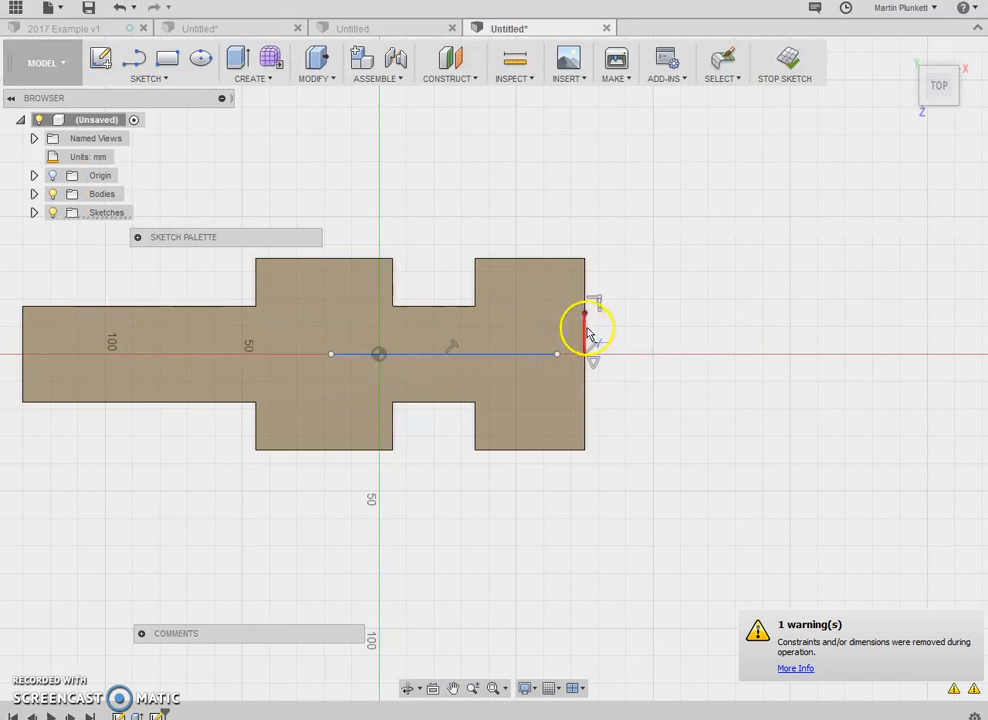
left_click(148, 62)
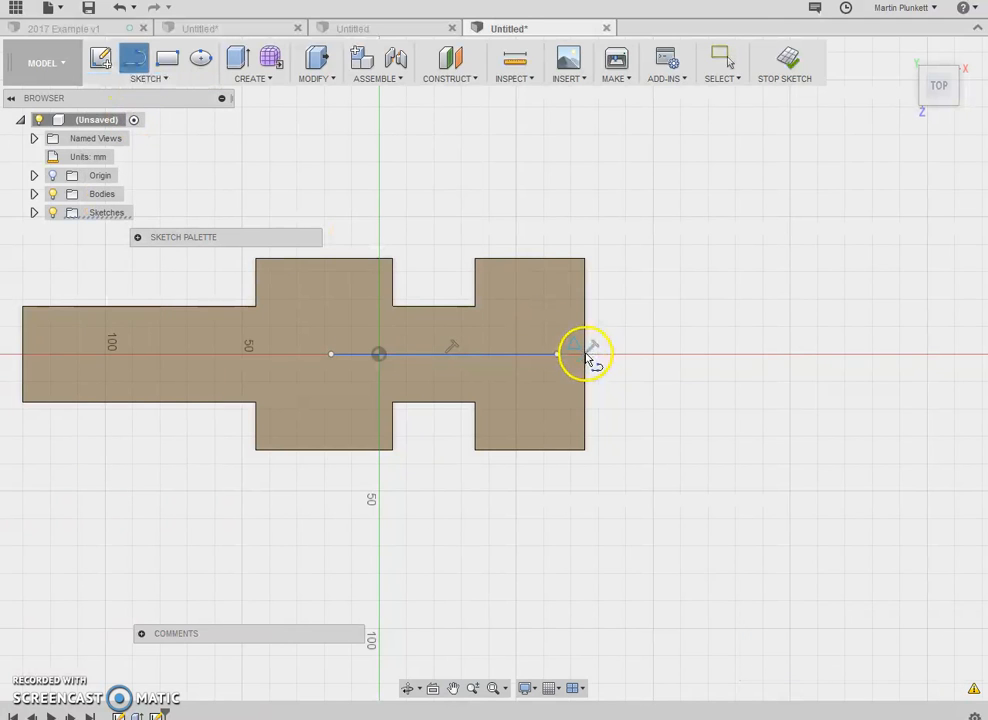
left_click_drag(584, 352, 472, 304)
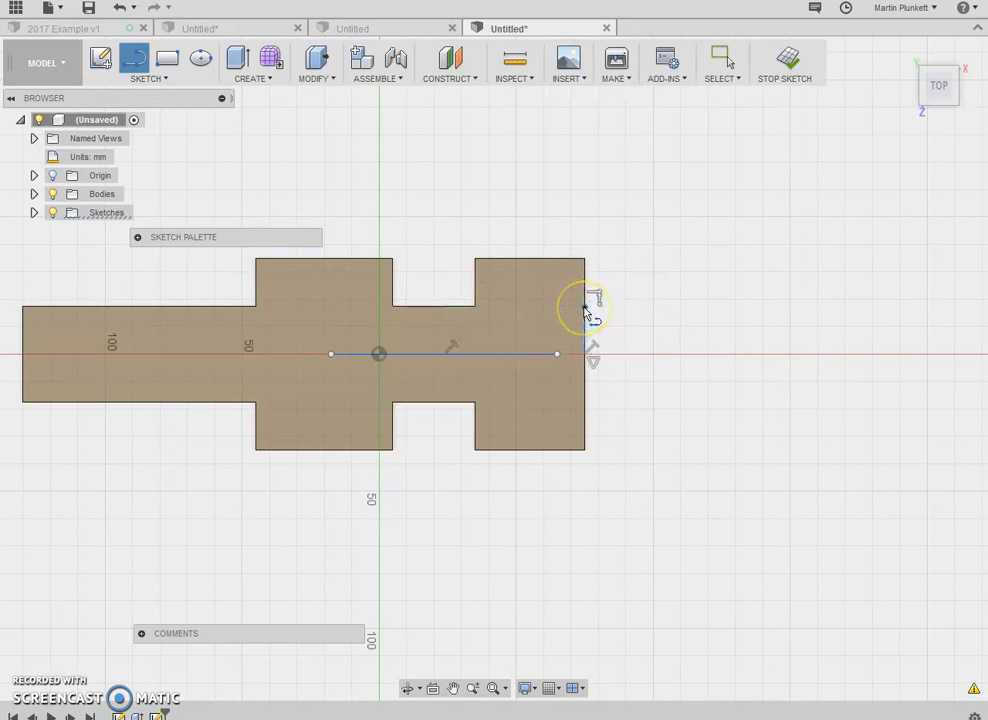
mouse_move(460, 310)
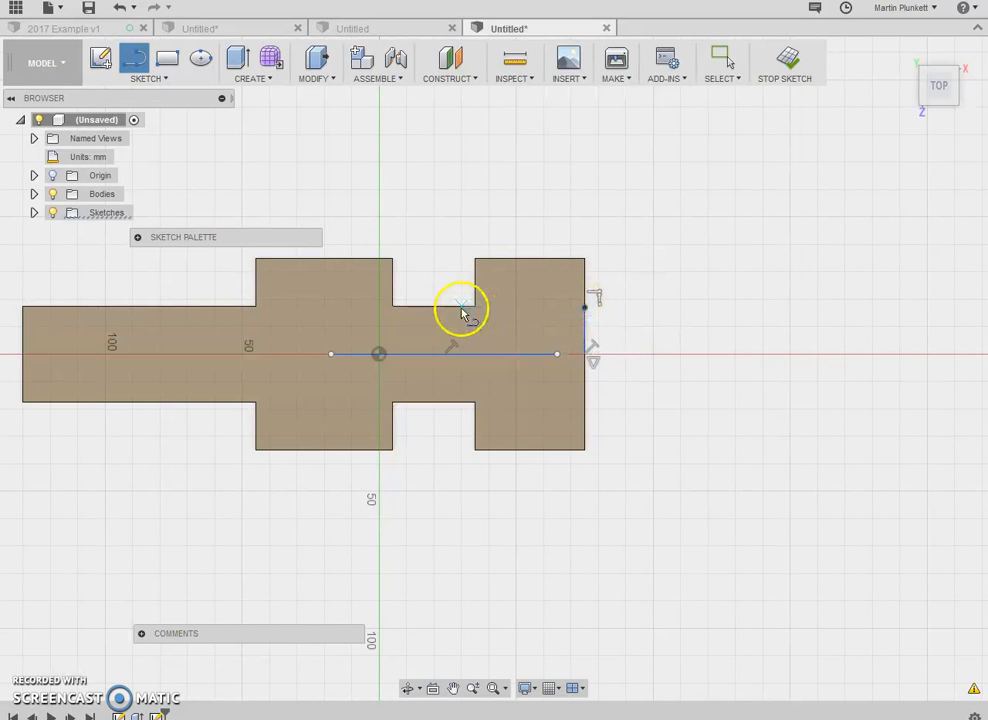
left_click(148, 78)
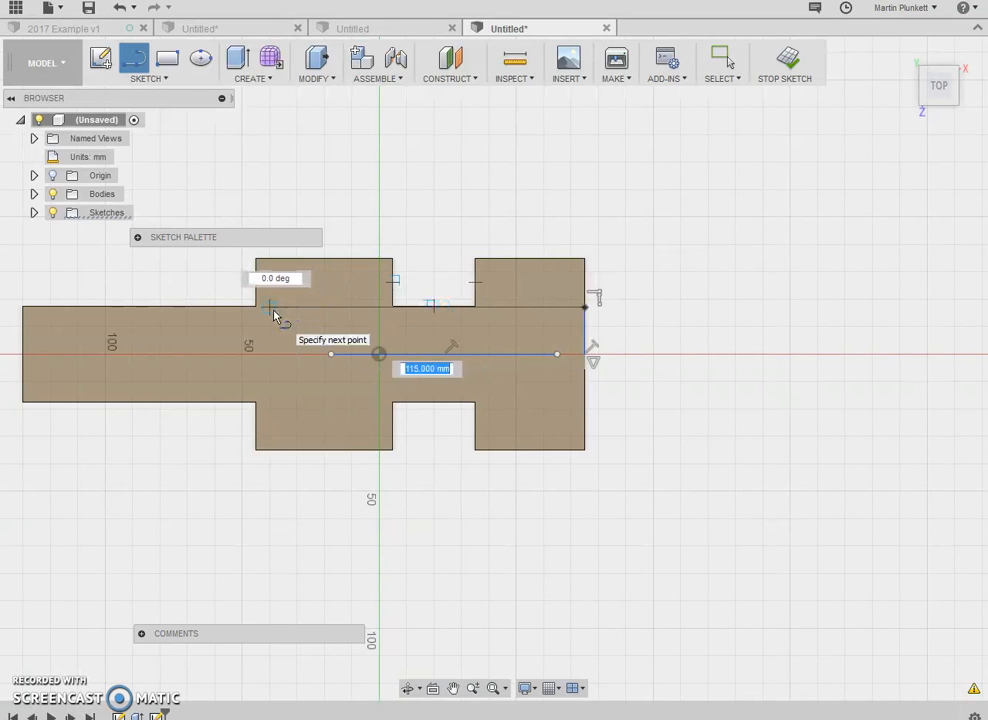
right_click(276, 316)
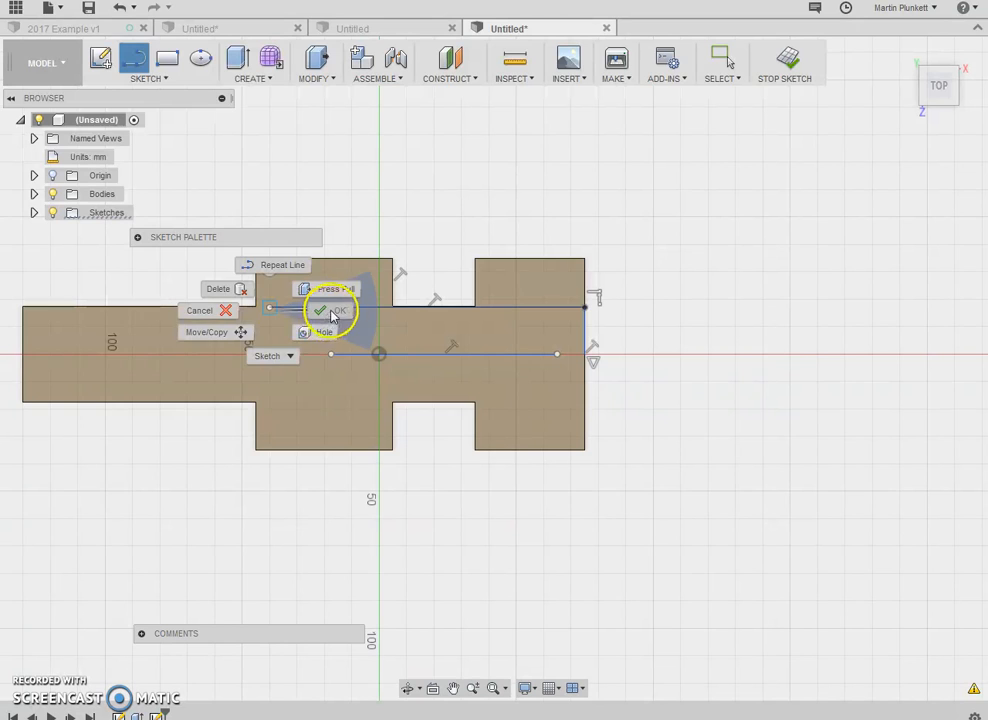
left_click(320, 310)
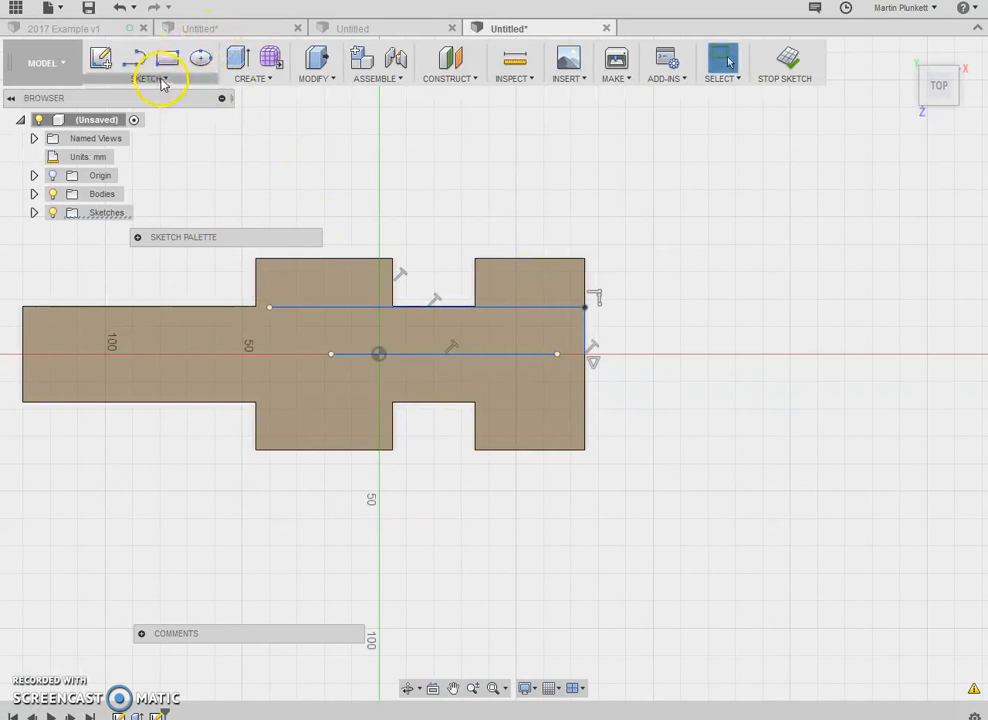
Step: Mirror the angled nose line about the centre line to outline the pointed front taper
left_click(148, 78)
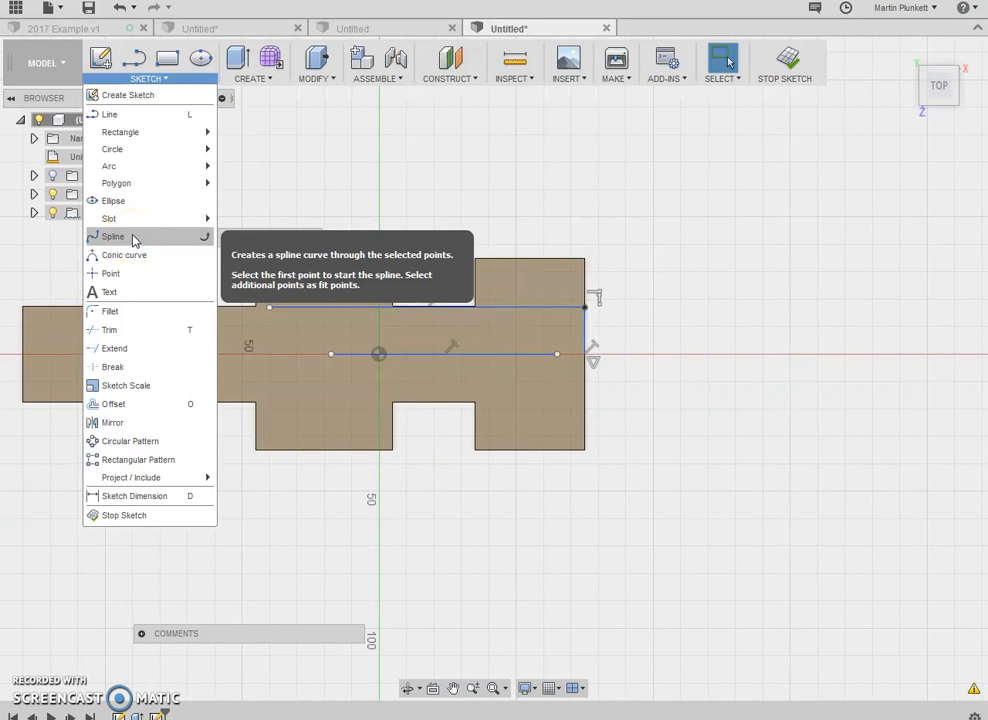
mouse_move(124, 256)
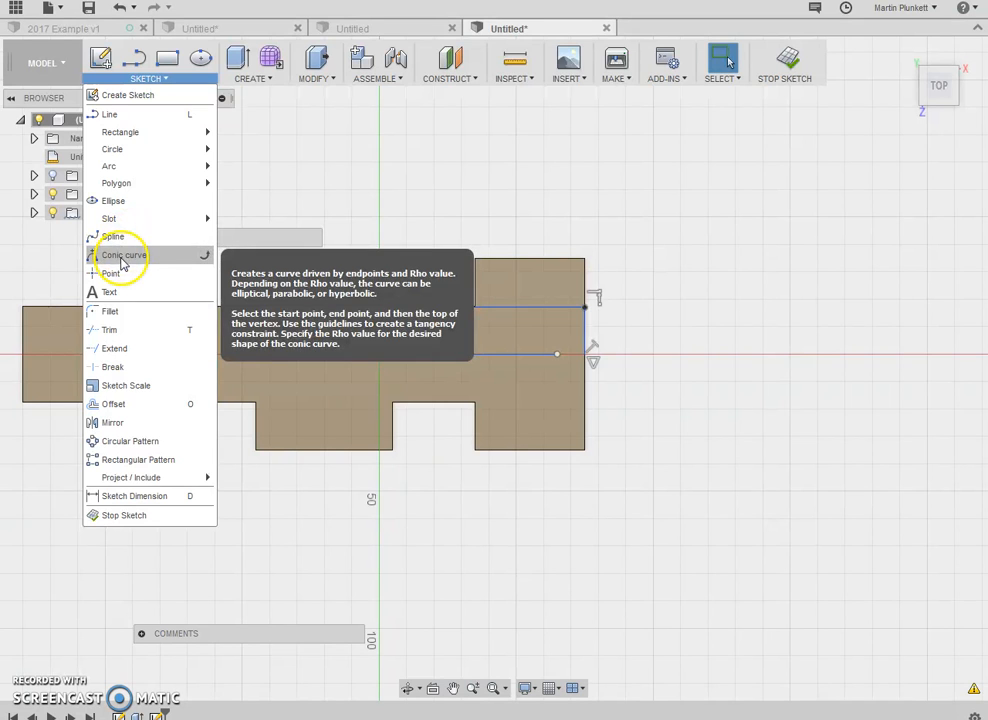
left_click(230, 318)
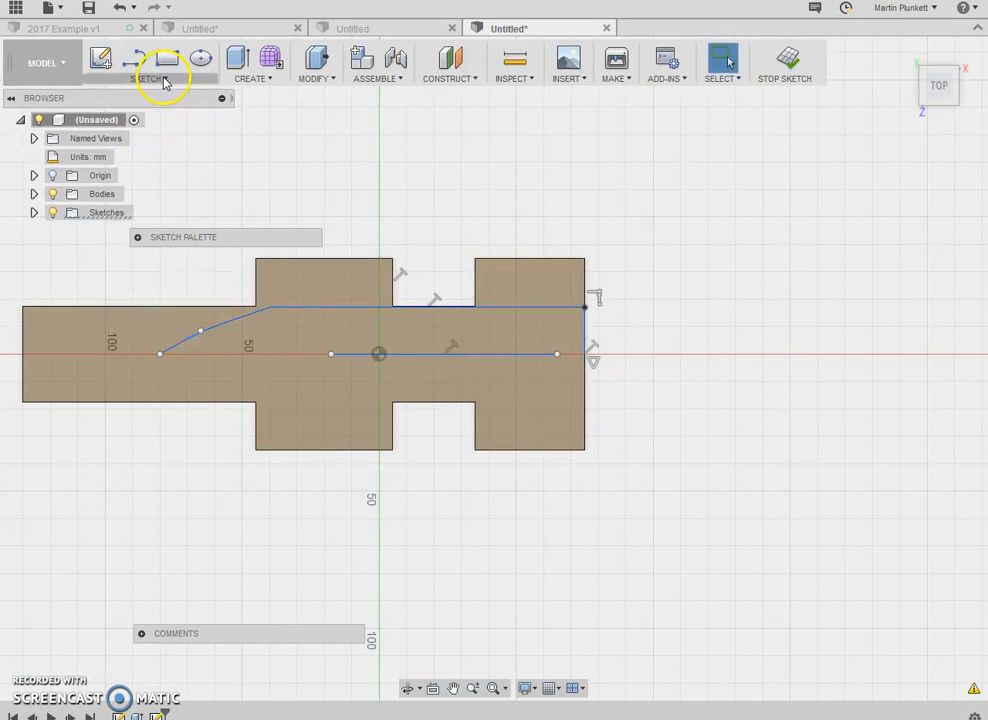
left_click(150, 62)
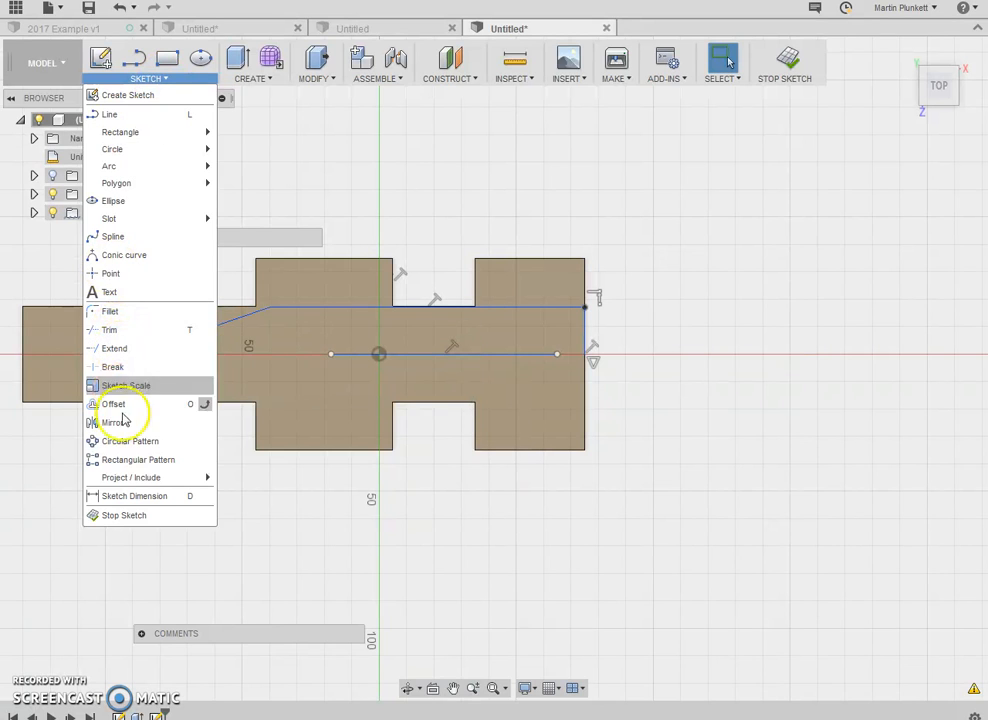
left_click(116, 420)
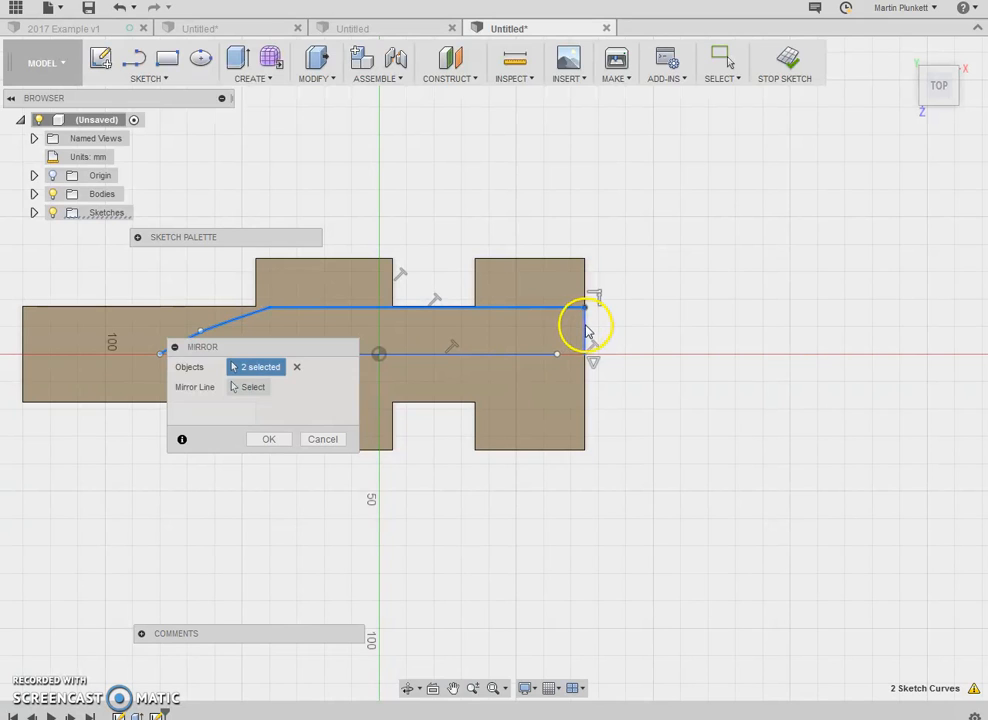
left_click(584, 320)
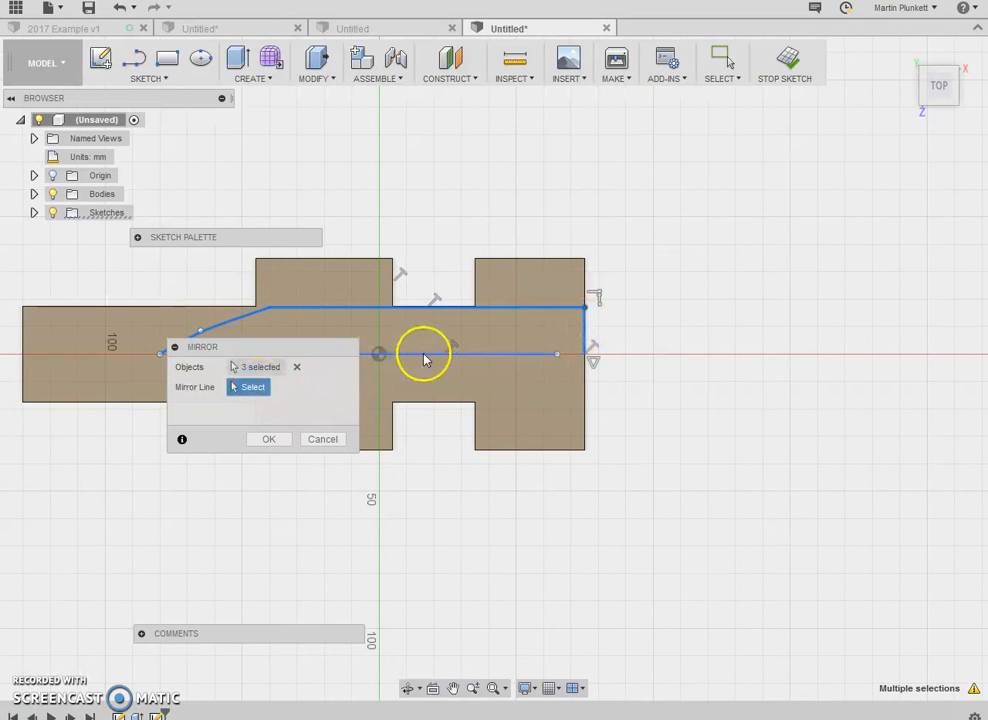
left_click(268, 440)
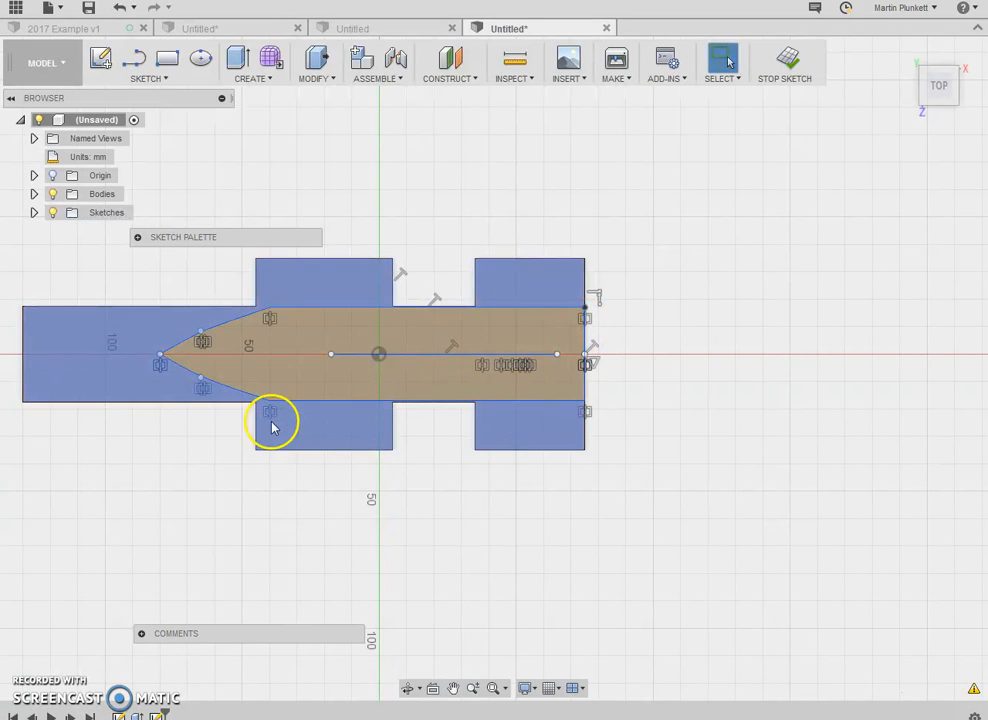
left_click(148, 62)
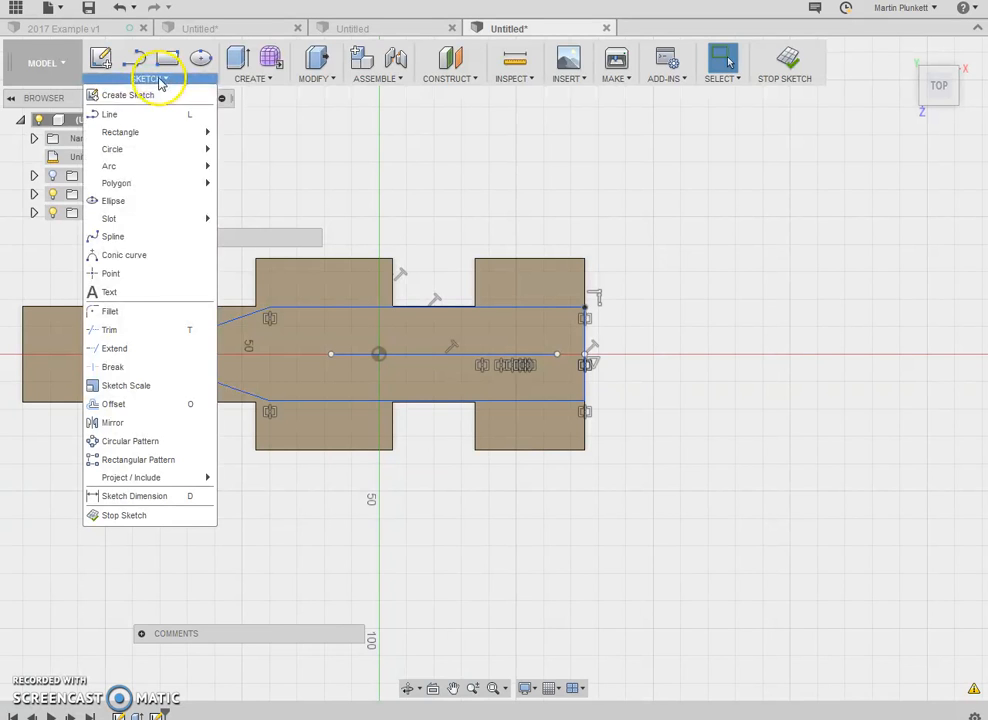
mouse_move(112, 404)
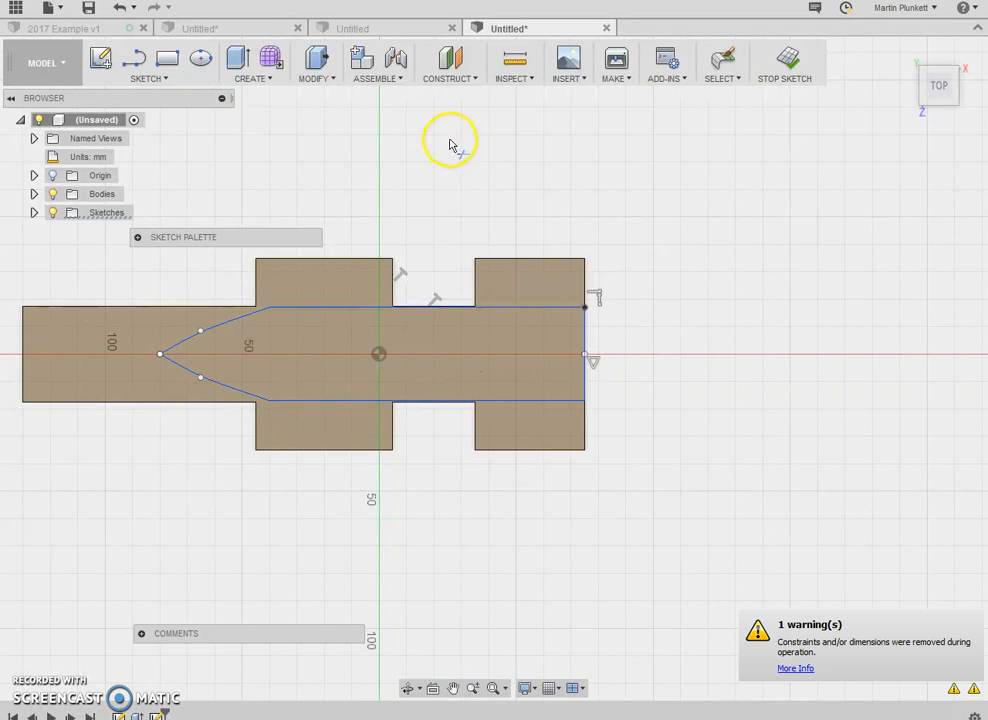
mouse_move(236, 124)
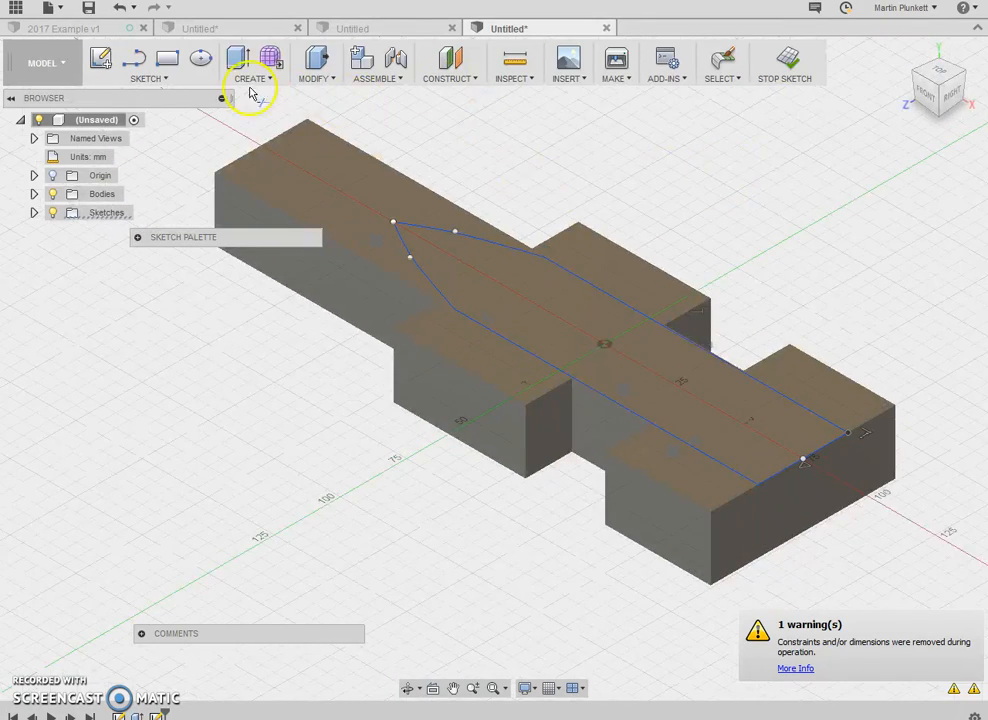
Step: Extrude the pointed top outline upward about 25 mm as new body material
left_click(250, 78)
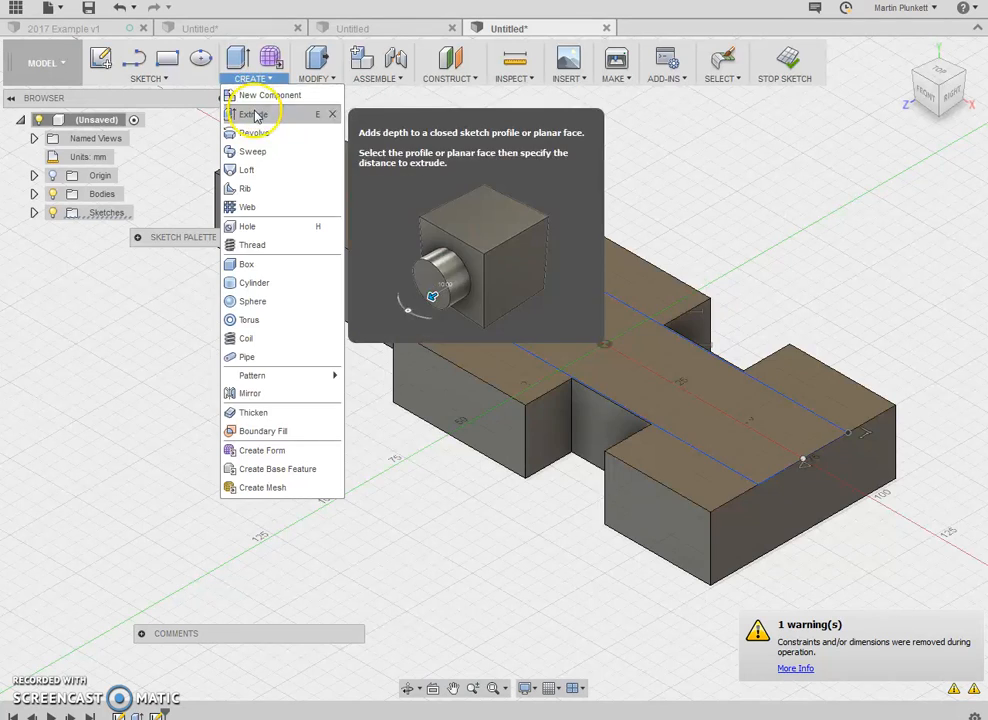
left_click(250, 112)
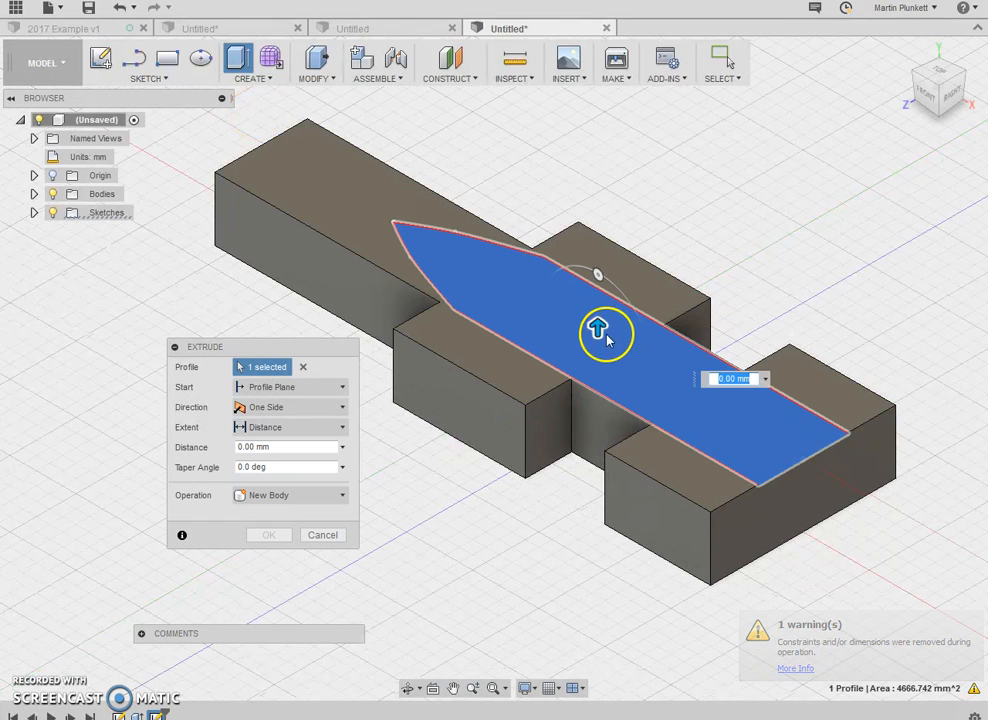
left_click_drag(596, 332, 596, 250)
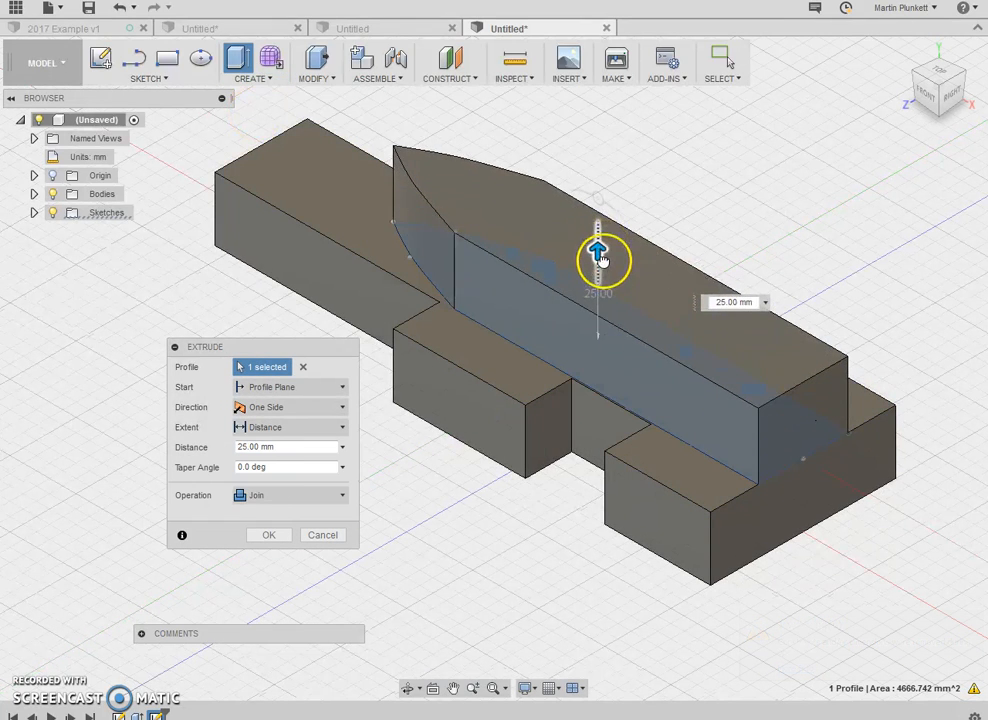
mouse_move(596, 250)
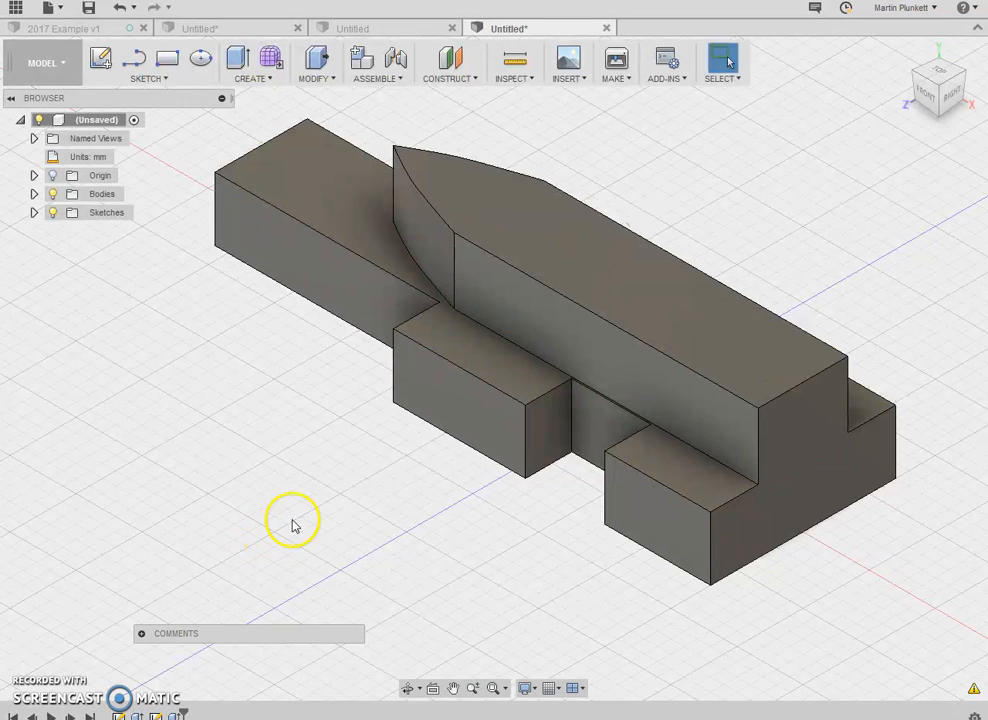
mouse_move(268, 448)
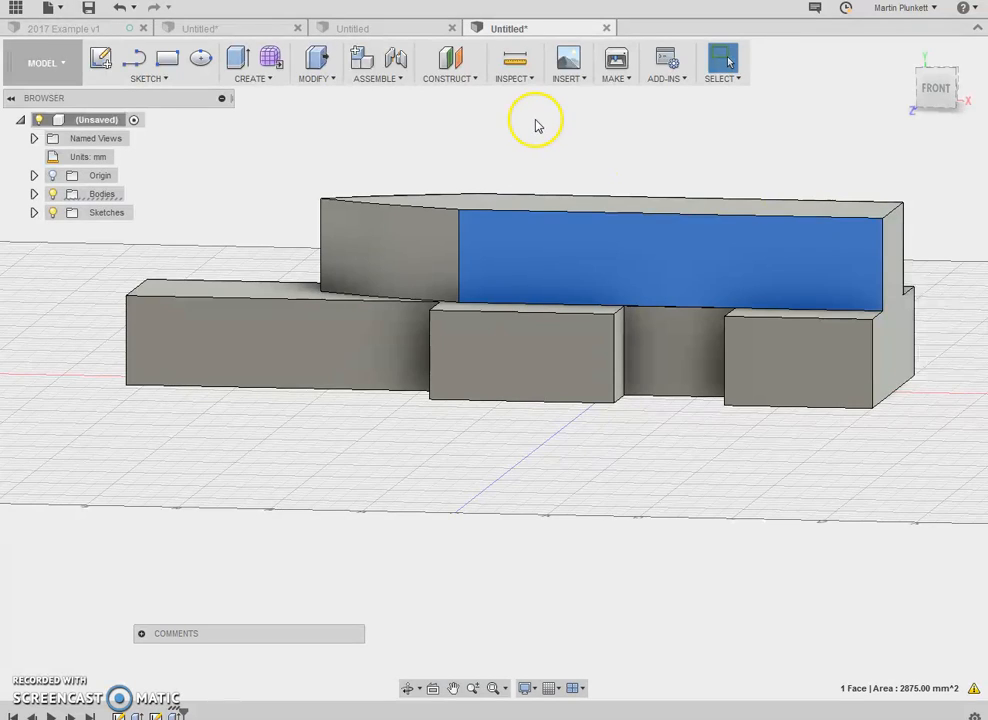
mouse_move(436, 152)
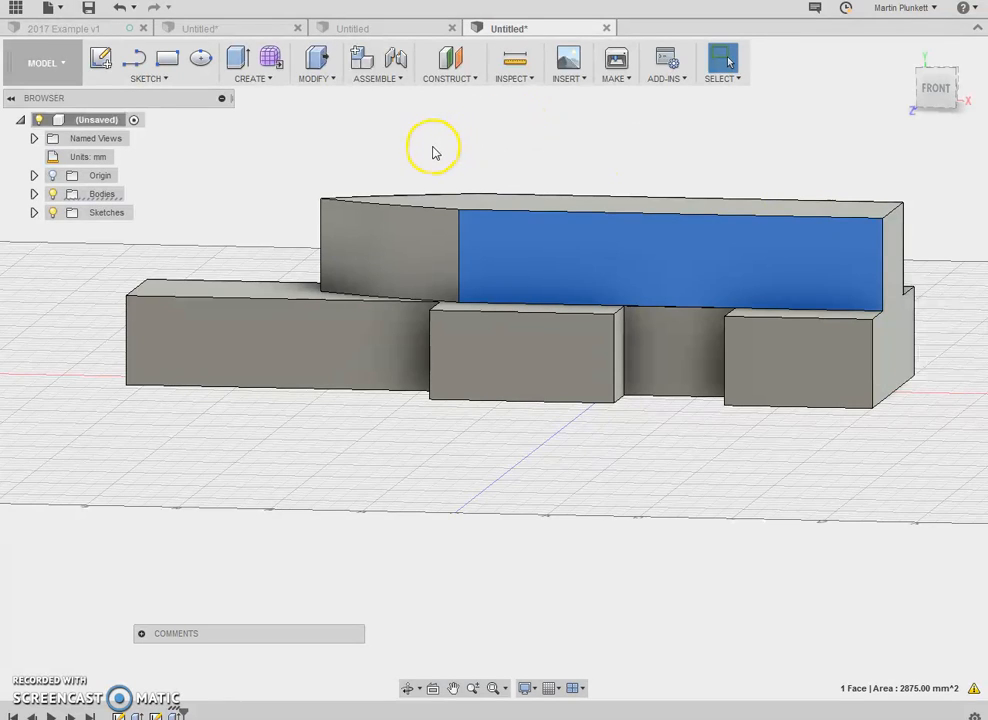
mouse_move(328, 248)
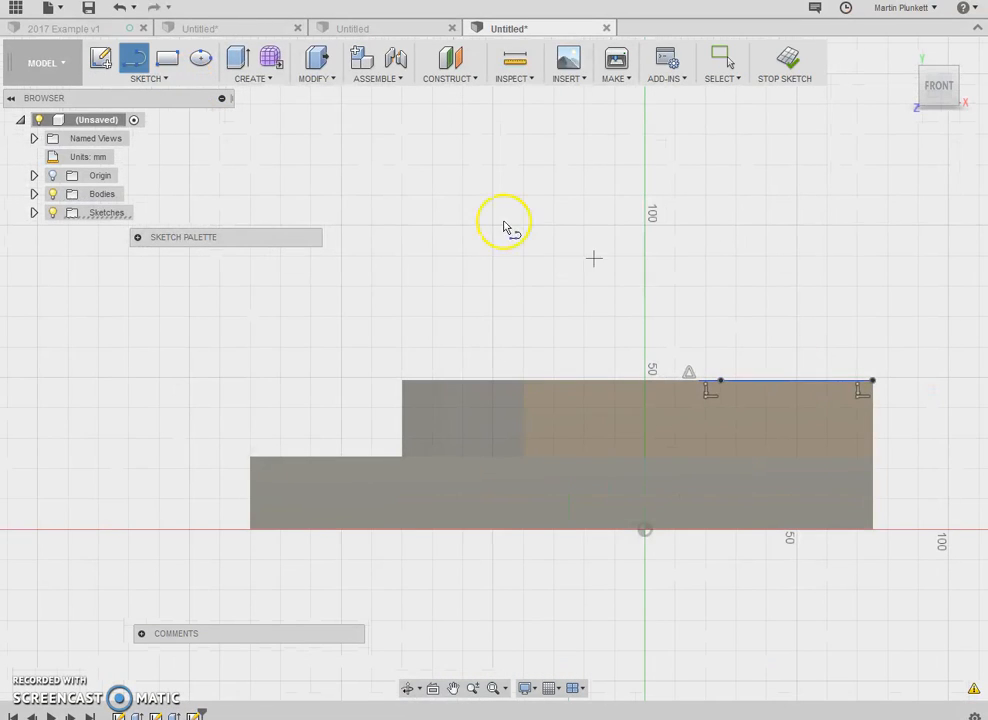
Step: Trim stray sketch lines and start a new sketch on the body's side face
left_click(148, 62)
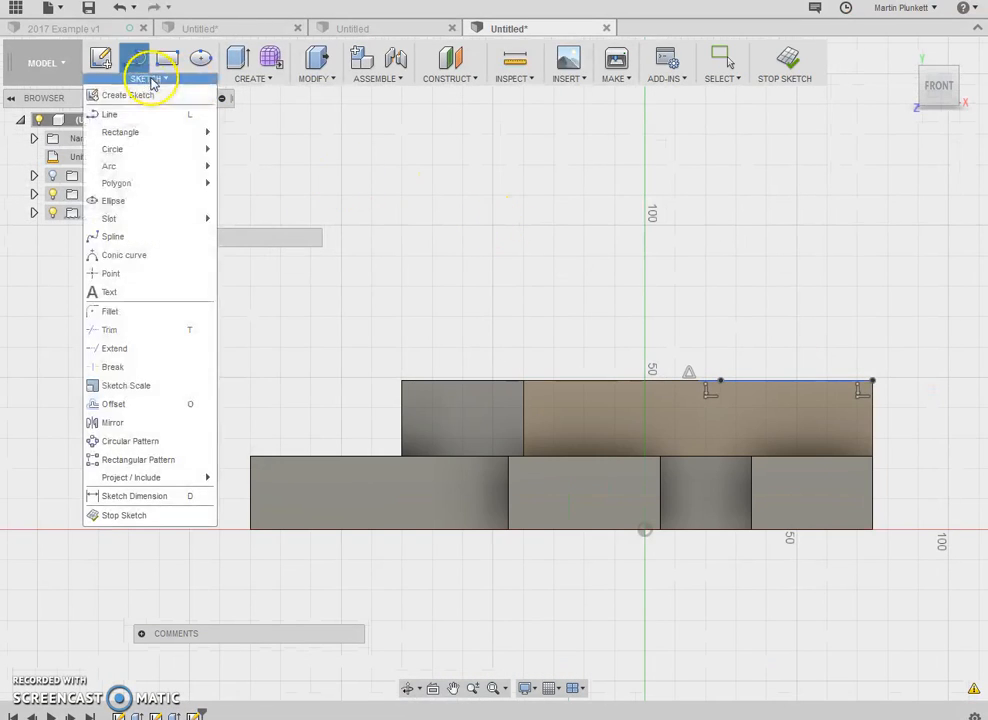
mouse_move(114, 348)
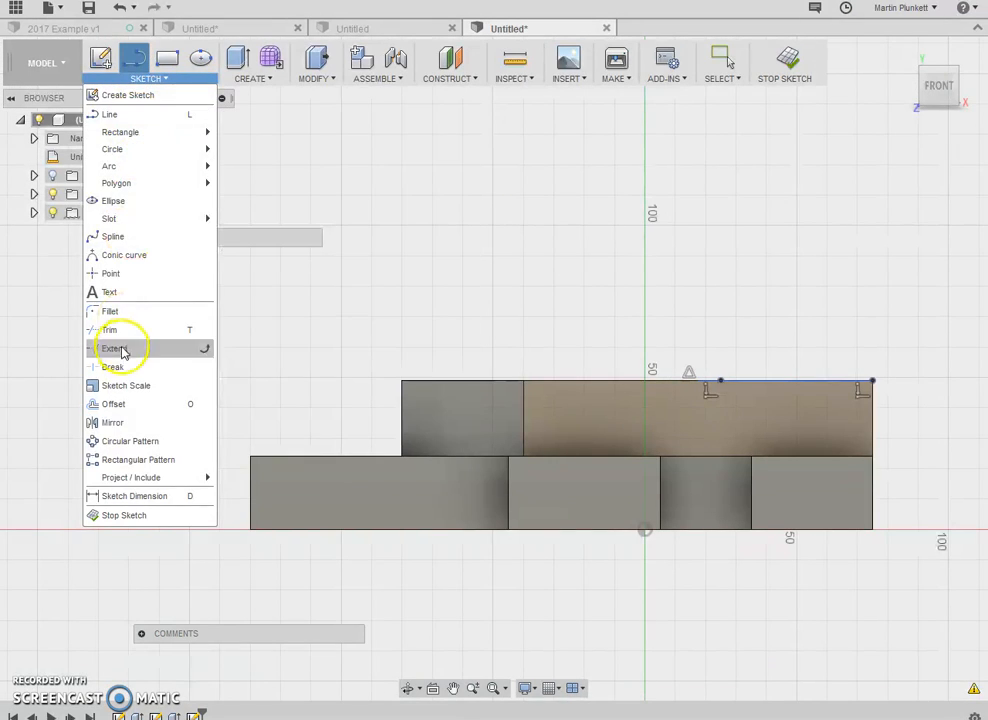
left_click(112, 348)
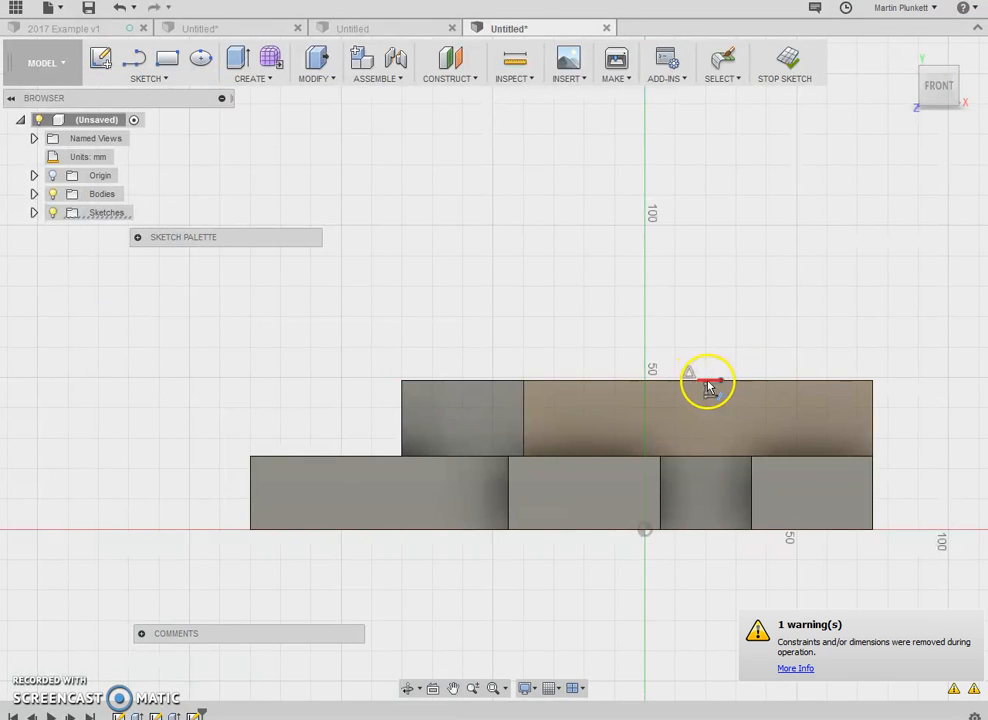
left_click(148, 62)
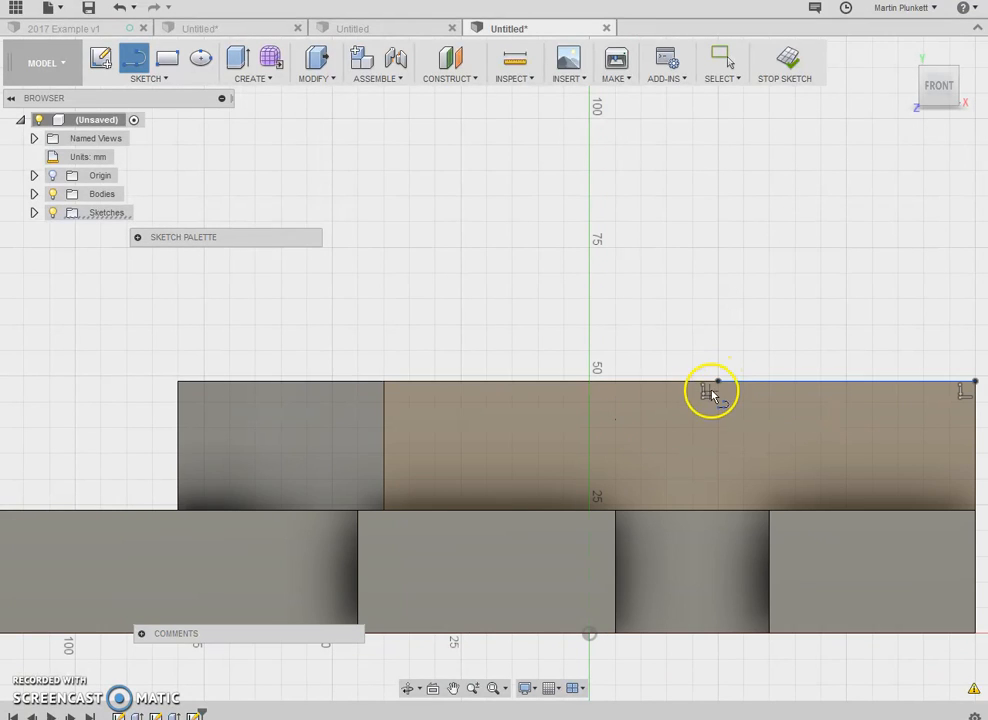
left_click(148, 62)
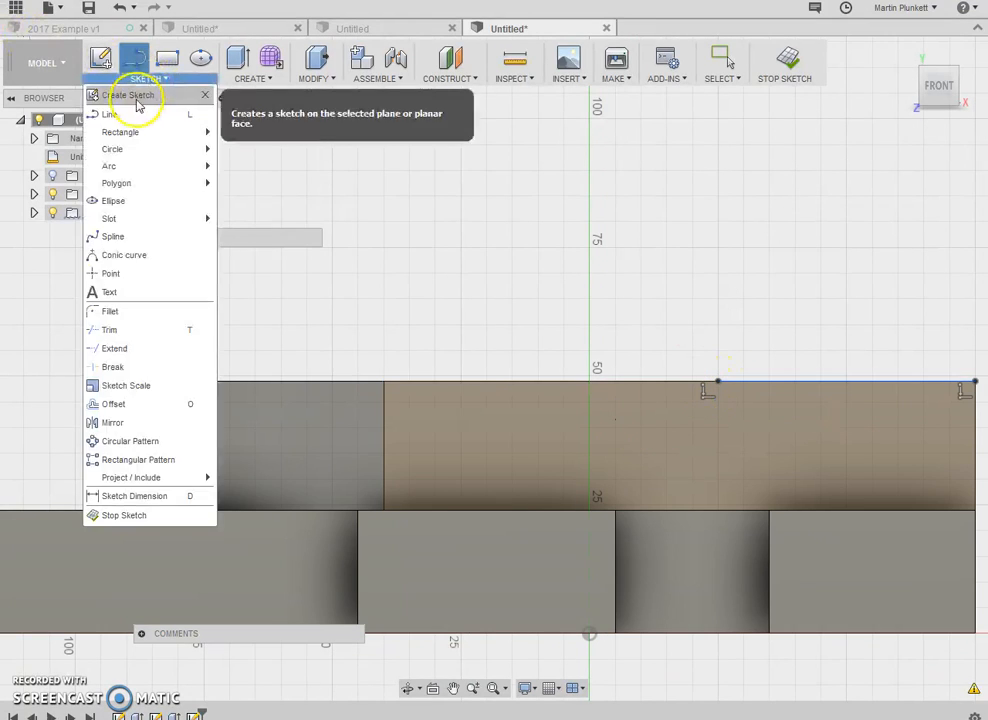
left_click(108, 114)
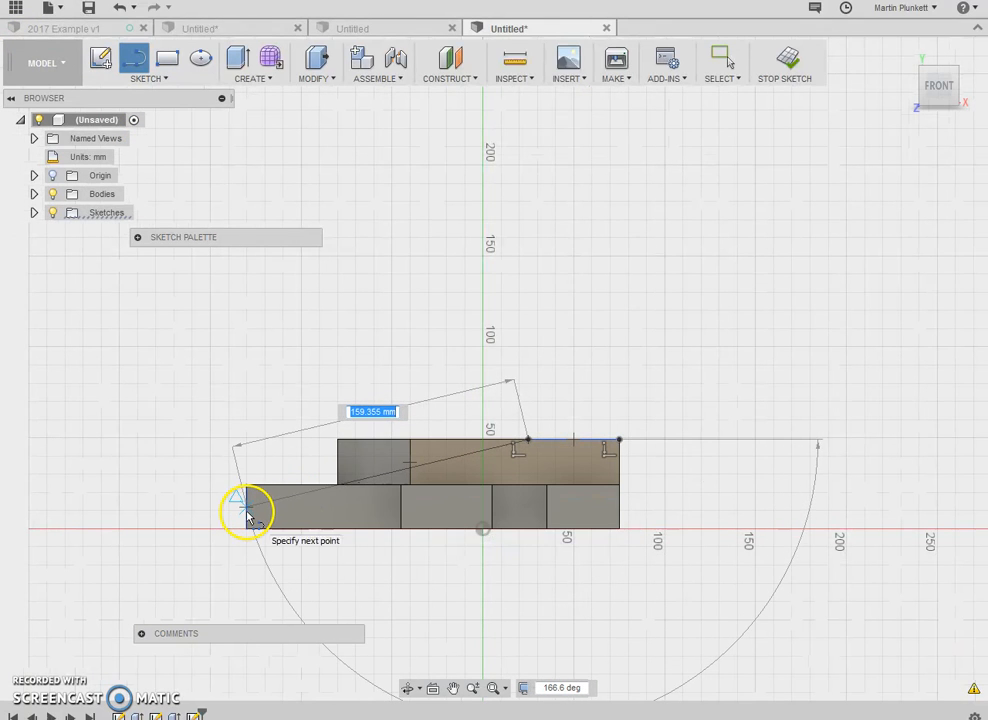
Step: Draw the sloping line from the nose bottom up to the roof and end the line chain
left_click(244, 504)
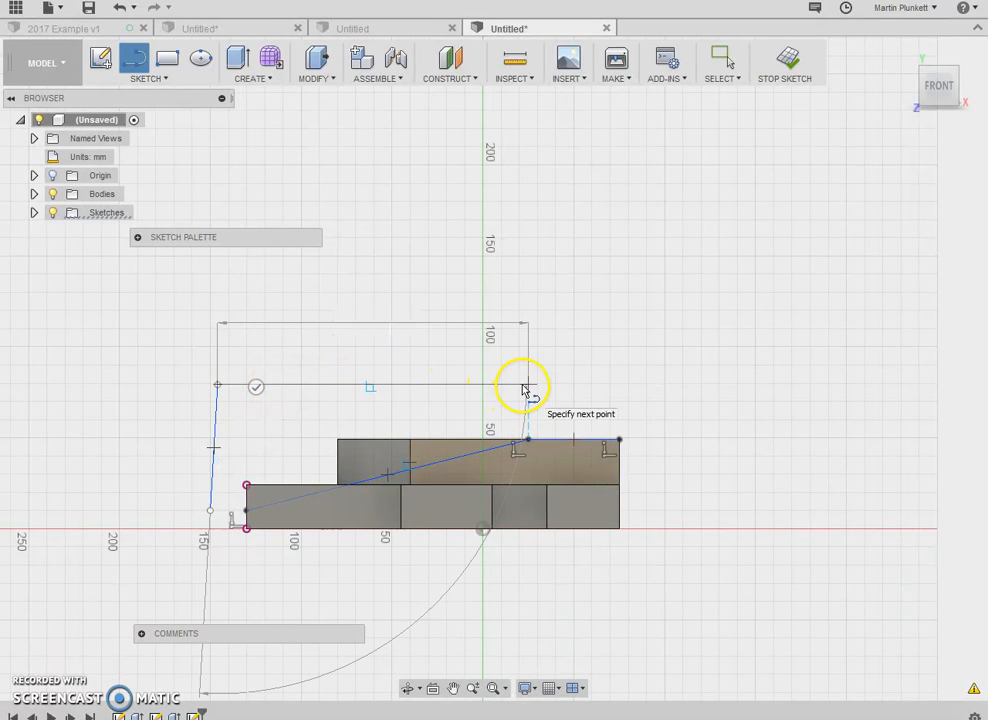
right_click(524, 390)
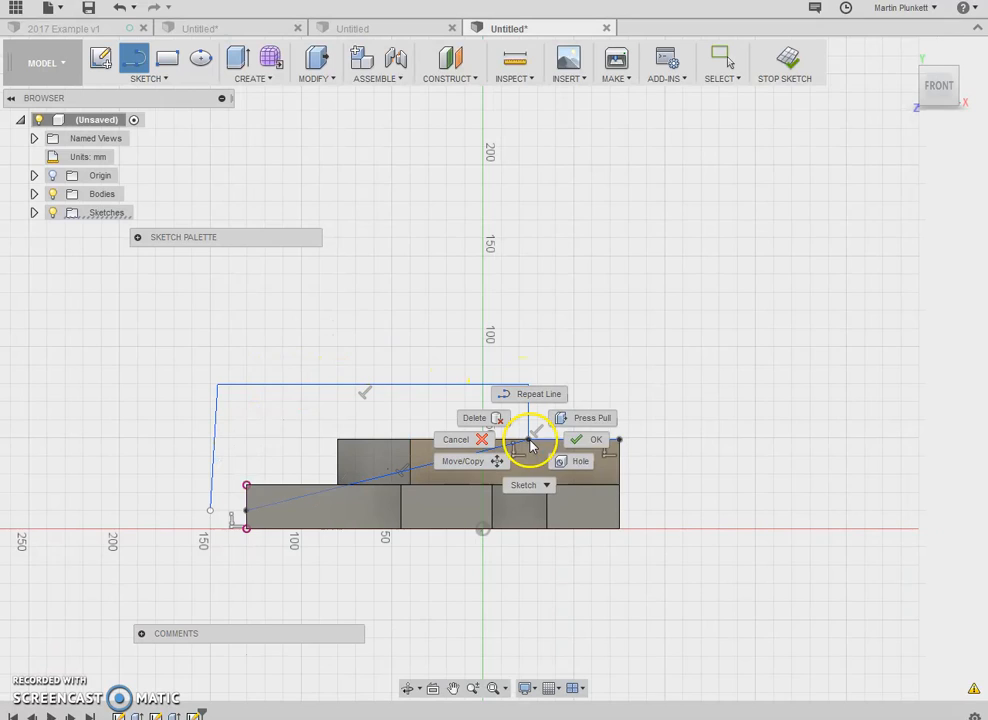
left_click(596, 440)
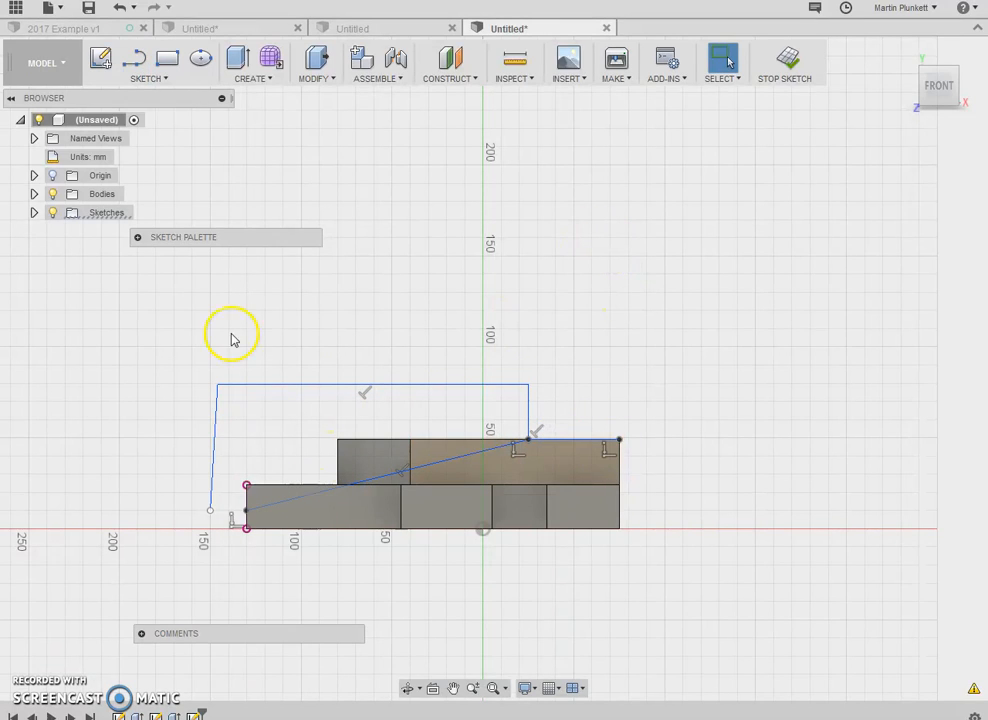
mouse_move(190, 410)
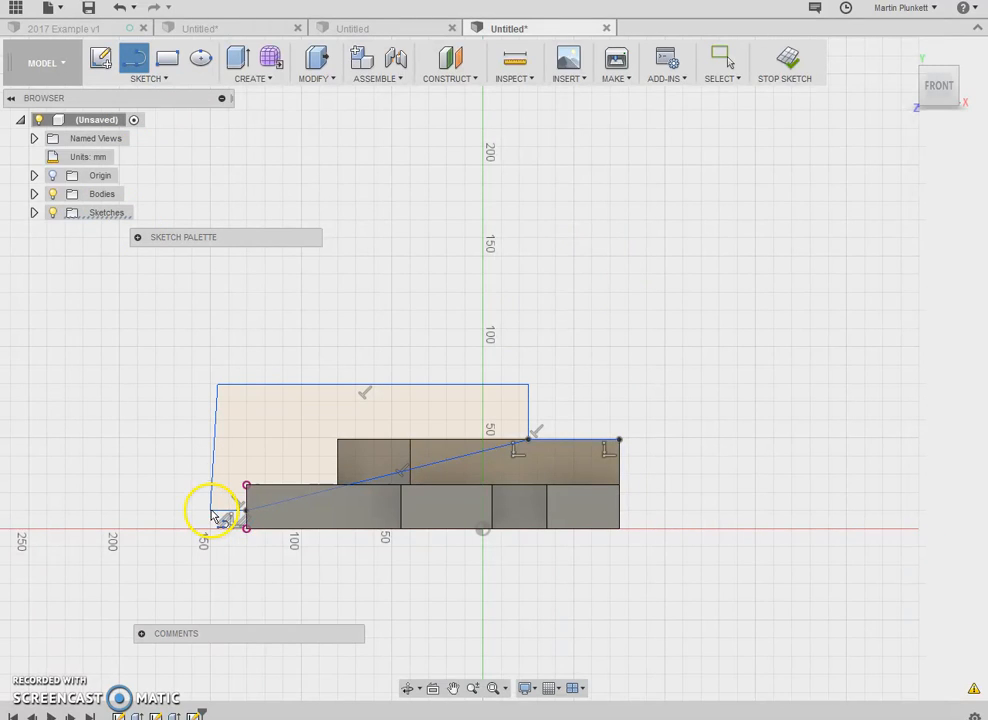
mouse_move(142, 84)
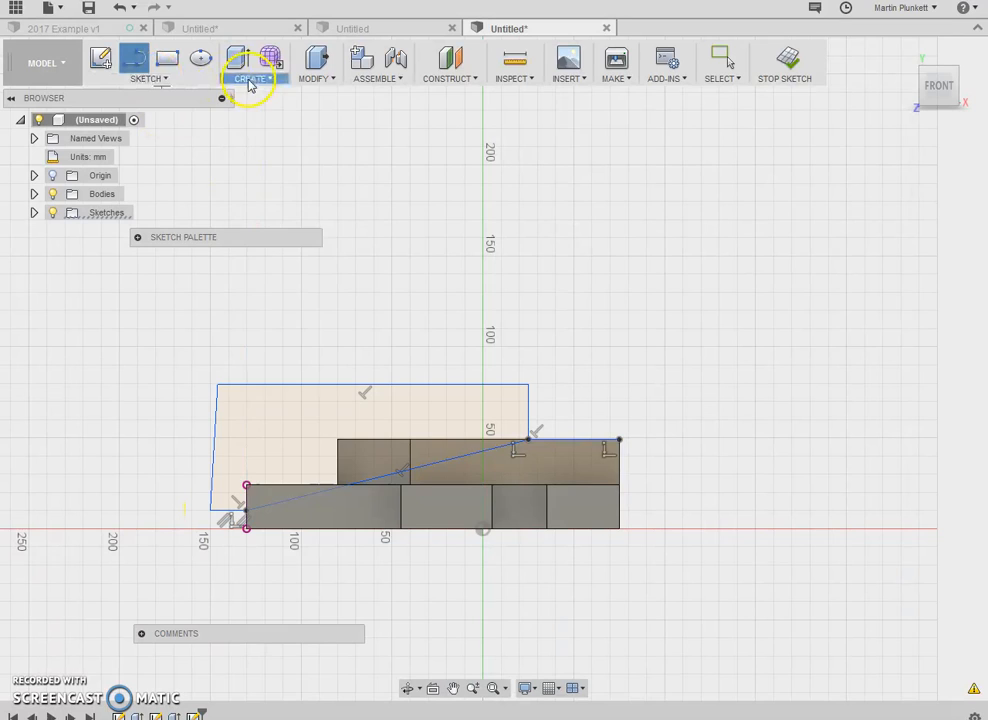
Step: Extrude the two nose profiles as a Cut, removing the angled wedge from the body
left_click(250, 62)
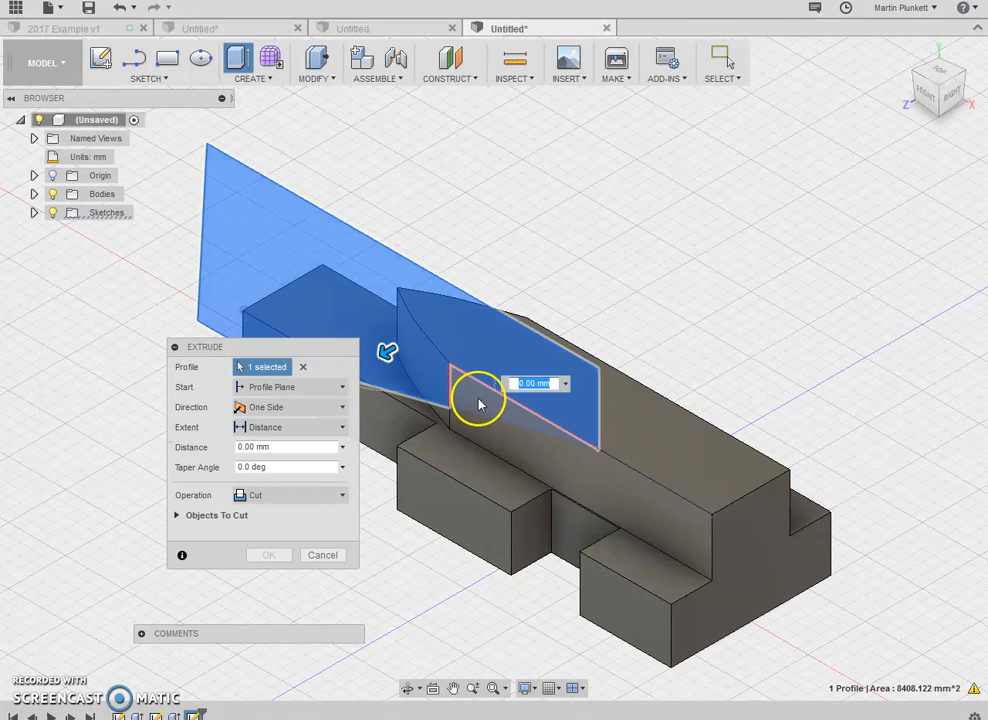
left_click(480, 404)
type("55")
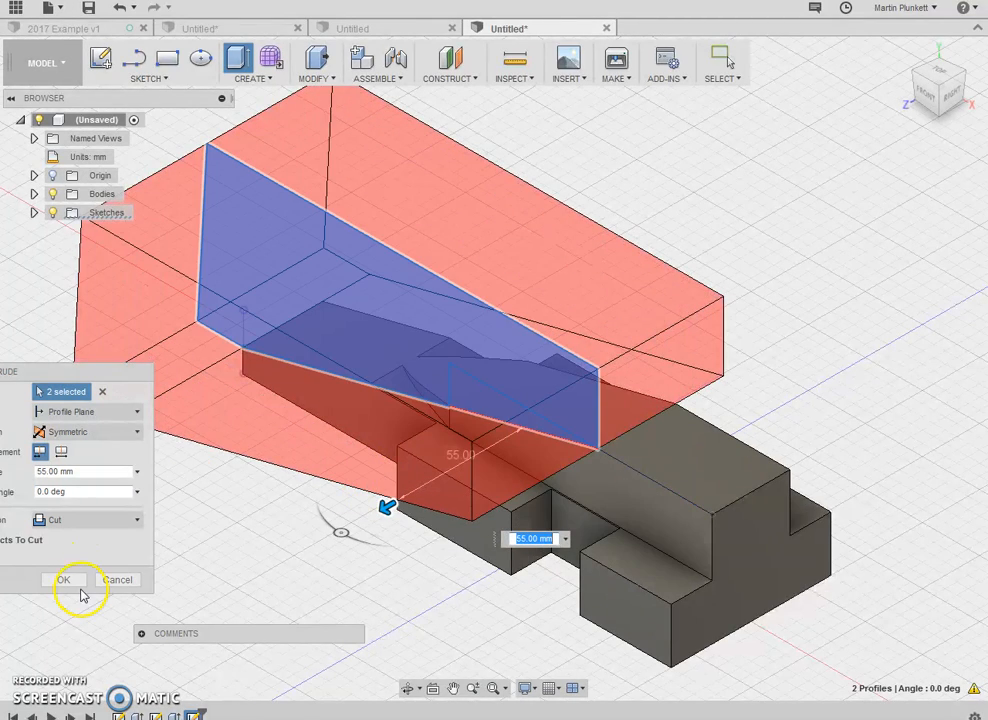
left_click(64, 580)
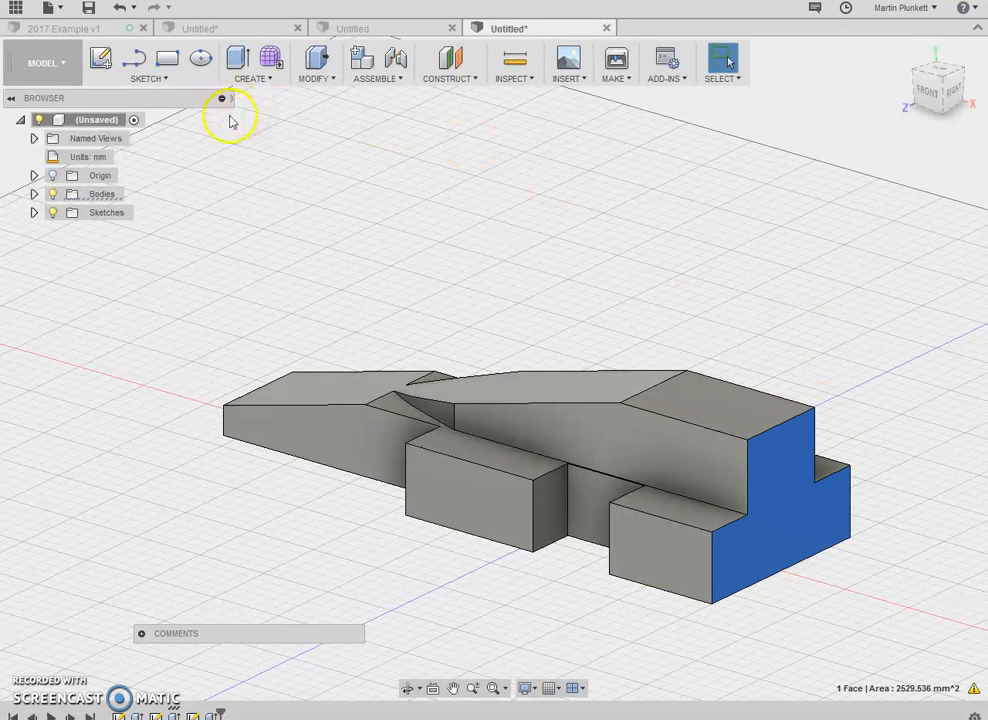
mouse_move(164, 84)
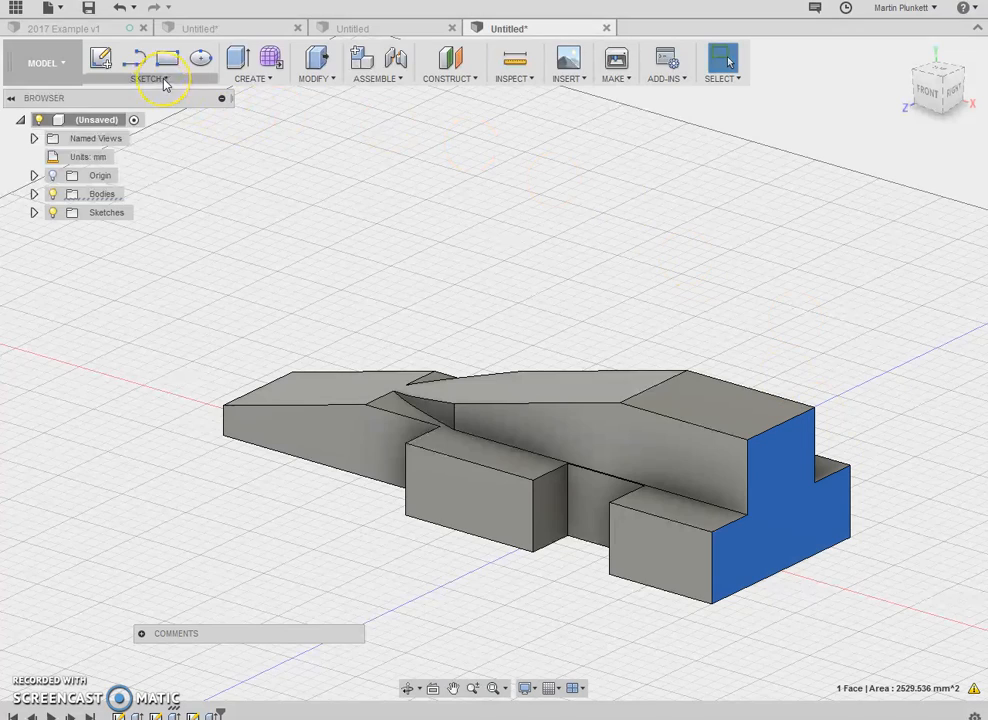
Step: Start a sketch on the stepped rear face, drop the line tool and switch to a circle for the chamber outline
left_click(150, 78)
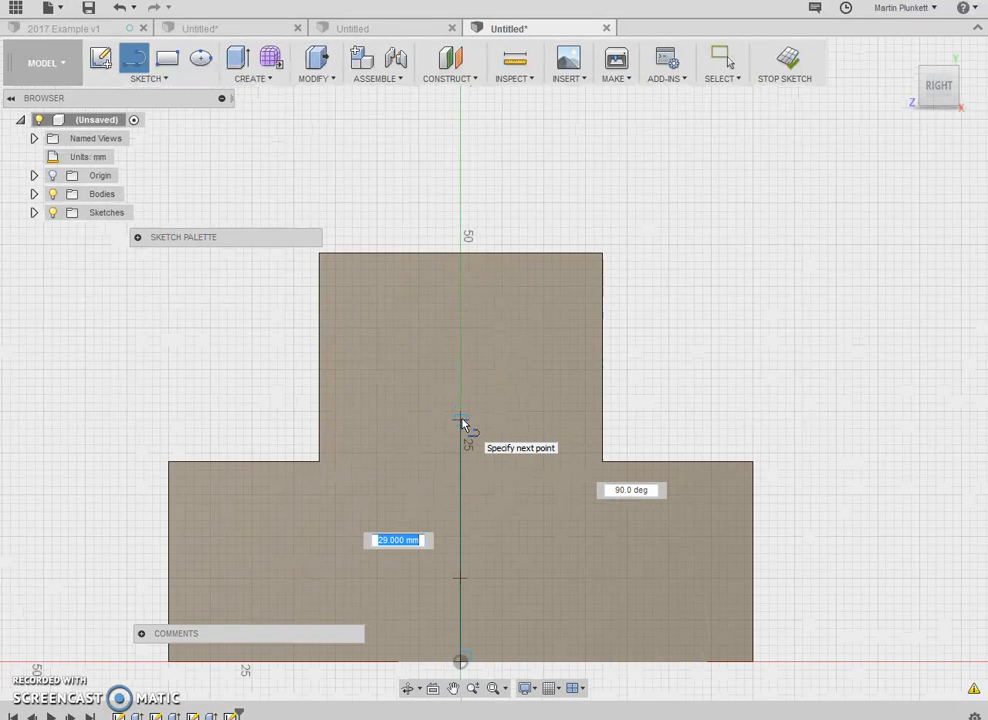
right_click(460, 420)
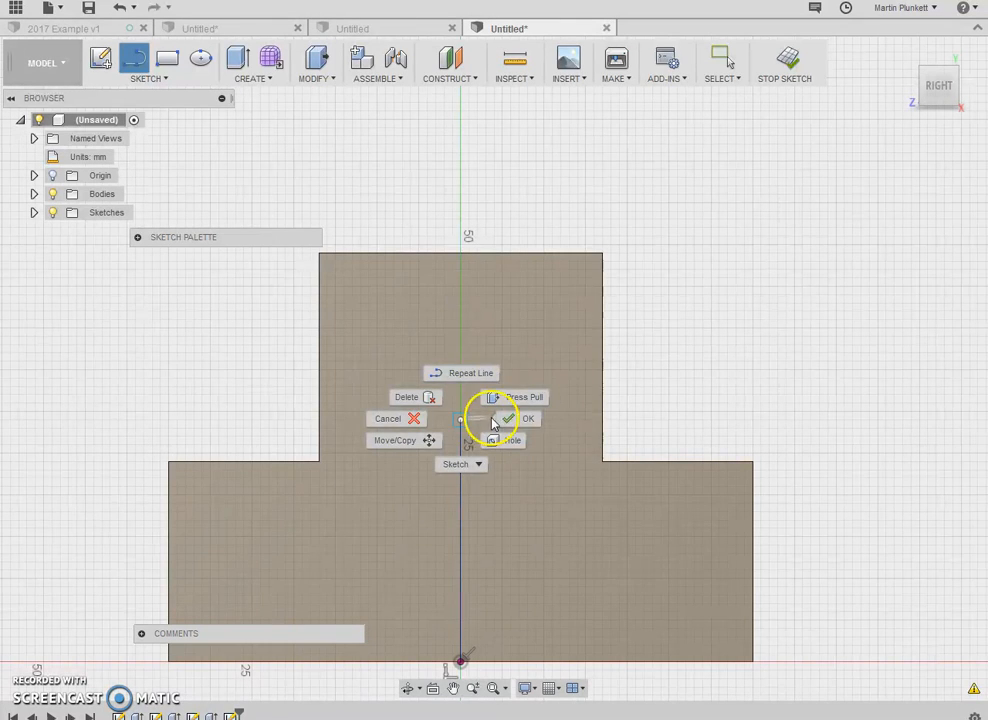
left_click(528, 418)
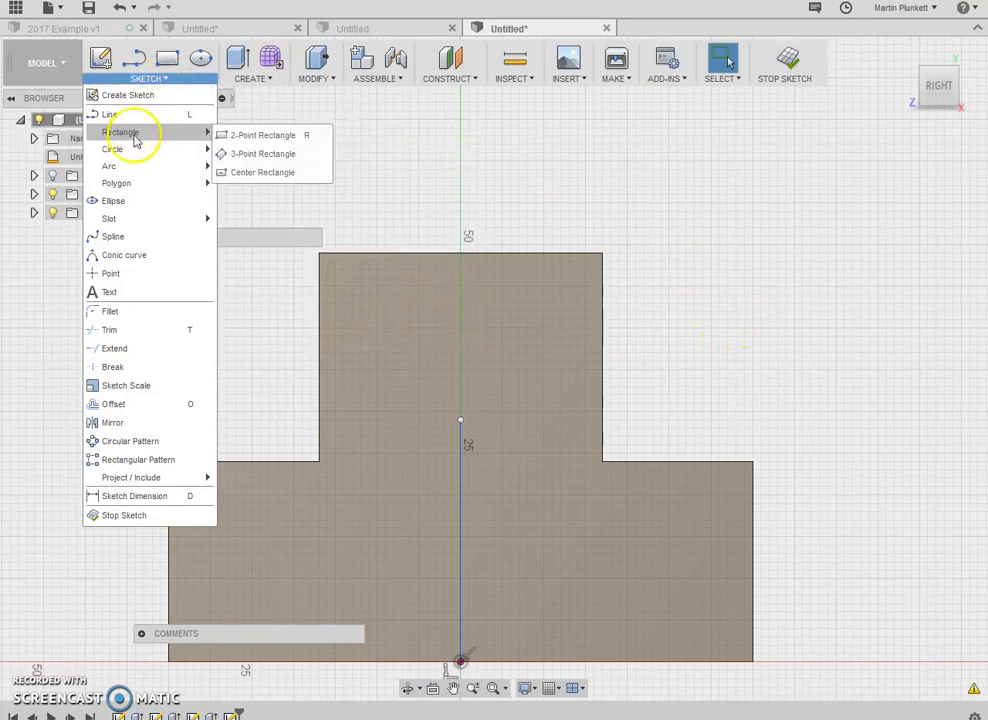
left_click(464, 436)
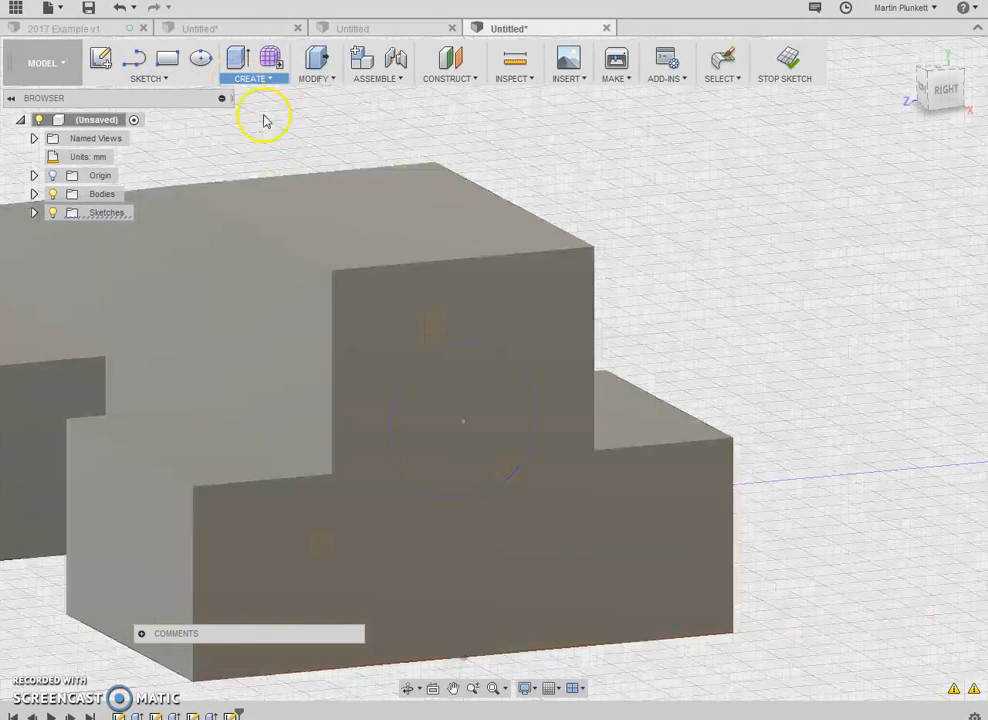
Step: Switch to the technical regulations PDF to read the CO2 chamber rules T5.3–T5.5
left_click(238, 58)
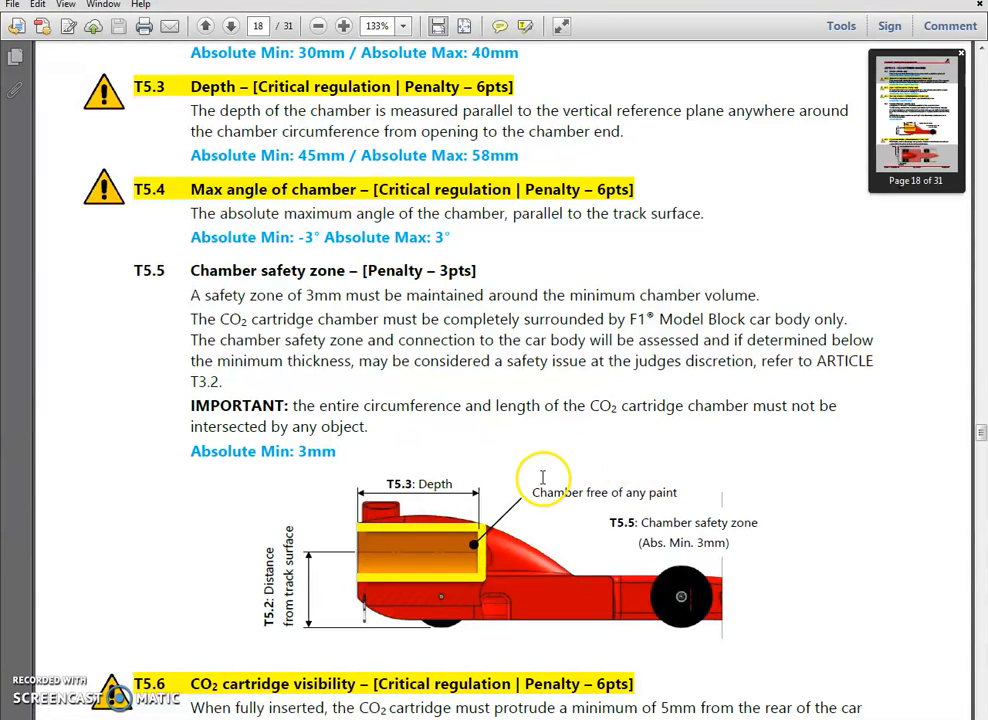
mouse_move(284, 284)
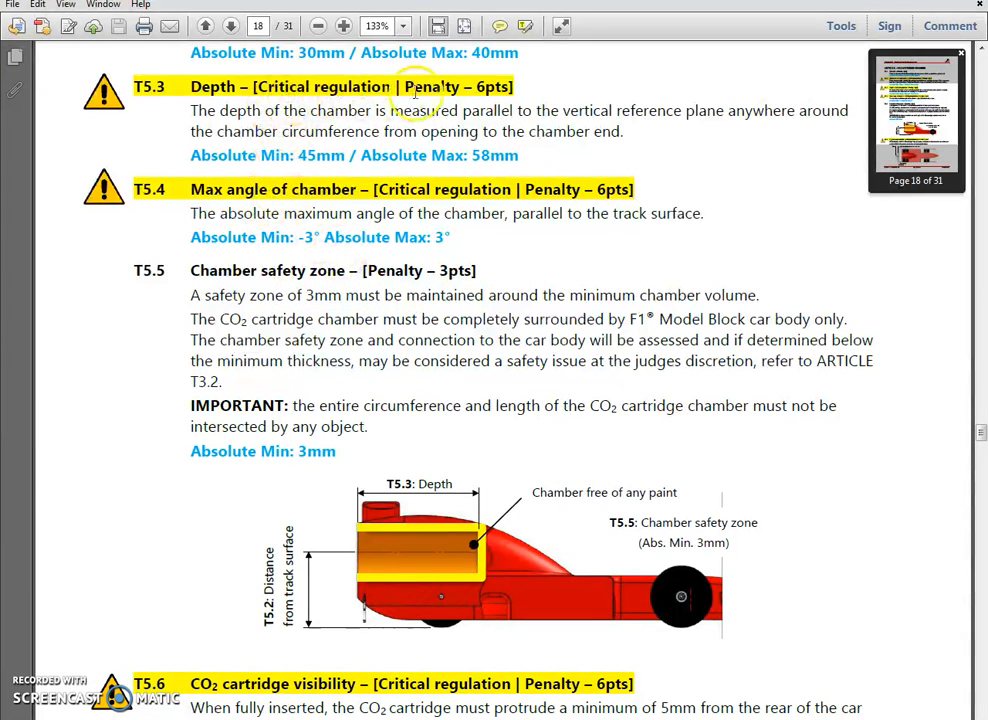
mouse_move(364, 96)
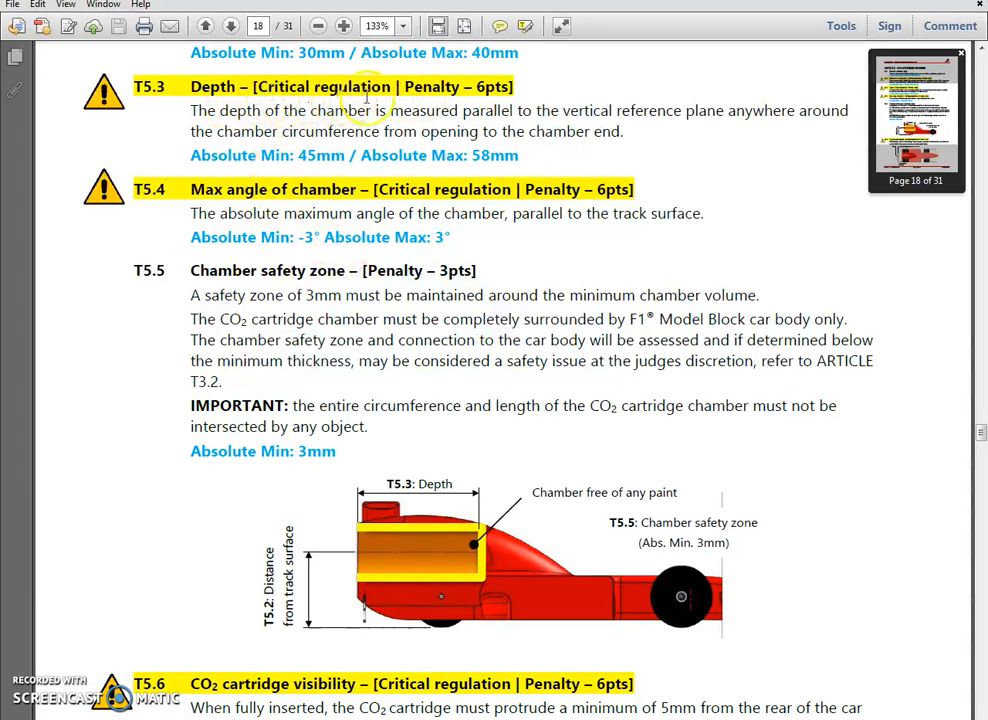
mouse_move(482, 244)
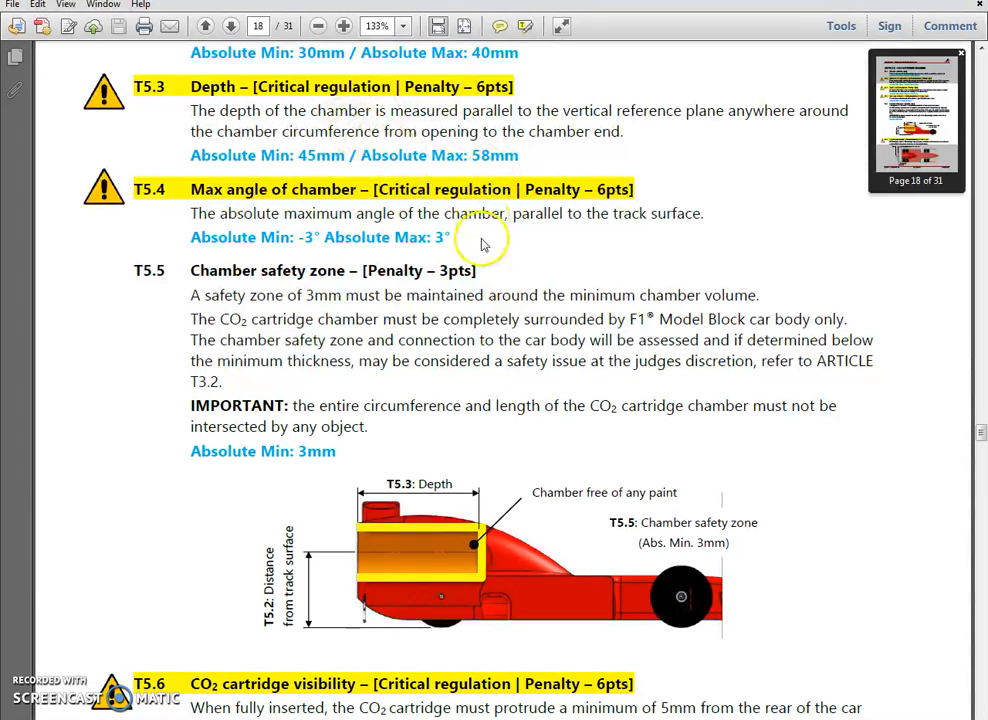
mouse_move(364, 160)
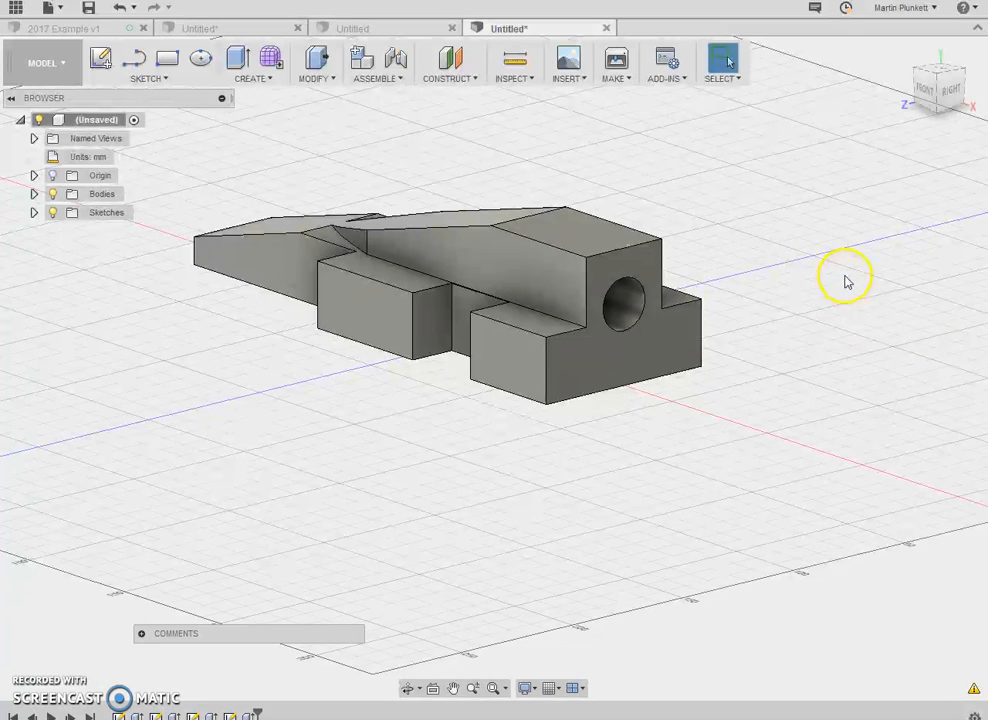
mouse_move(284, 84)
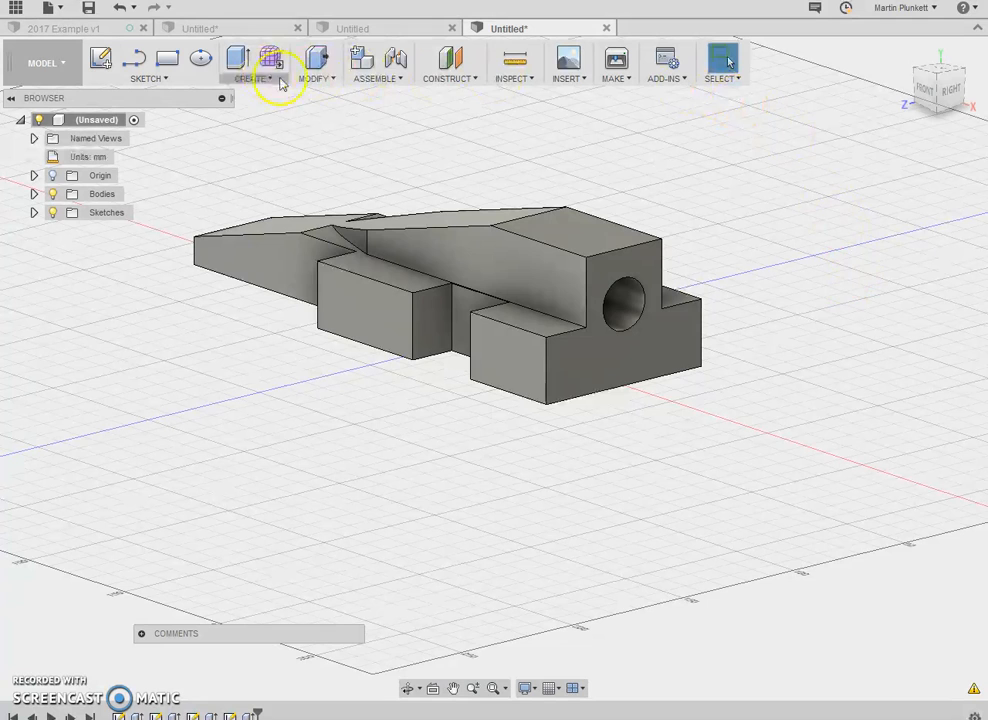
mouse_move(316, 62)
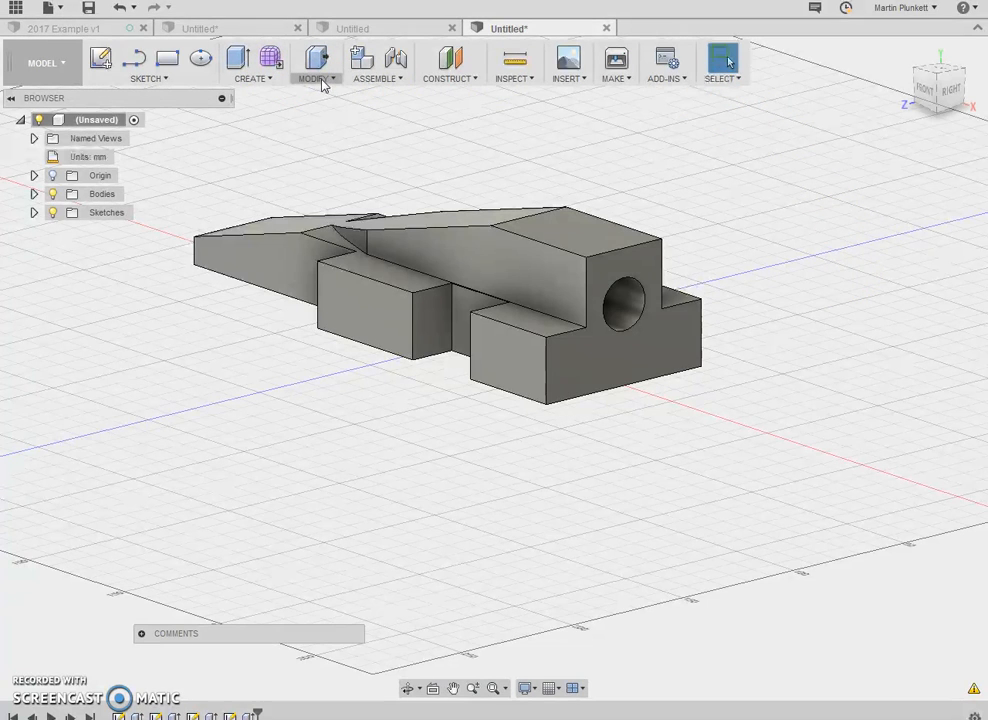
Step: Fillet the two top edges of the rear block with a constant radius into a cylinder around the chamber hole
left_click(316, 62)
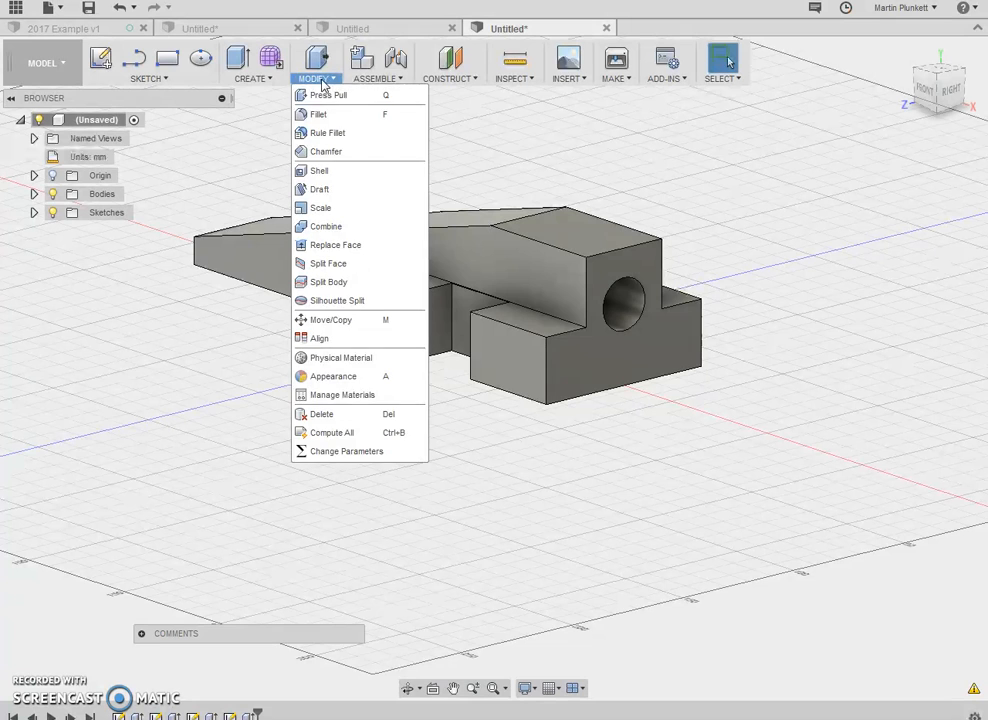
left_click(318, 114)
type("15")
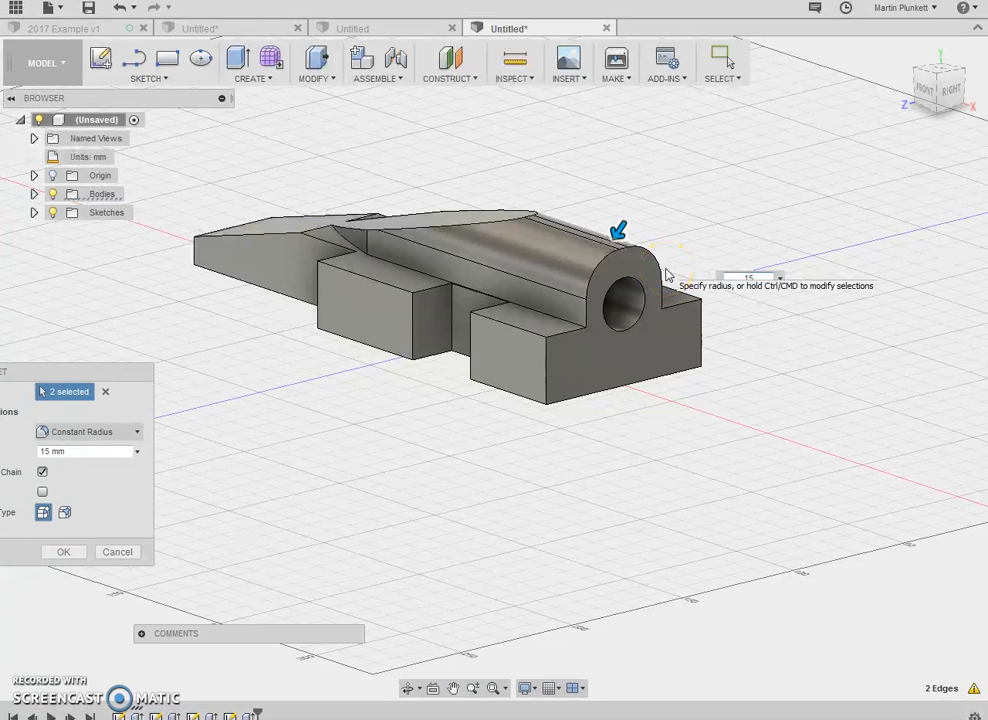
mouse_move(742, 214)
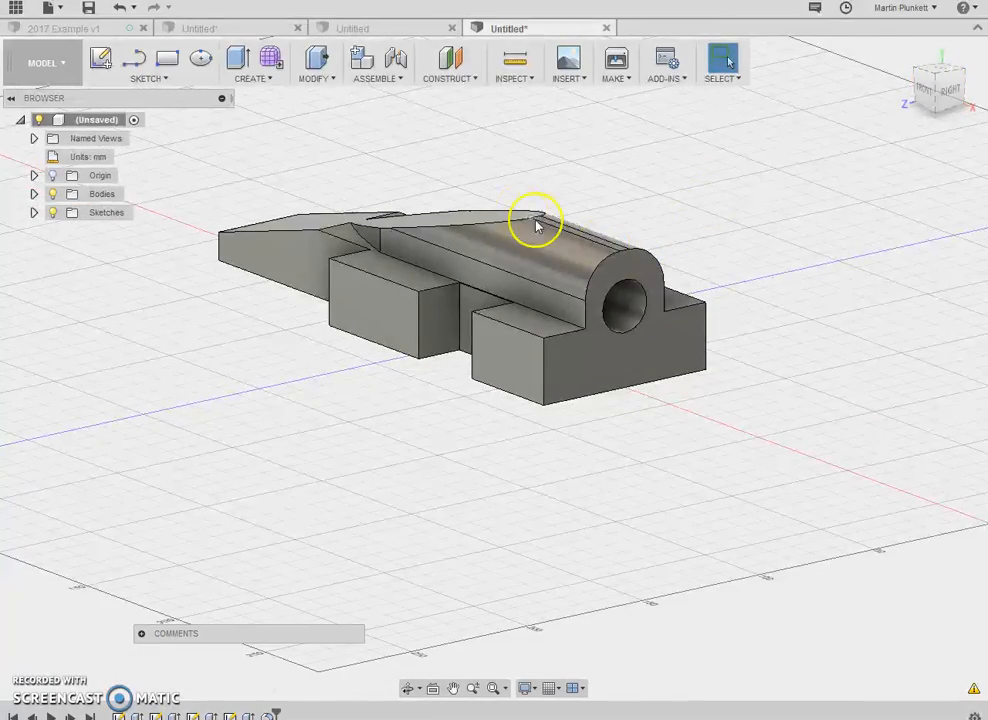
left_click_drag(536, 220, 492, 368)
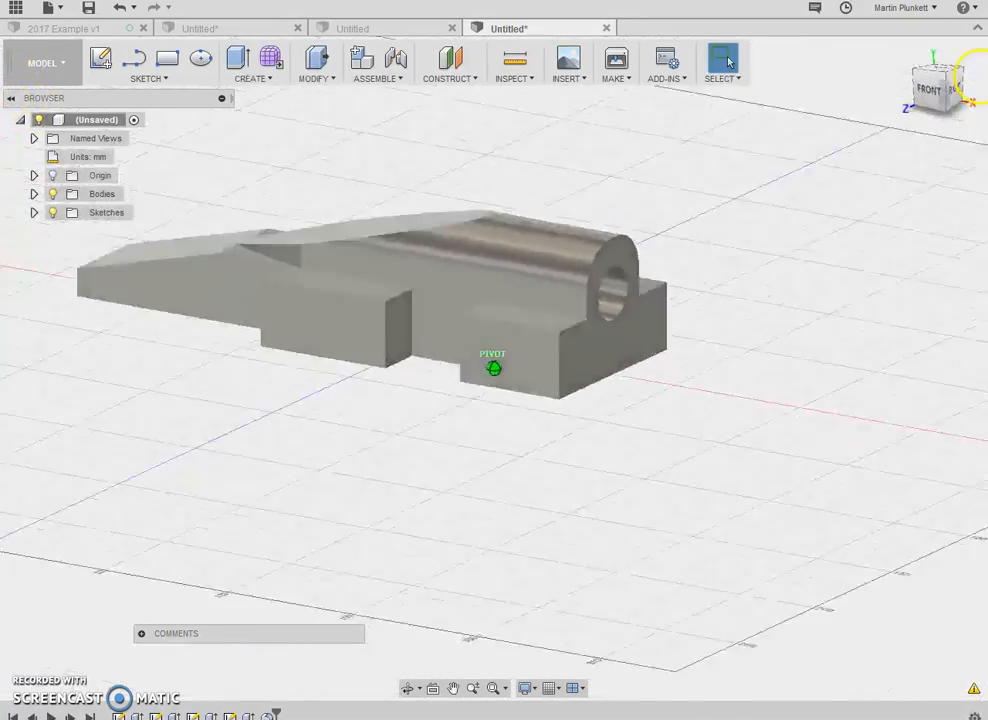
left_click_drag(492, 364, 256, 260)
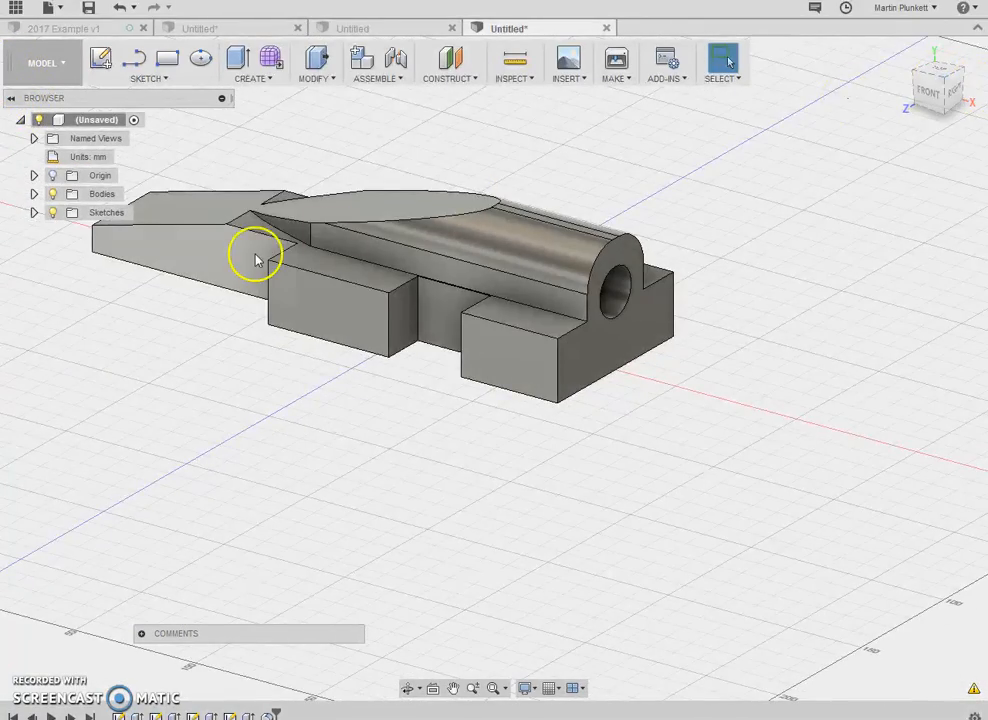
mouse_move(600, 268)
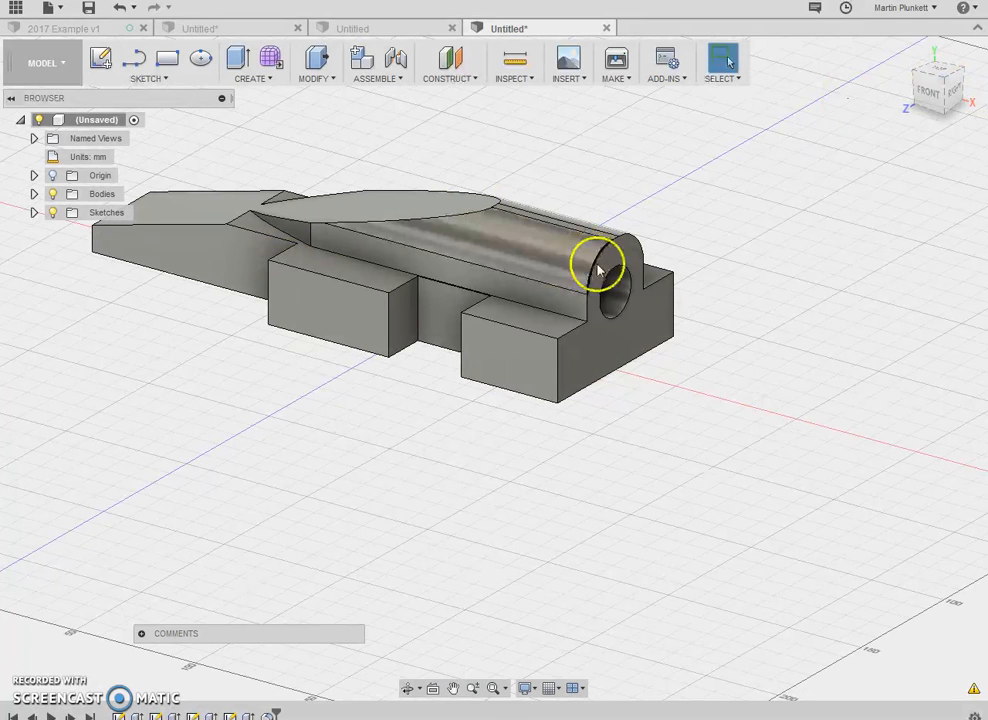
mouse_move(276, 552)
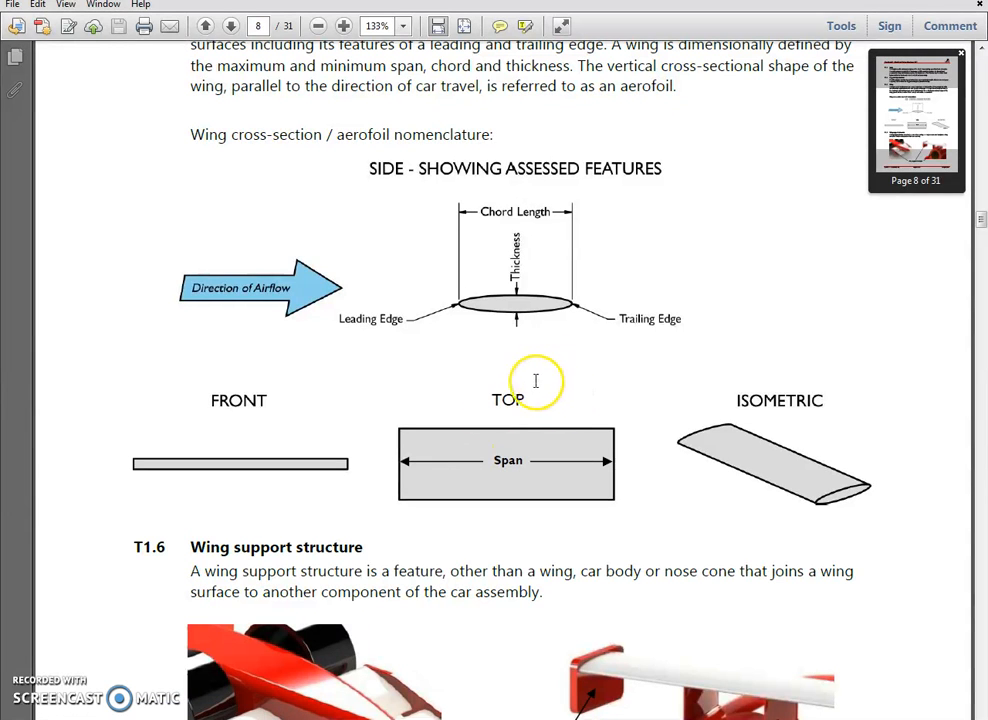
mouse_move(524, 232)
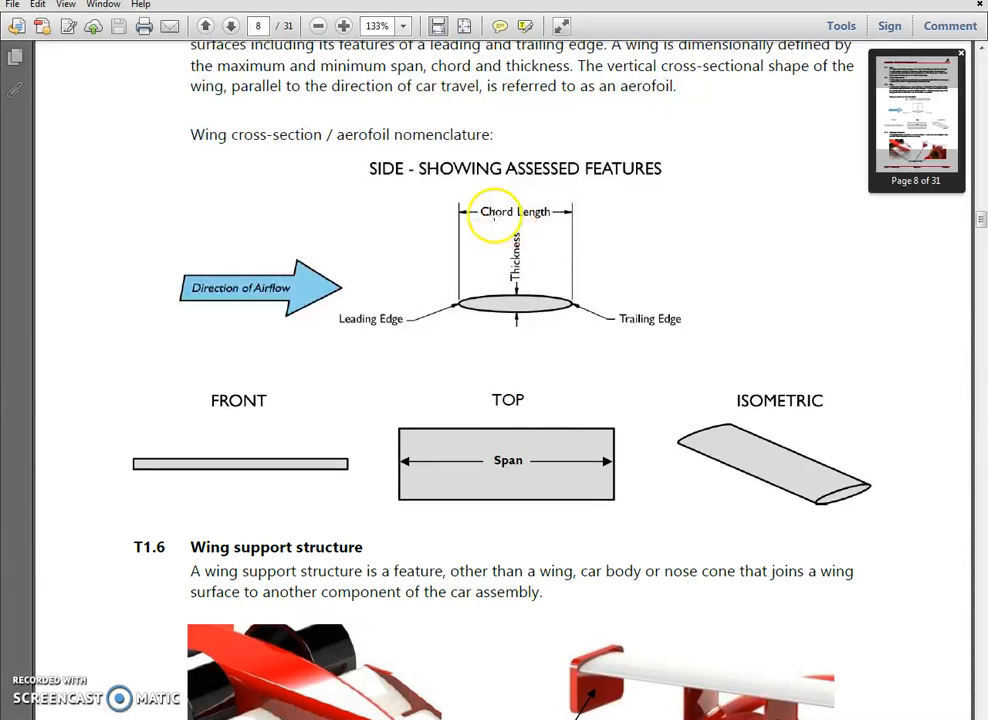
mouse_move(510, 300)
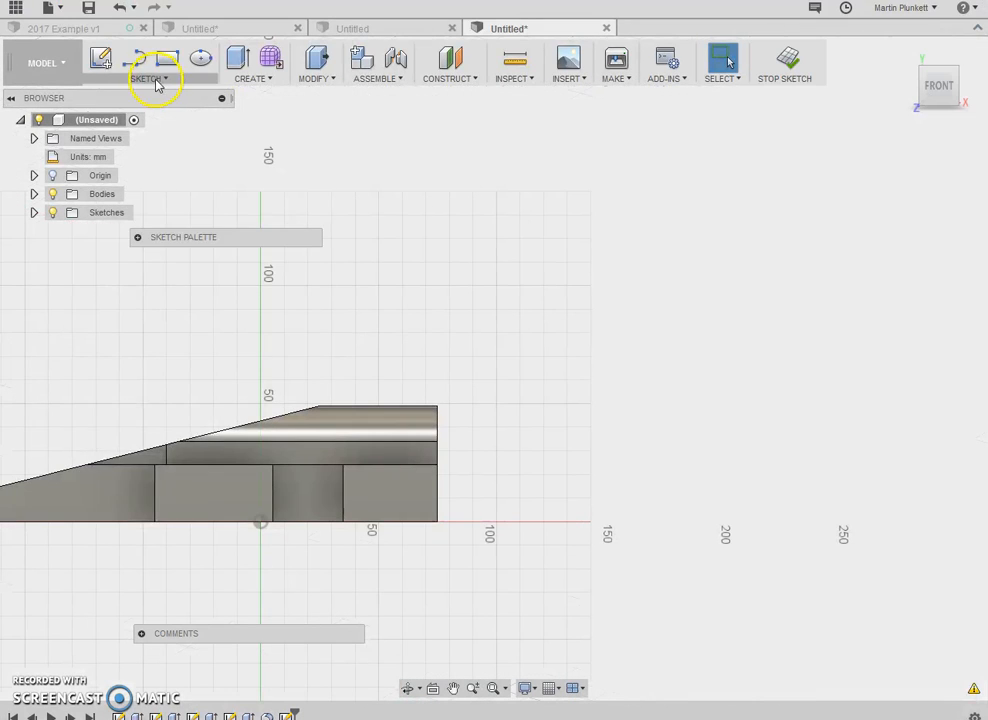
Step: Sketch a small ellipse dimensioned 5 on the top of the rounded body near the rear, then finish the sketch
left_click(150, 78)
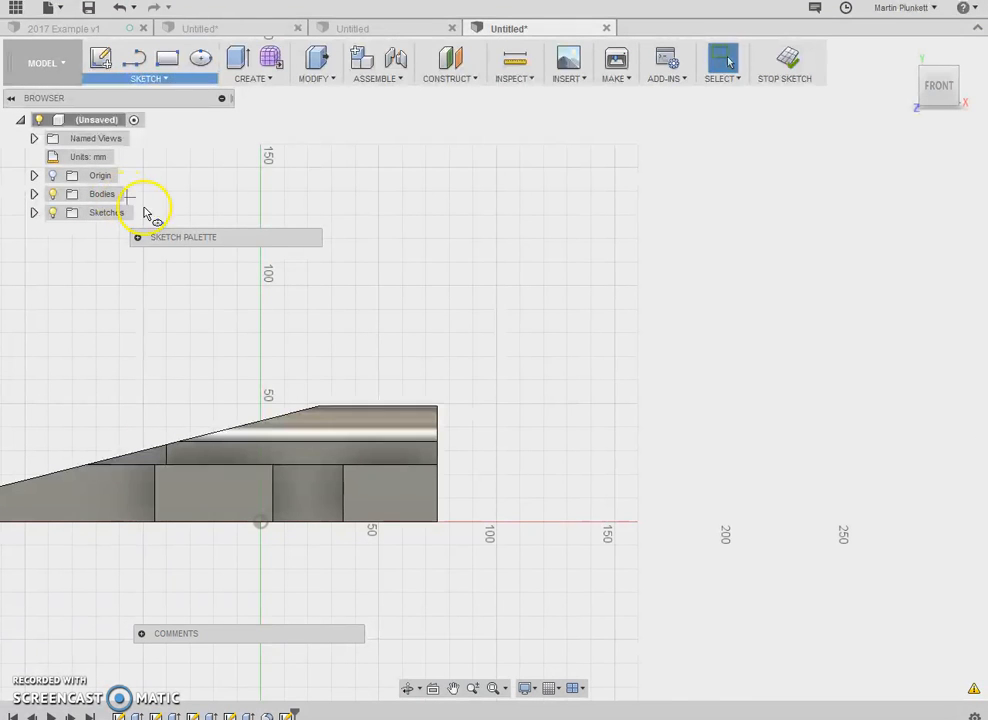
left_click(784, 62)
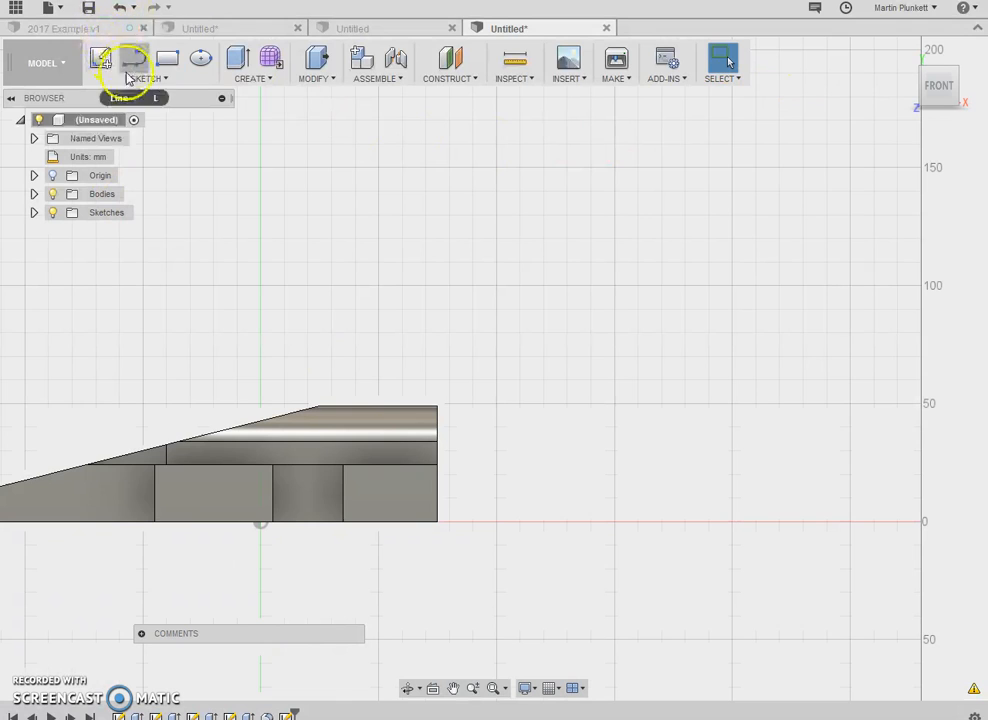
left_click(148, 78)
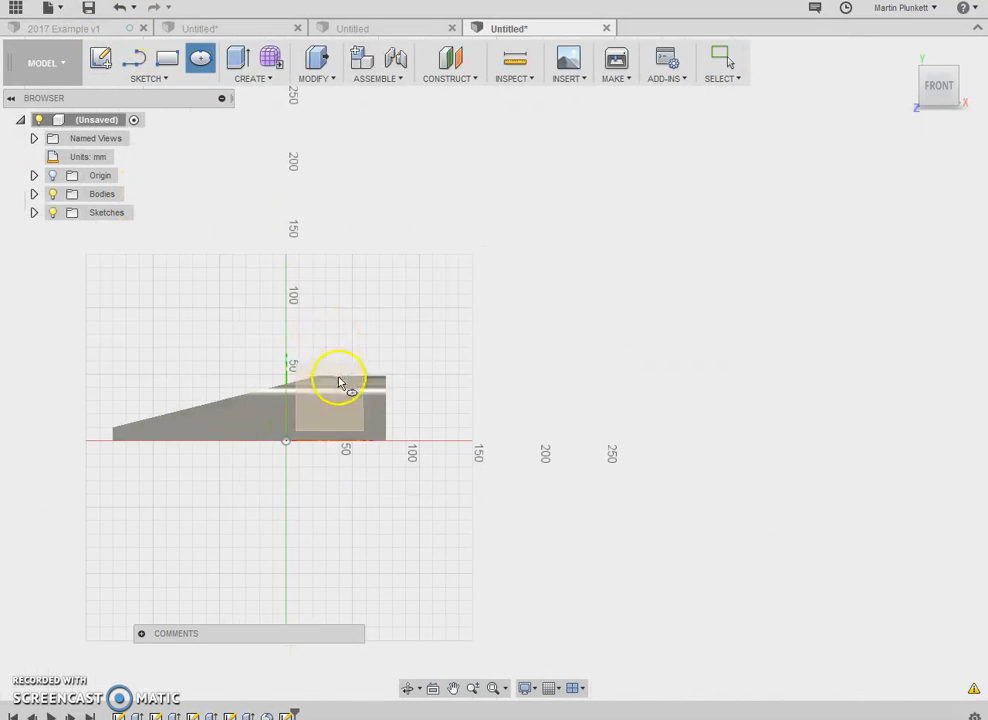
scroll("down", 3)
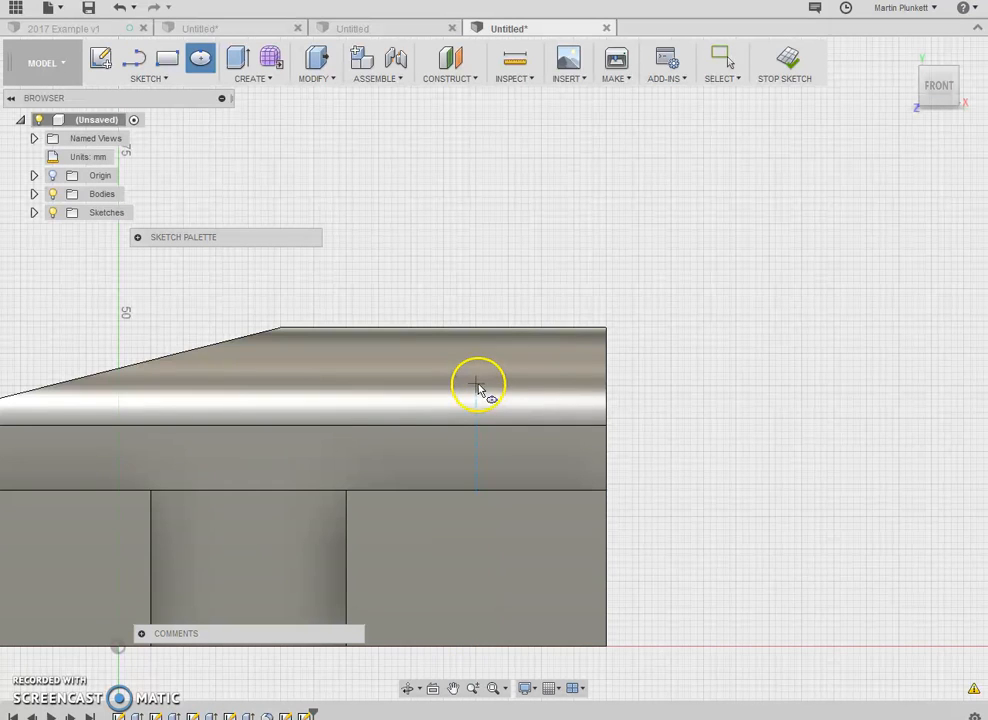
left_click(476, 384)
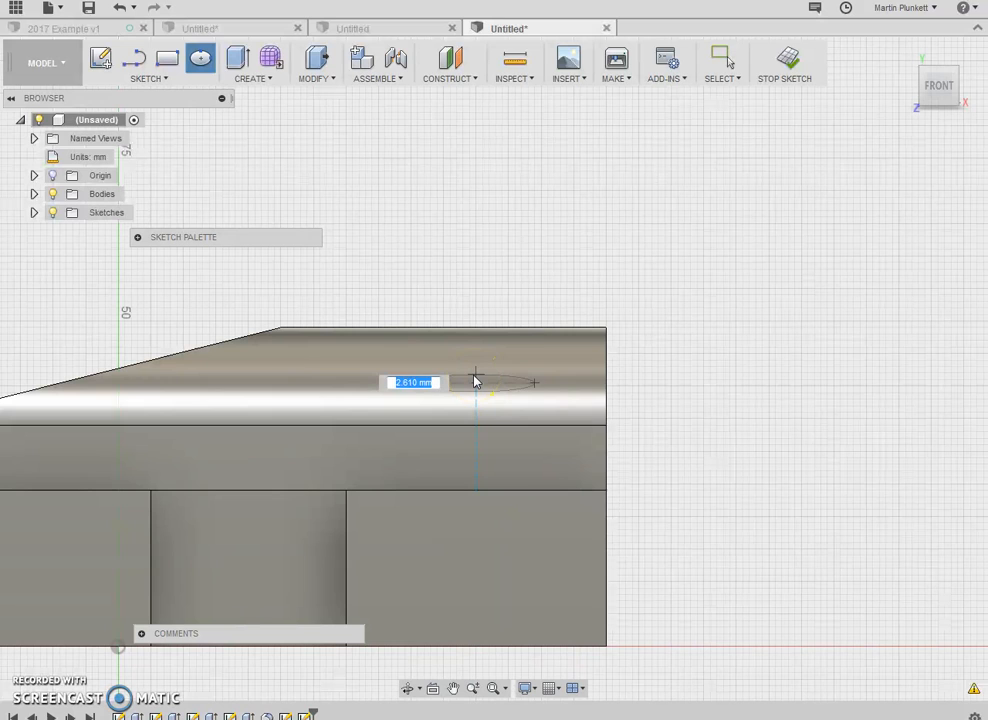
type("5")
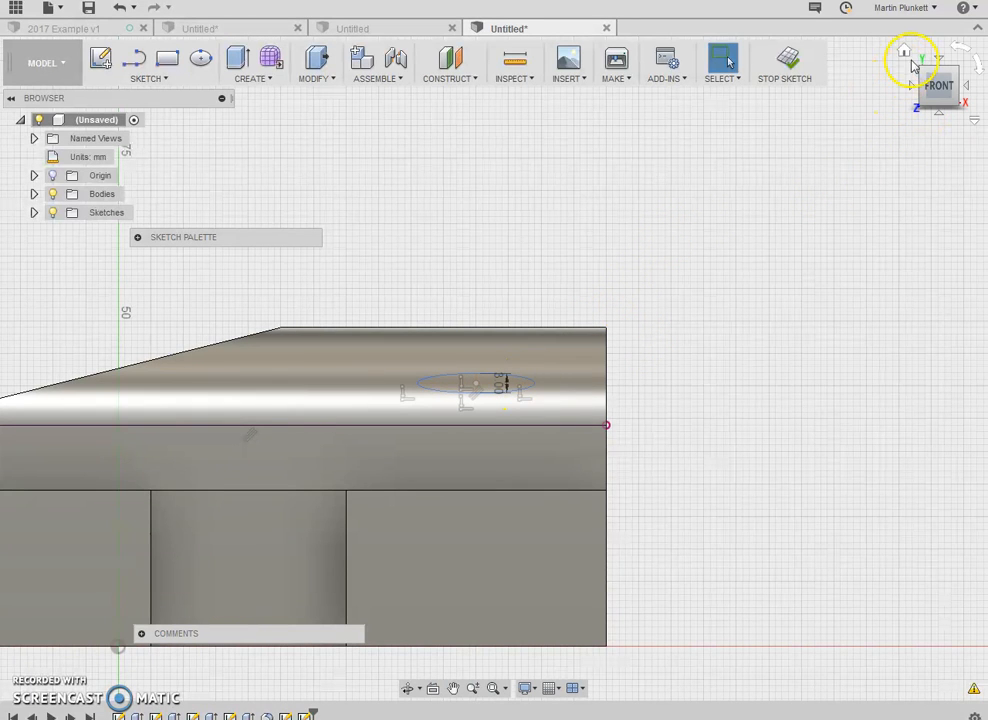
left_click(904, 52)
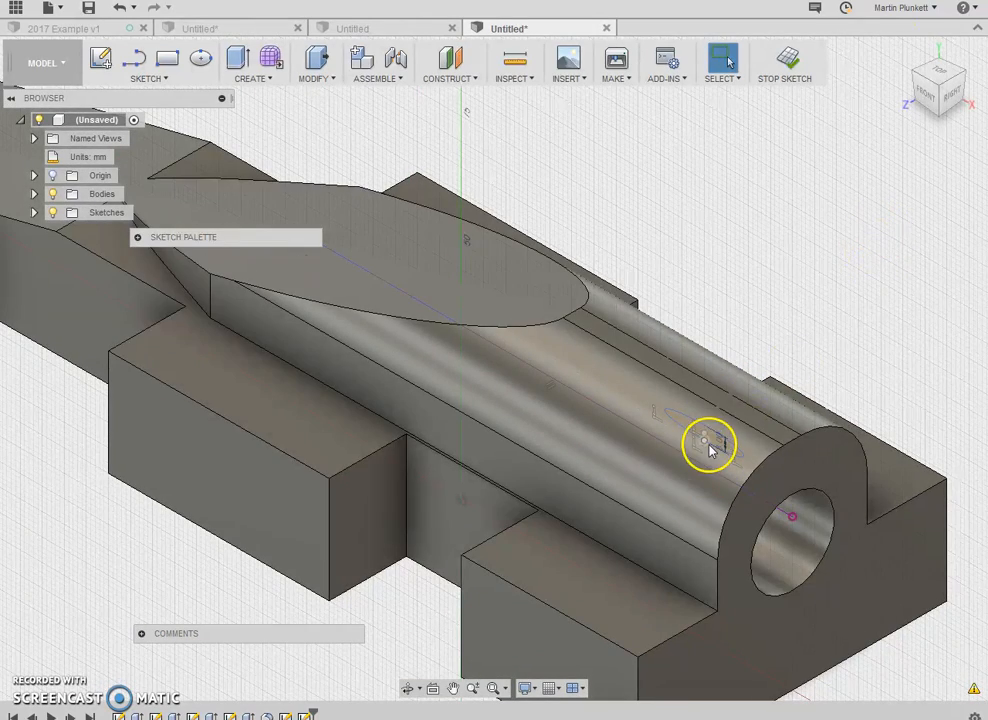
Step: Extrude the rear ellipse symmetrically about 25 mm to each side to form the aerofoil wing
left_click(250, 62)
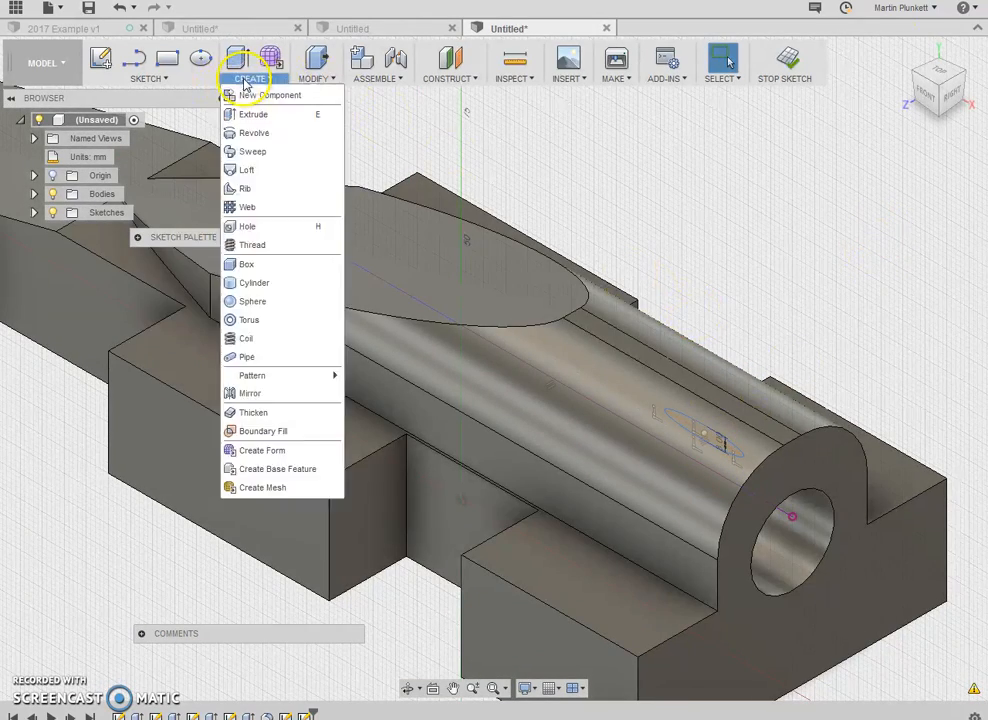
left_click(252, 114)
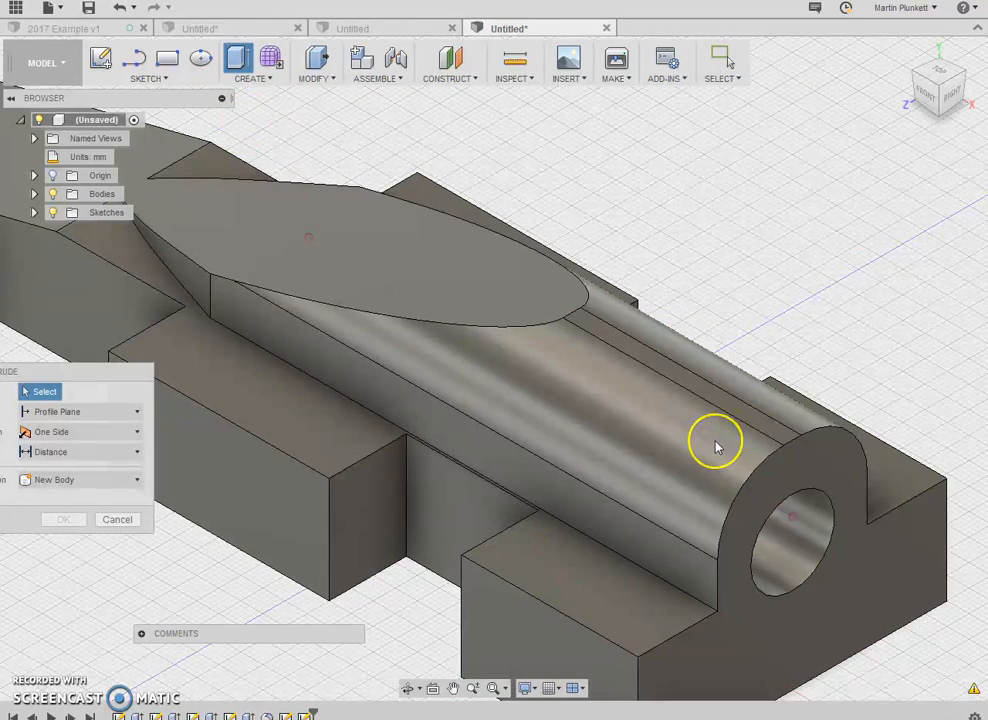
left_click(716, 440)
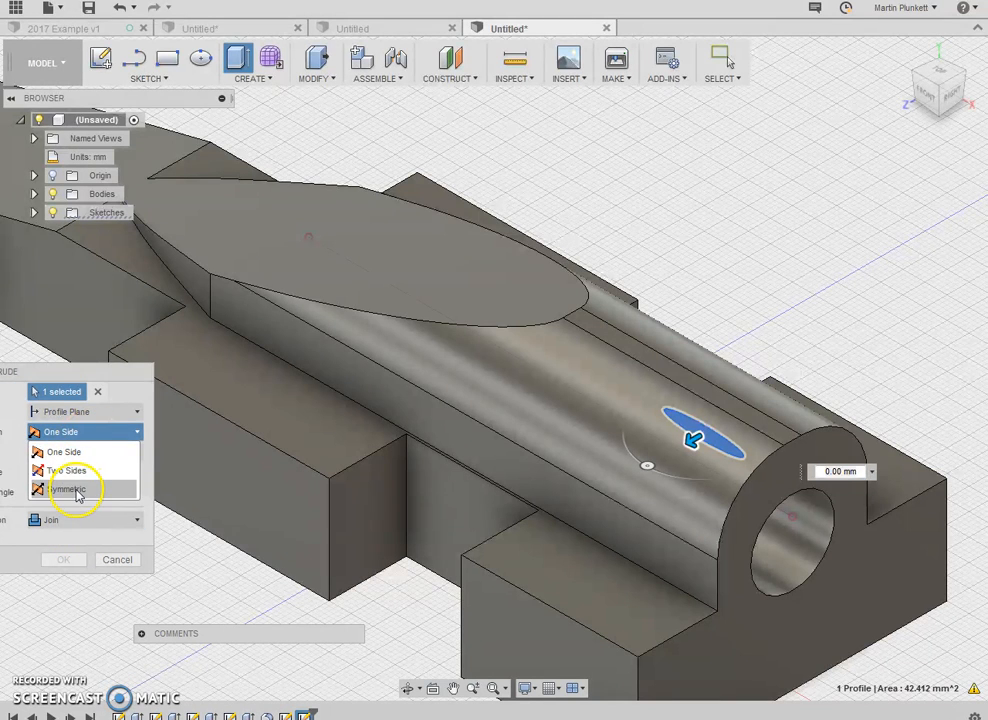
left_click(70, 488)
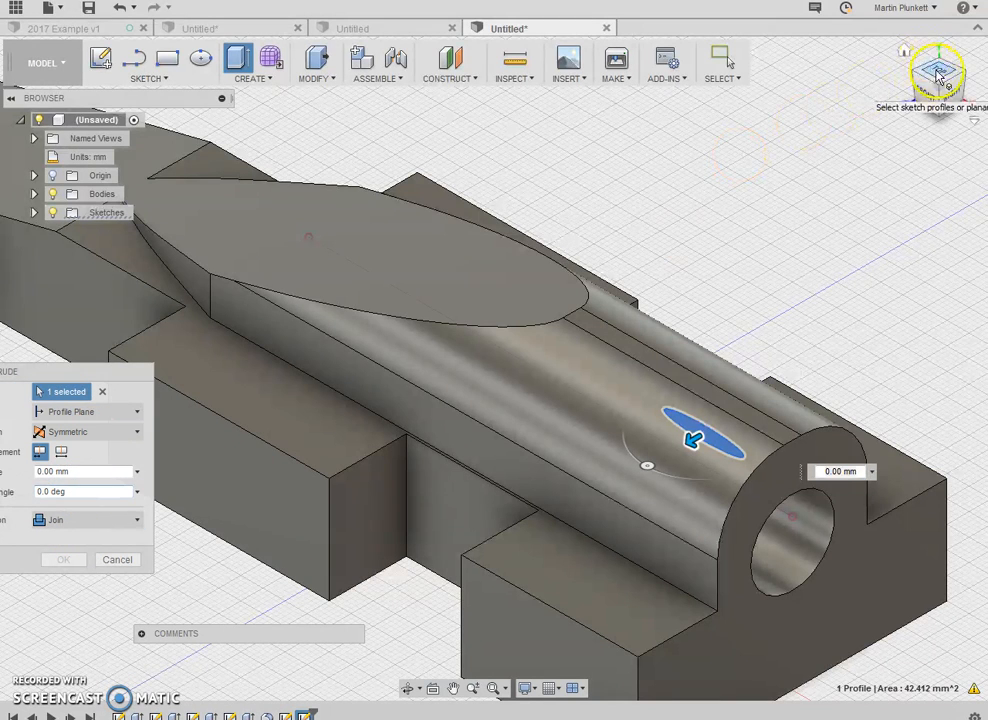
left_click(936, 72)
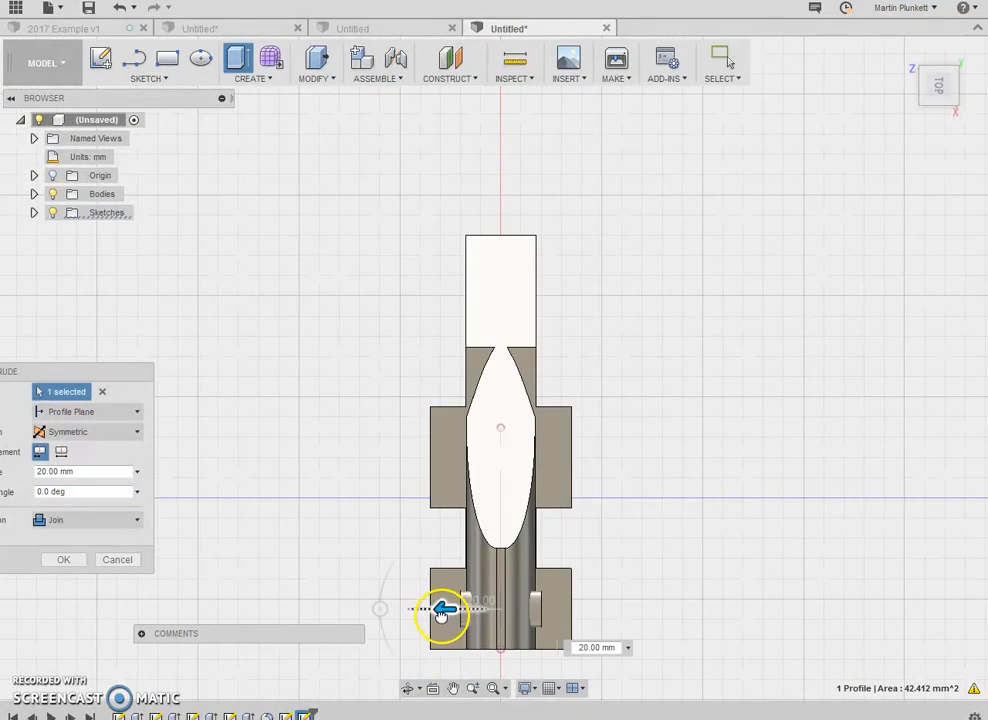
left_click_drag(444, 610, 404, 610)
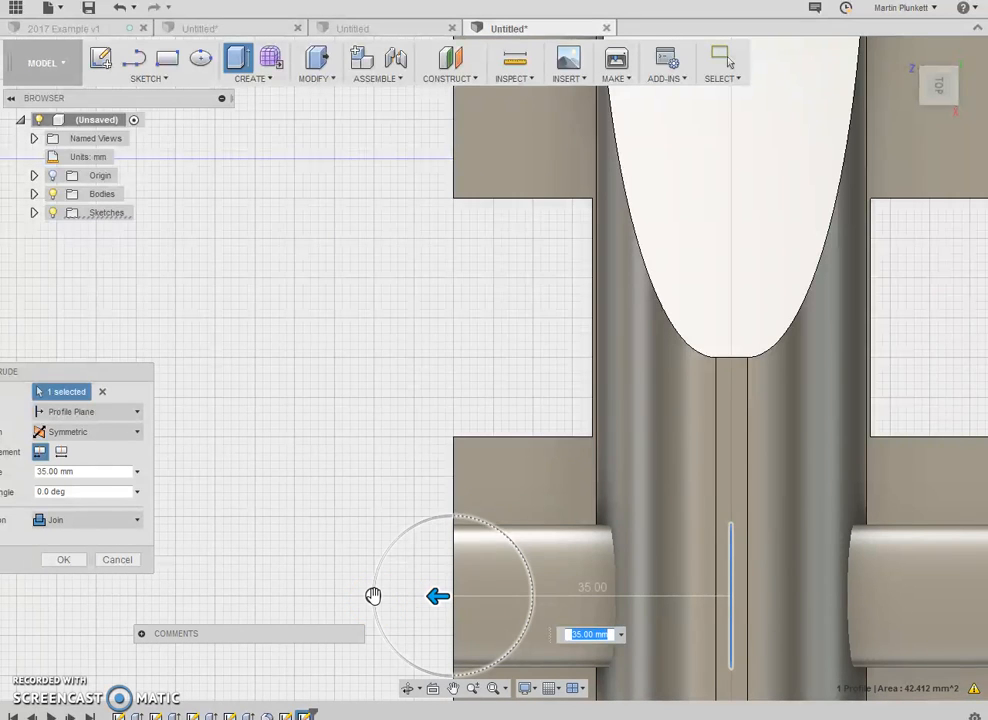
left_click(64, 560)
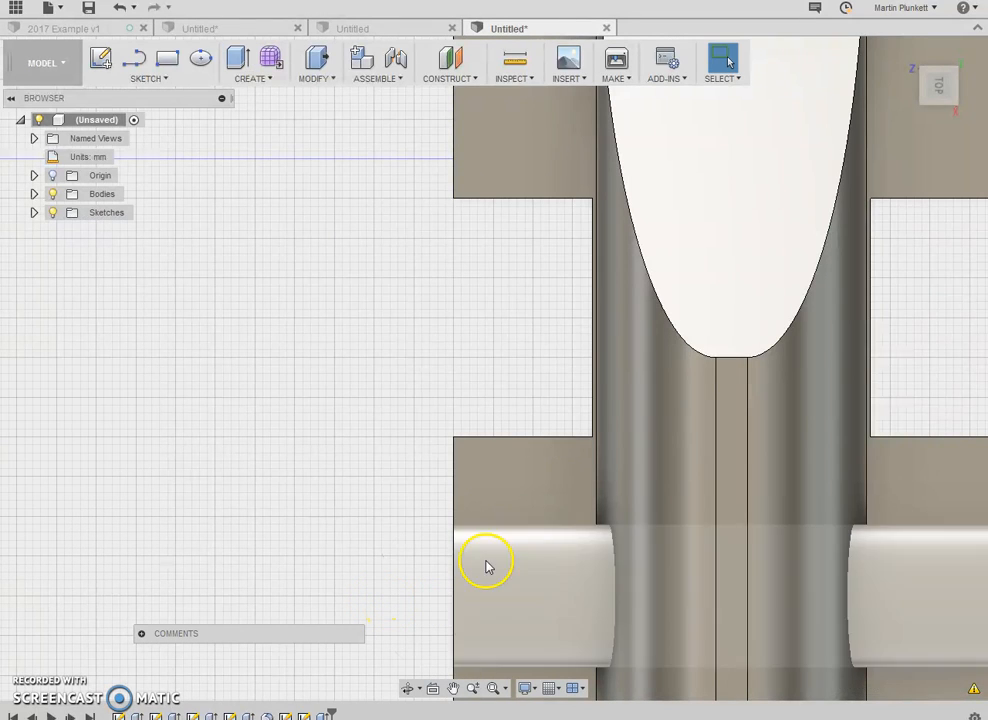
mouse_move(556, 532)
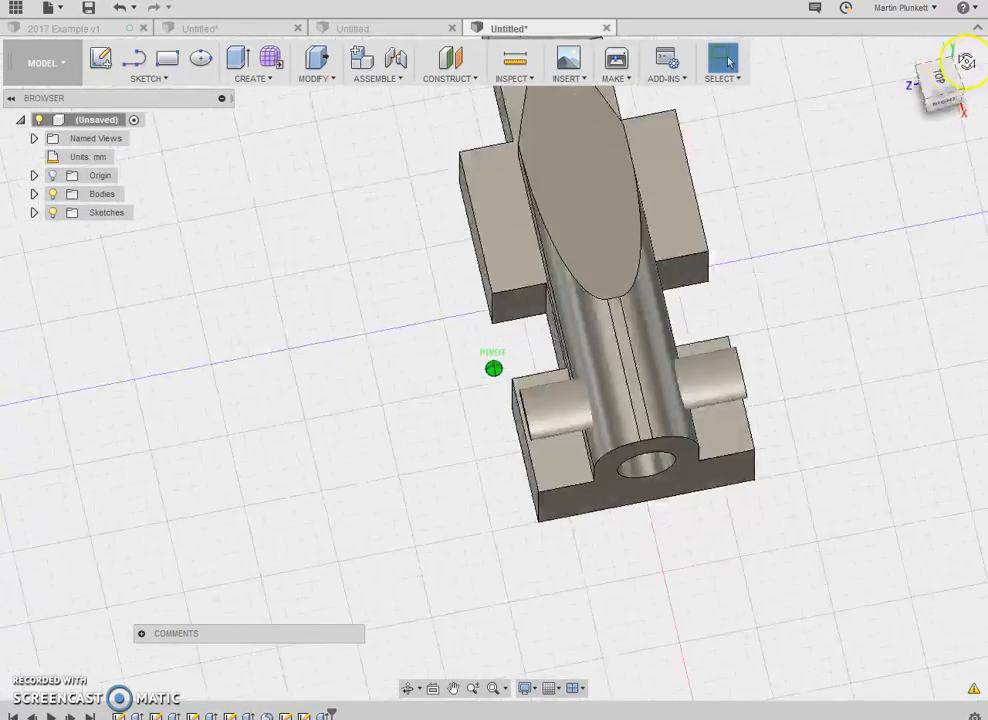
Step: Turn the car side-on and select the recessed side face between the axle blocks
left_click(940, 84)
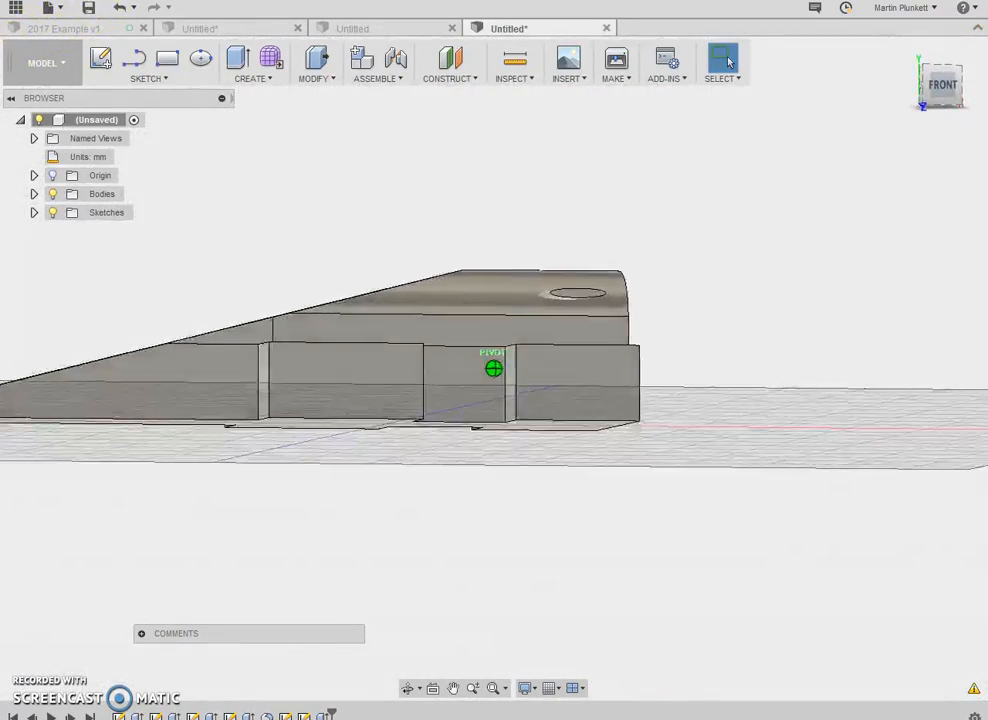
left_click_drag(490, 368, 530, 258)
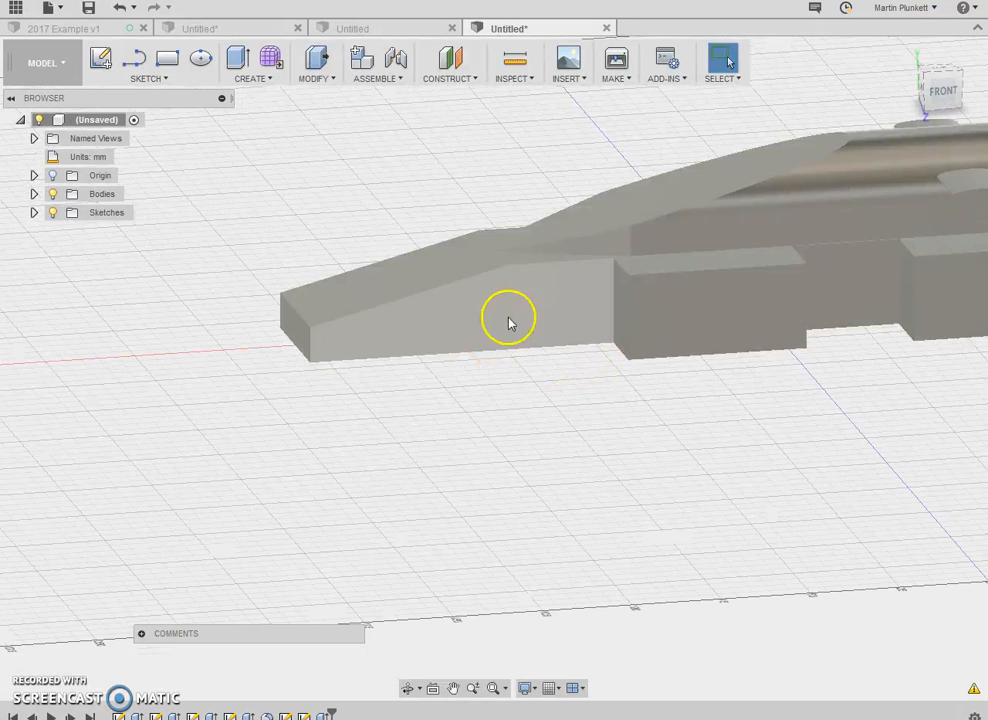
left_click_drag(510, 320, 522, 318)
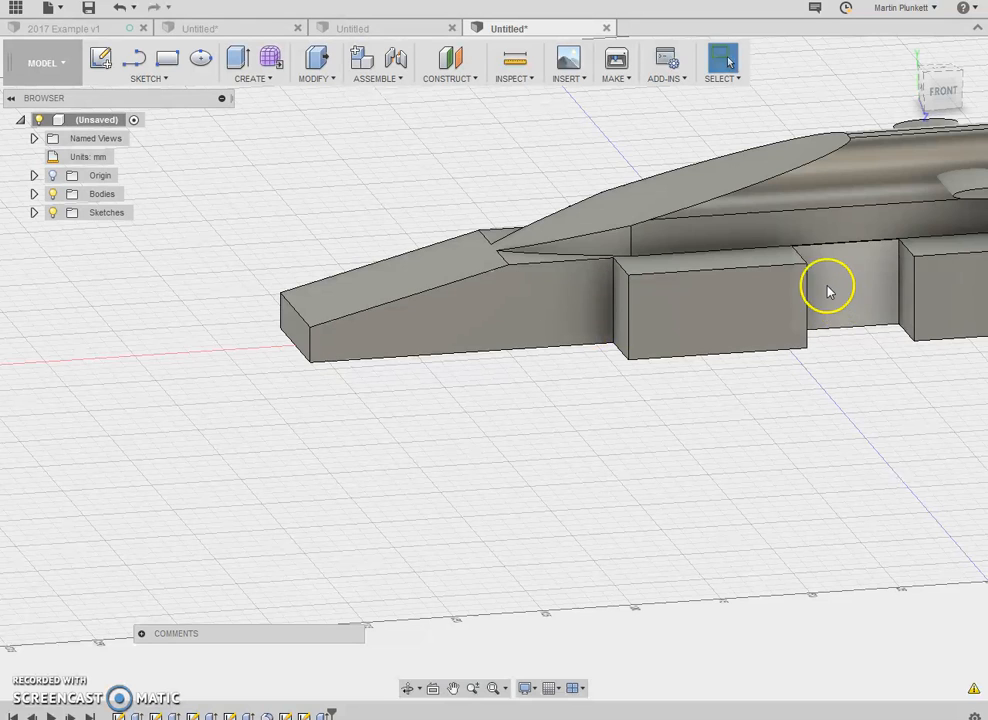
mouse_move(590, 248)
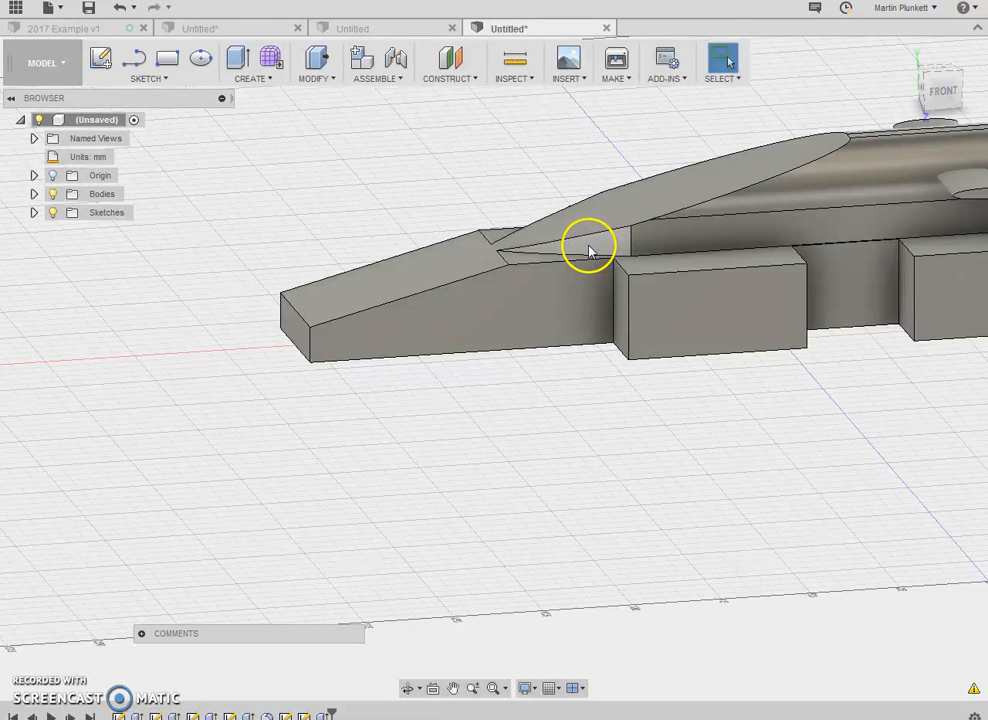
mouse_move(590, 250)
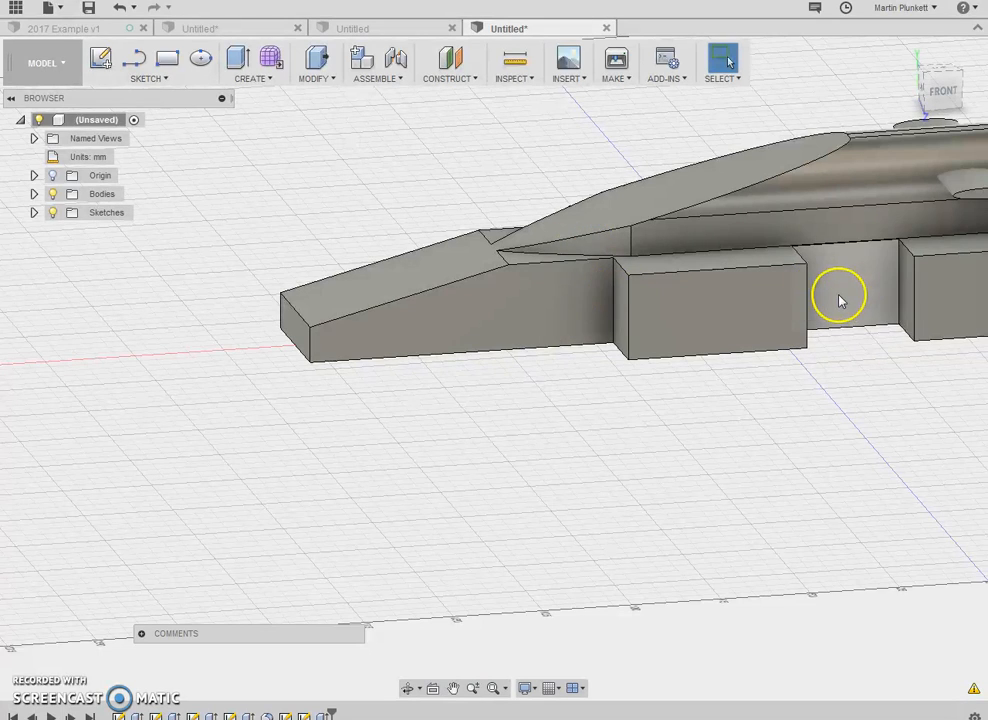
left_click(840, 300)
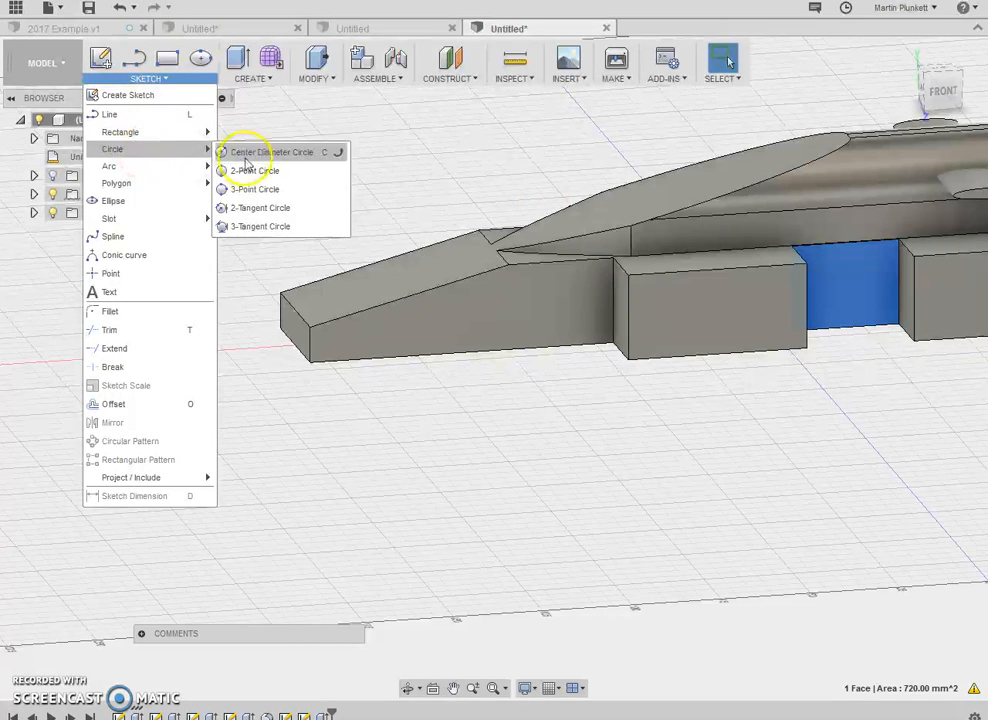
Step: Start a sketch on that face with the Center Diameter Circle tool ready for the axle hole
left_click(272, 152)
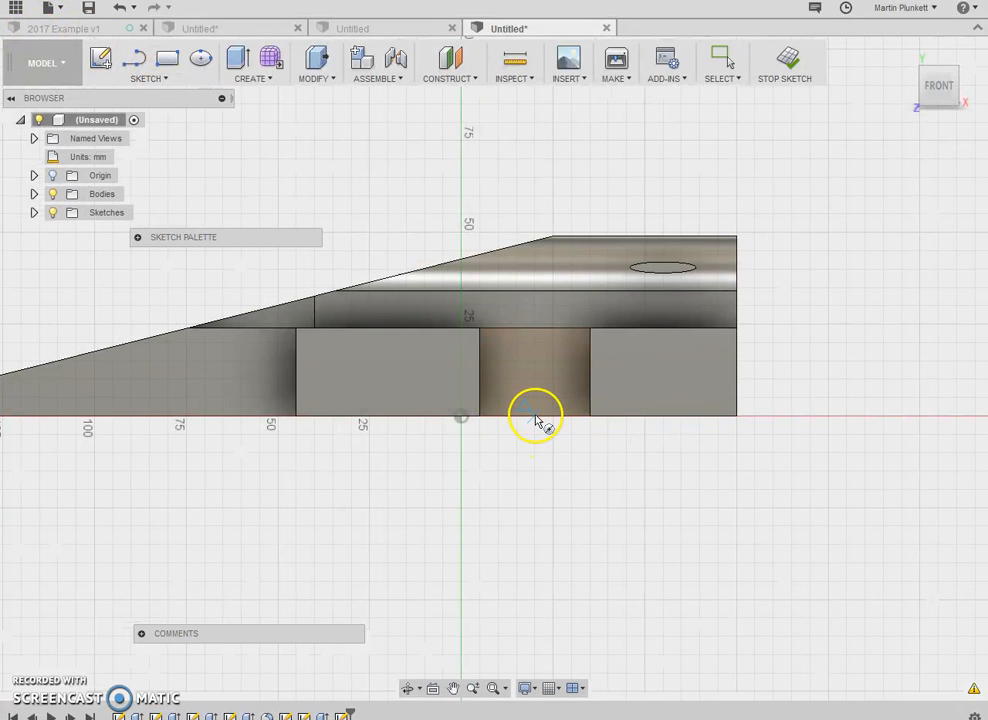
left_click(148, 62)
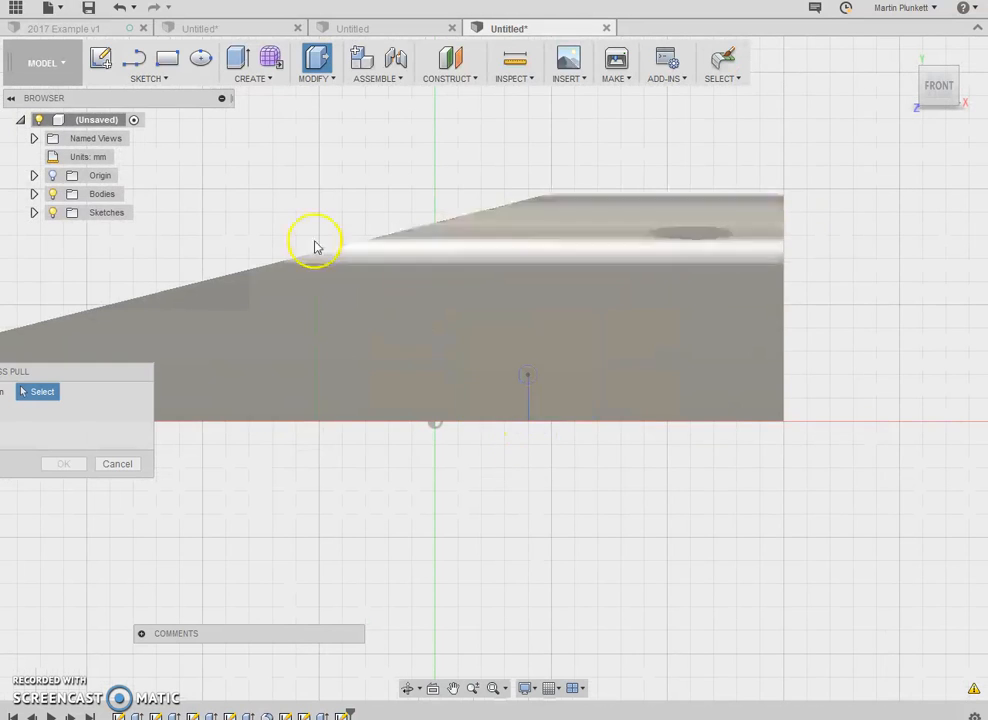
left_click(148, 60)
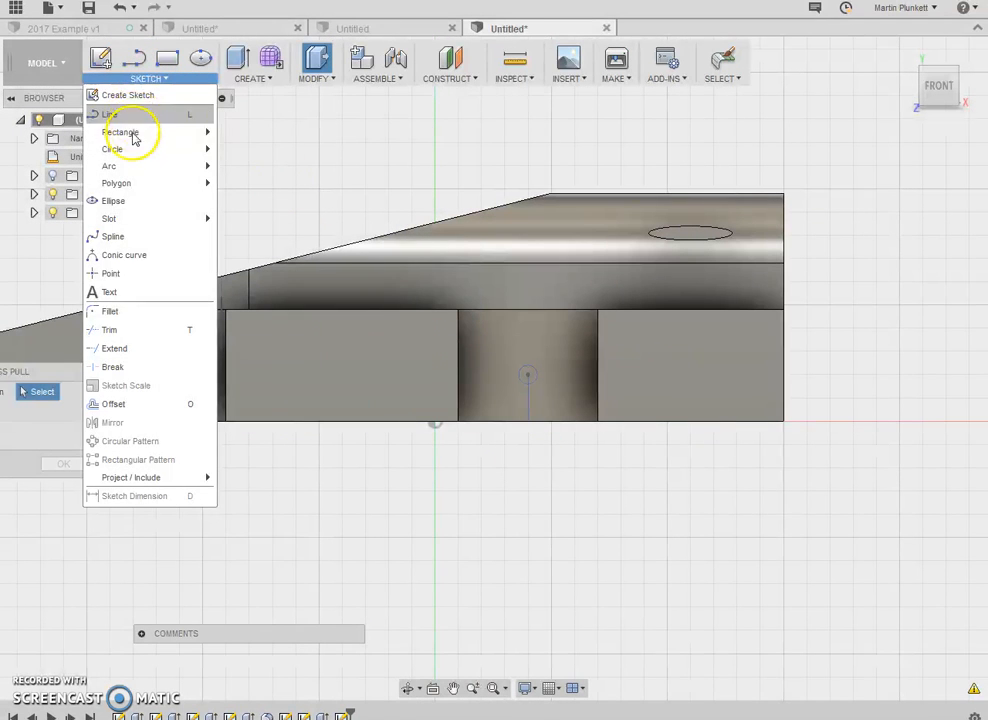
left_click(108, 112)
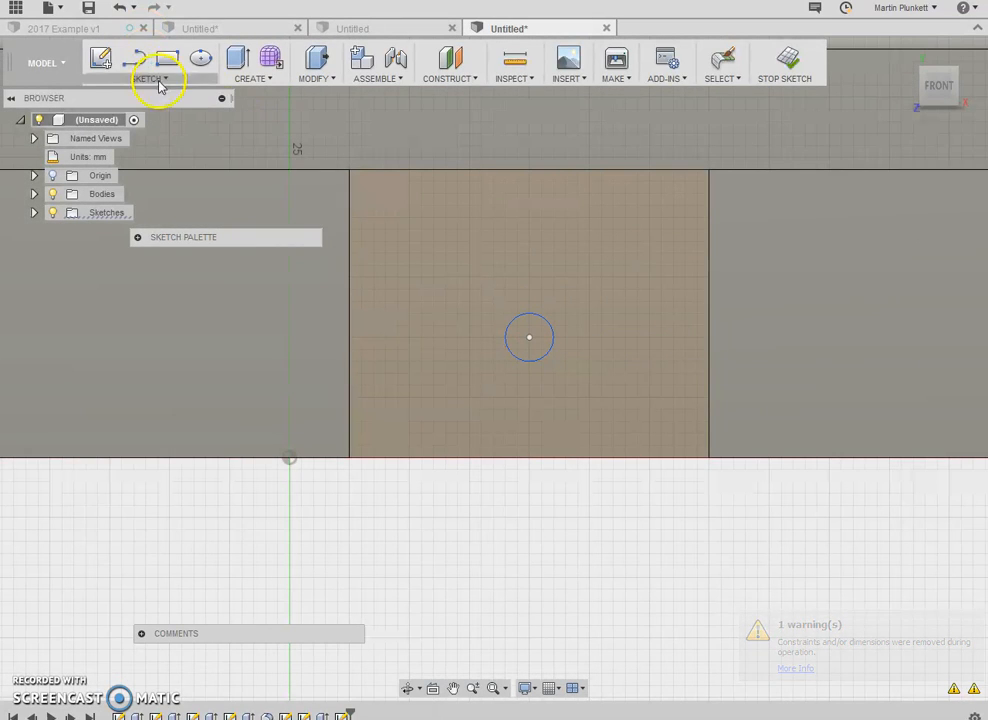
left_click(150, 78)
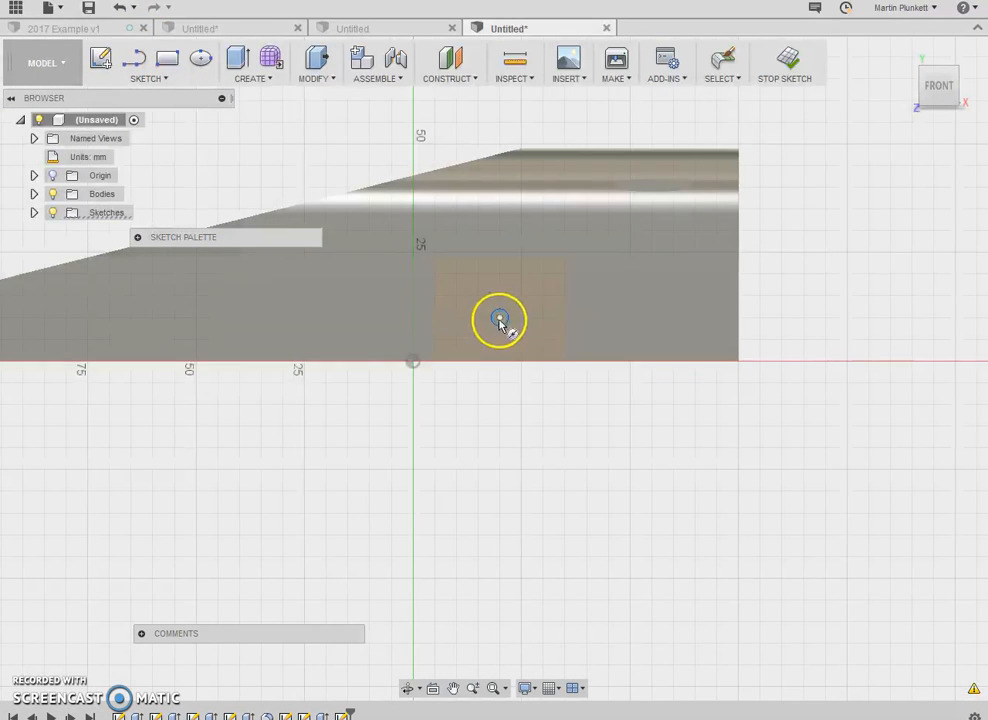
Step: Place a small axle-hole circle on the recessed side face, stop the sketch and return to the 3D home view
left_click(148, 78)
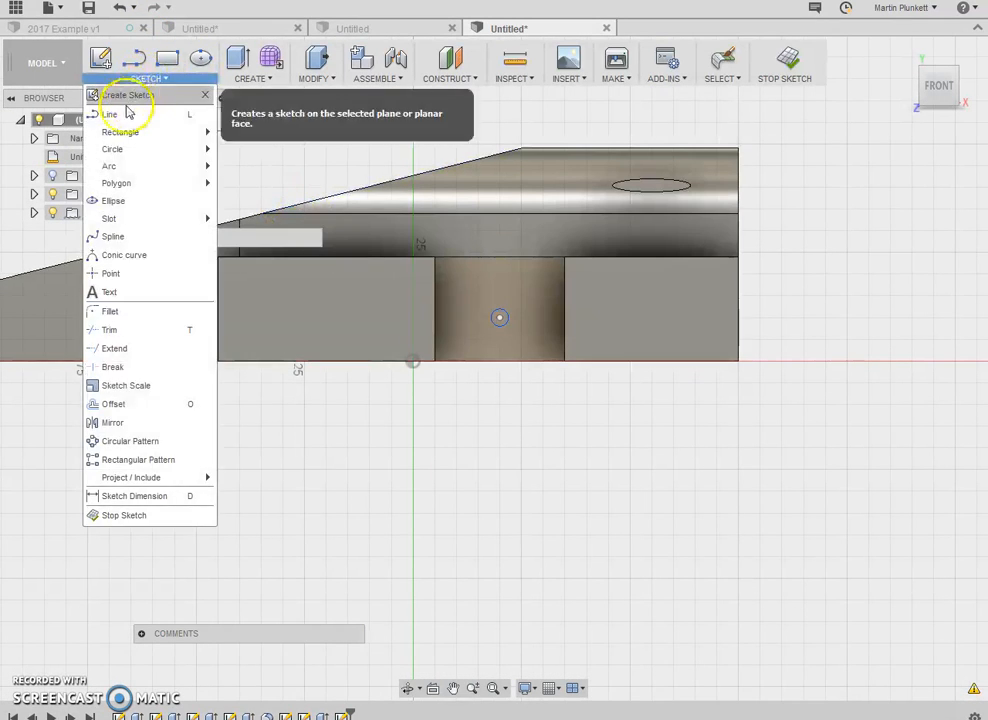
left_click(500, 318)
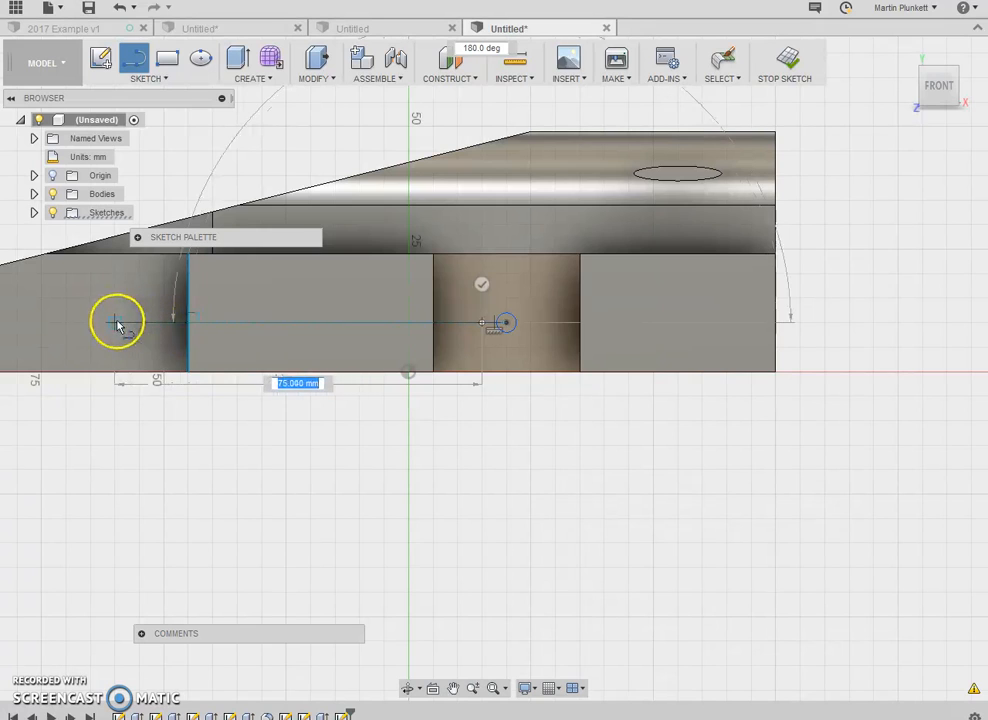
mouse_move(116, 324)
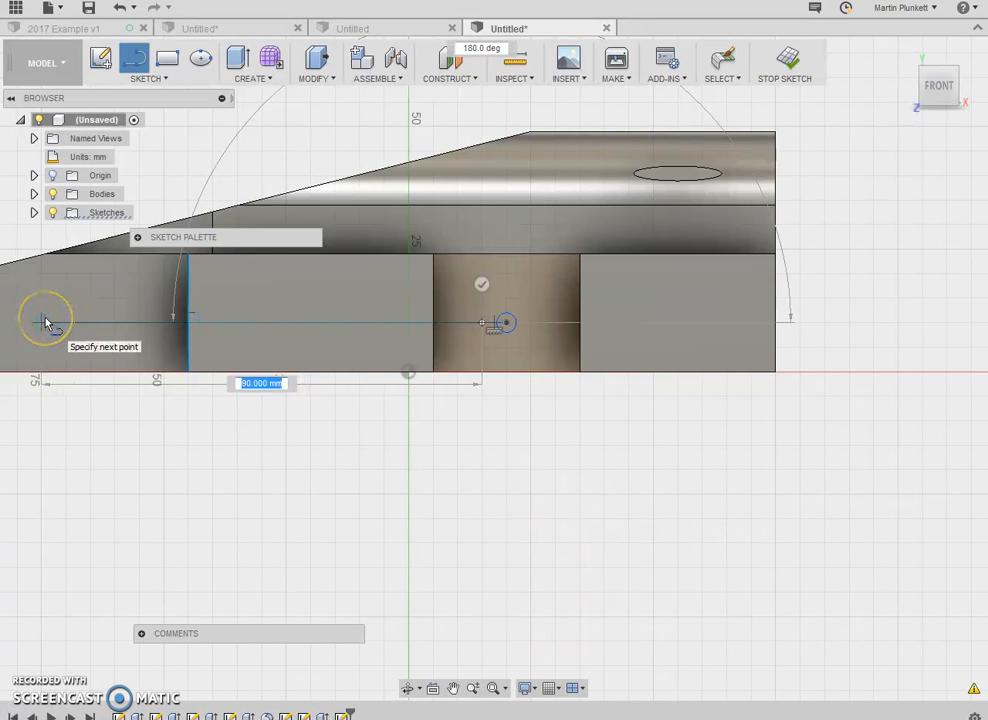
right_click(44, 322)
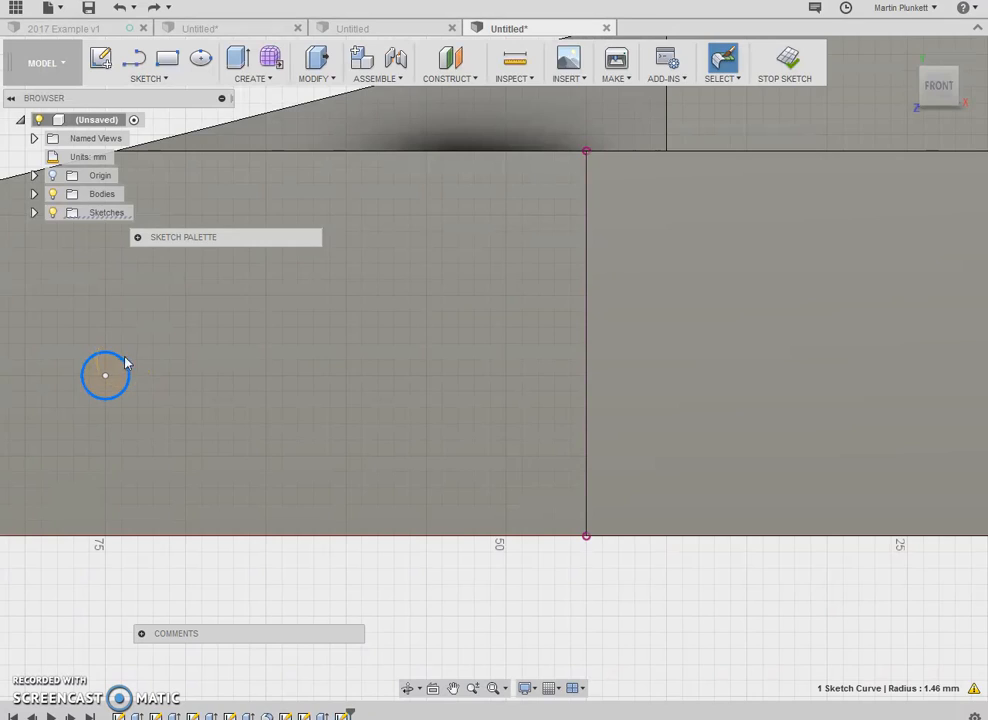
left_click(784, 60)
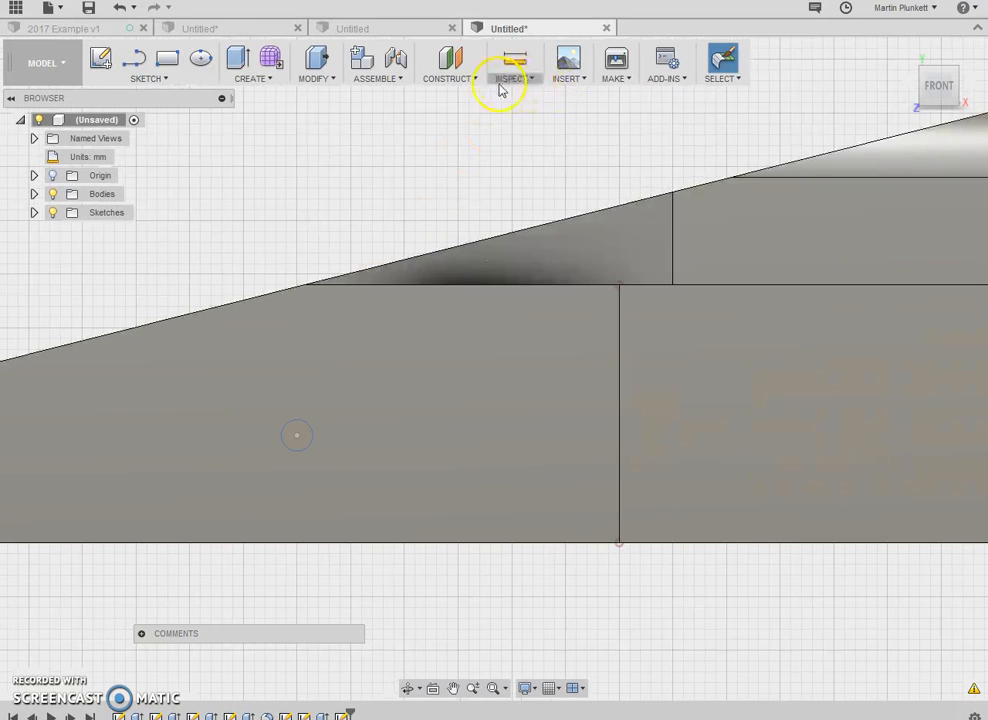
mouse_move(904, 52)
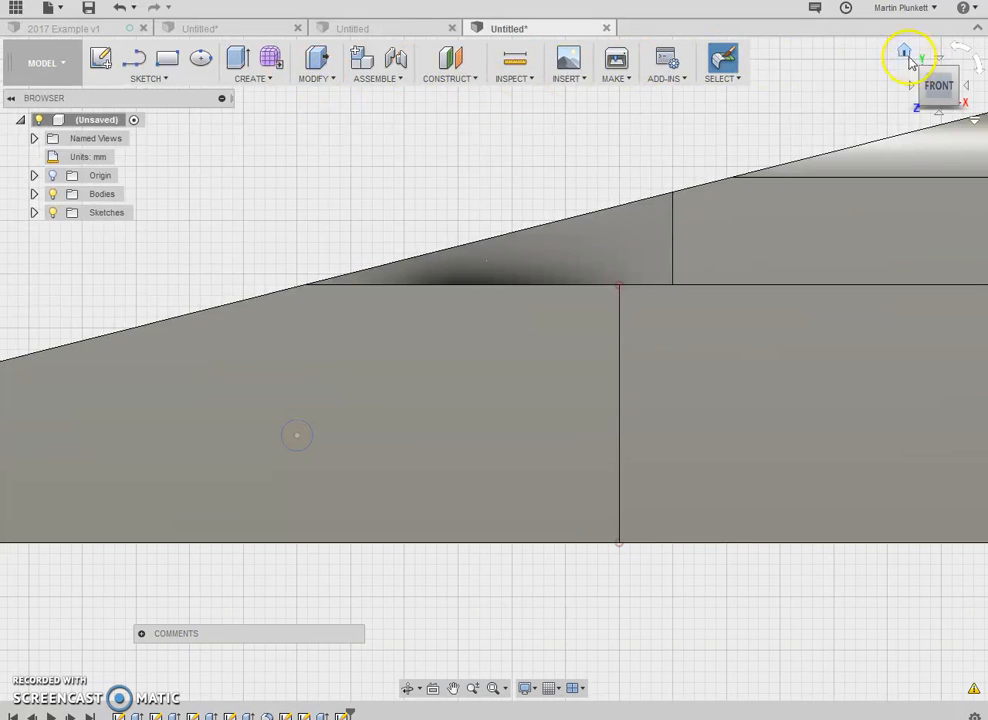
left_click(904, 50)
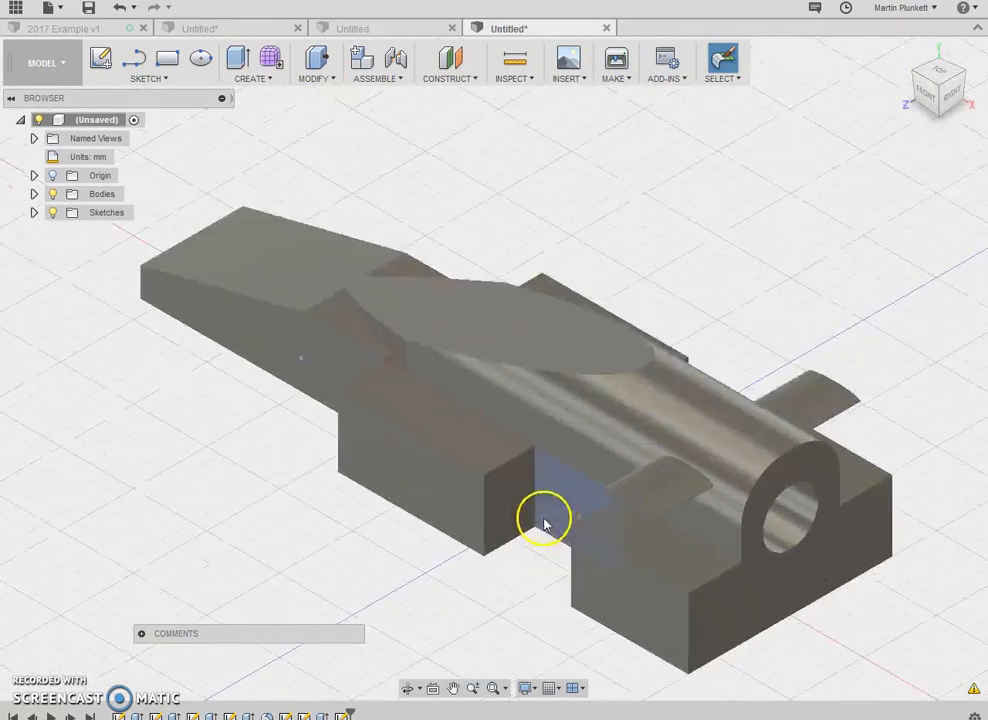
scroll("up", 3)
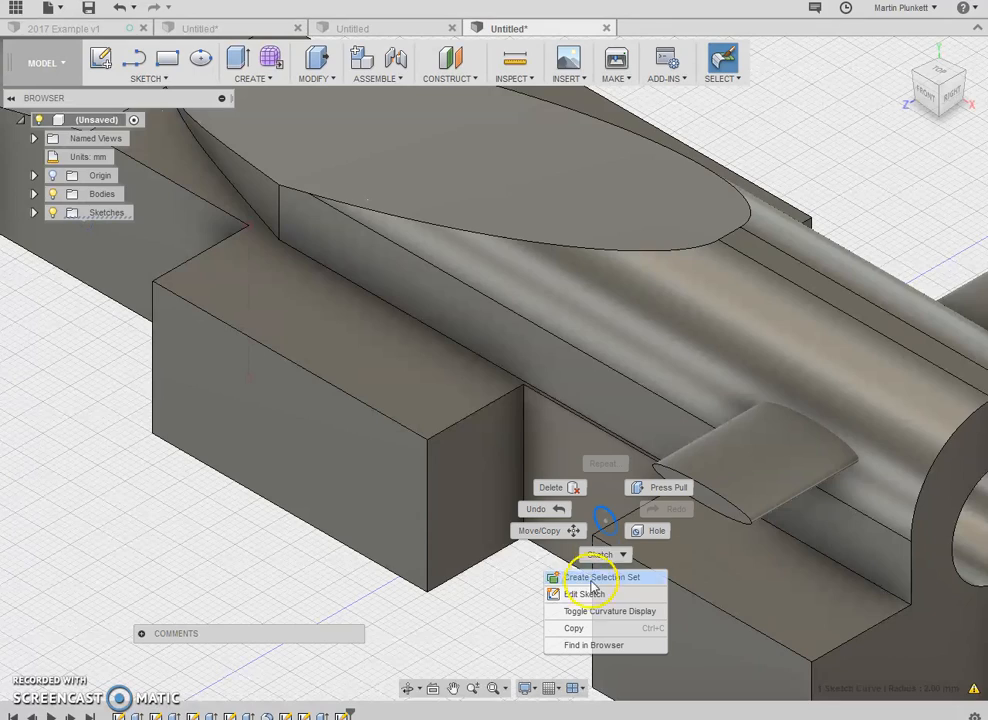
Step: Sketch on the side face a 3 mm circle centred on the rear axle block
left_click(586, 592)
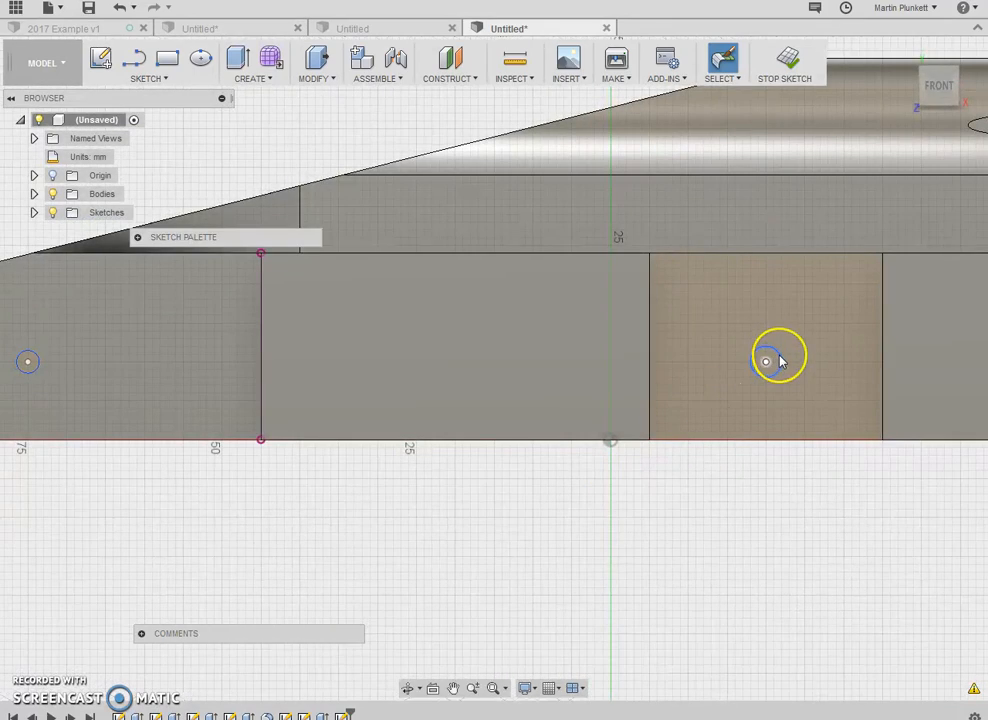
left_click(764, 360)
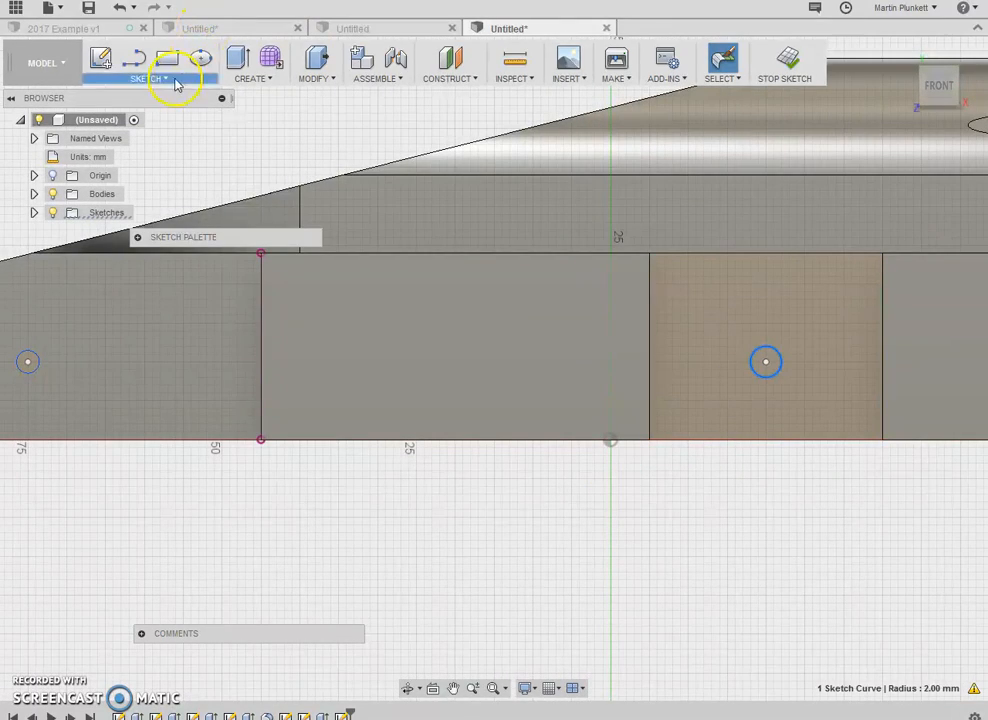
left_click(148, 78)
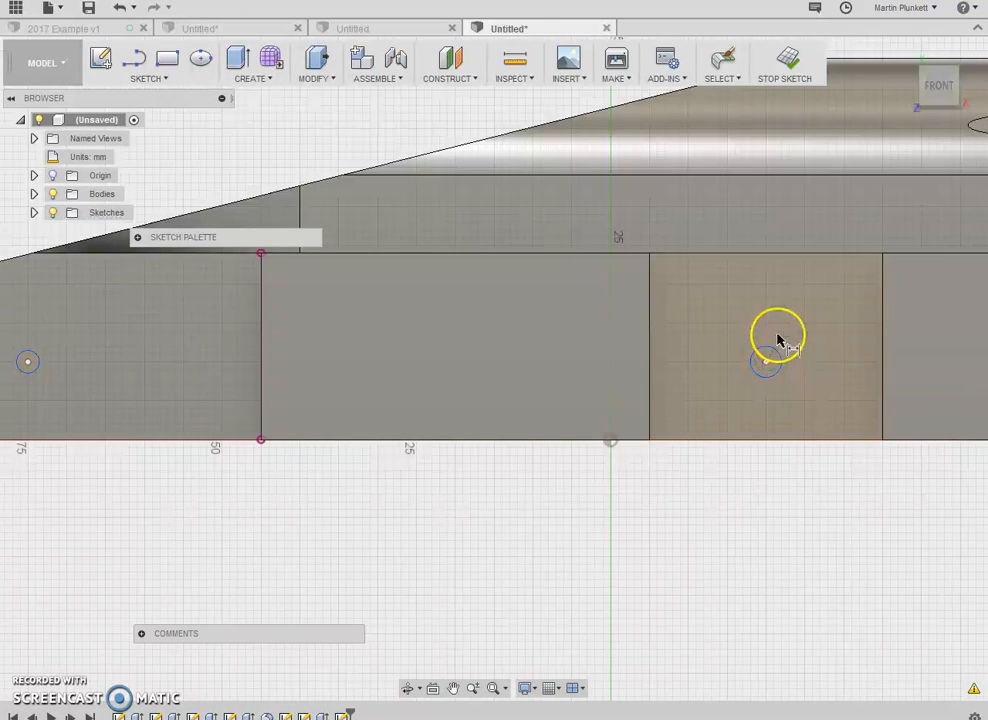
left_click(764, 362)
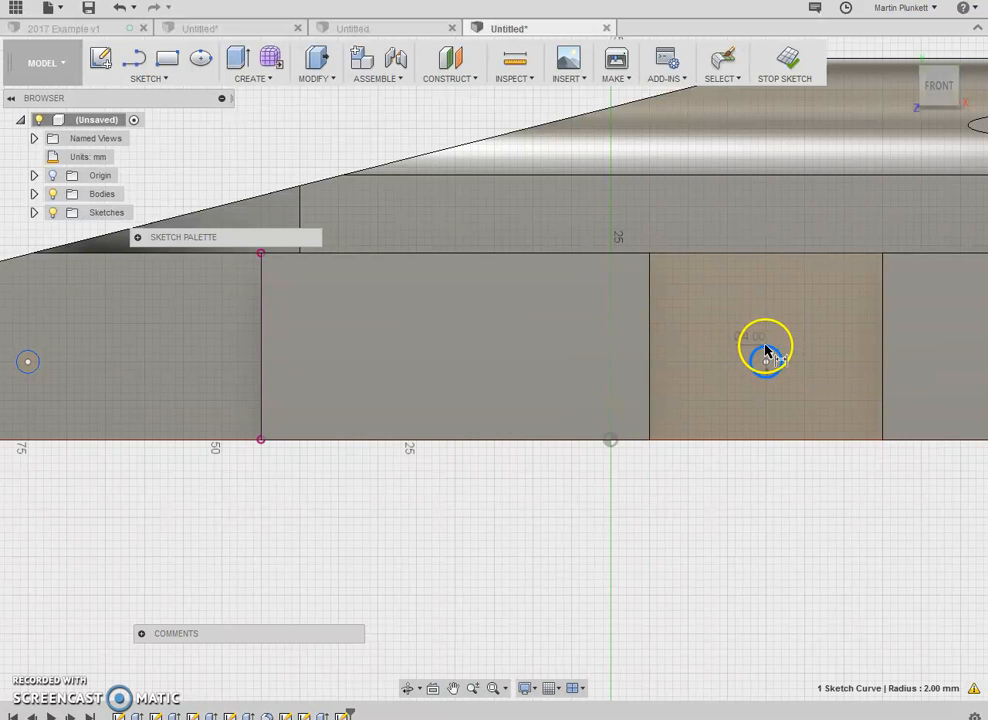
left_click(764, 348)
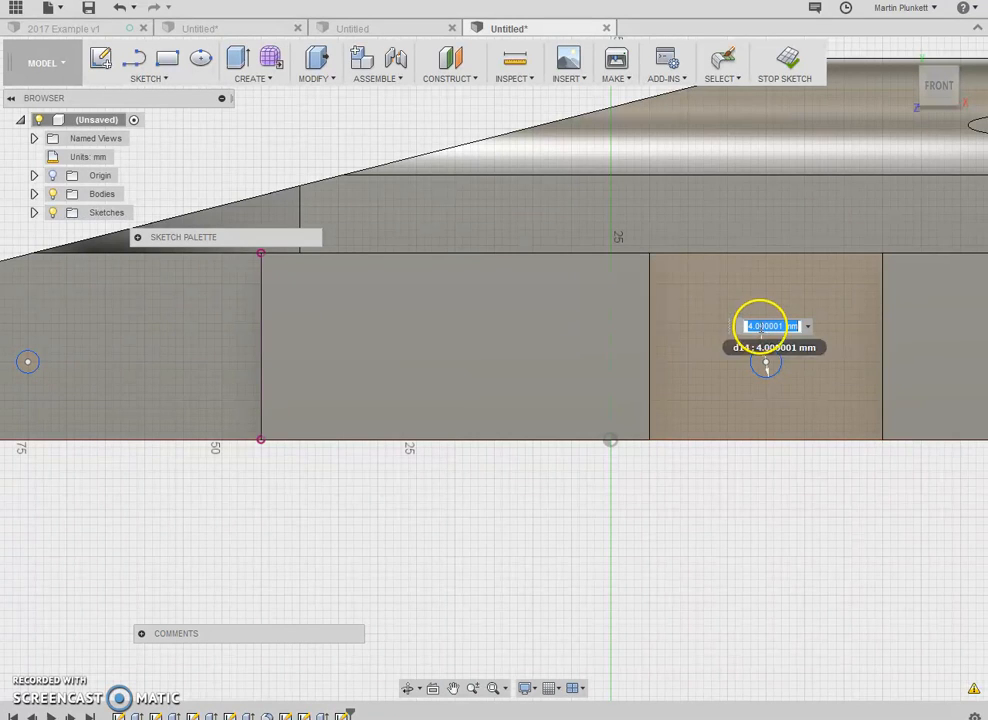
type("3")
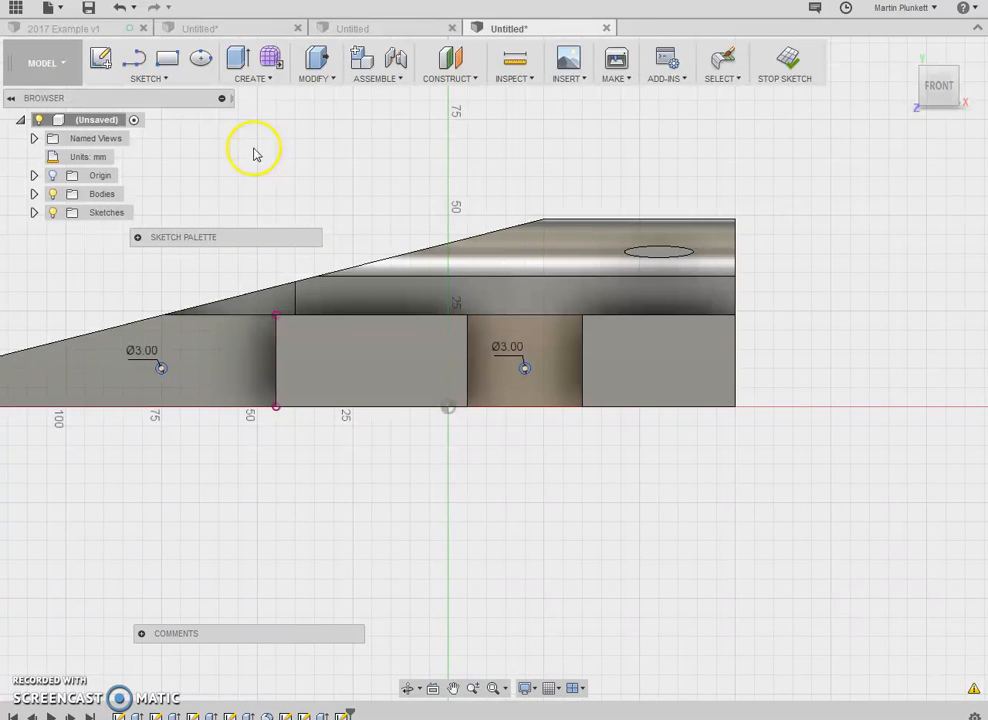
mouse_move(256, 156)
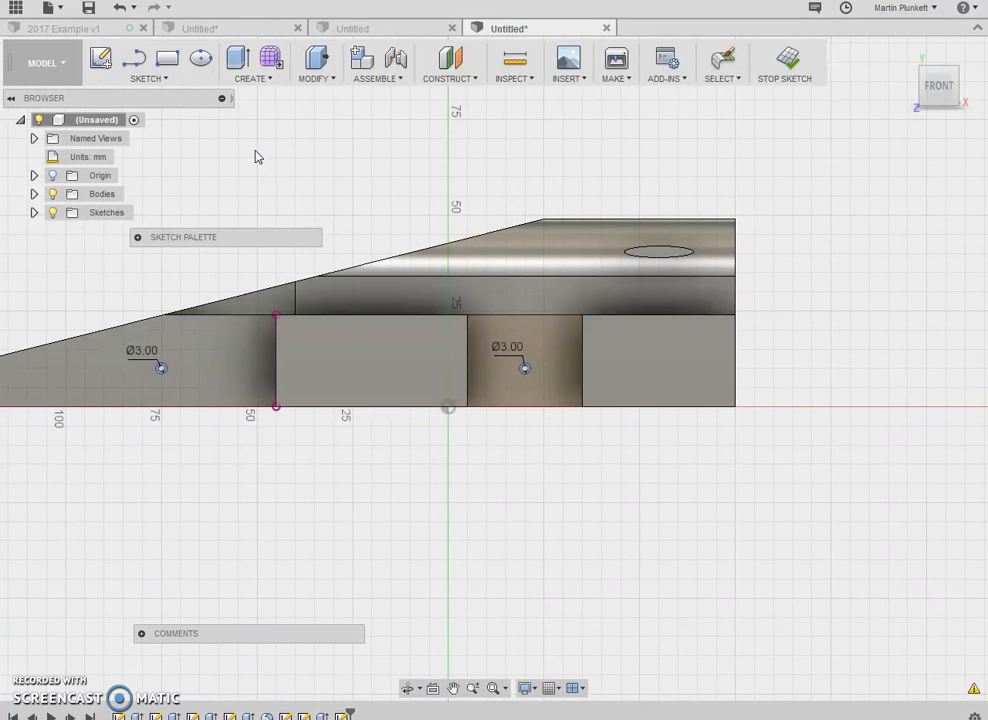
mouse_move(736, 96)
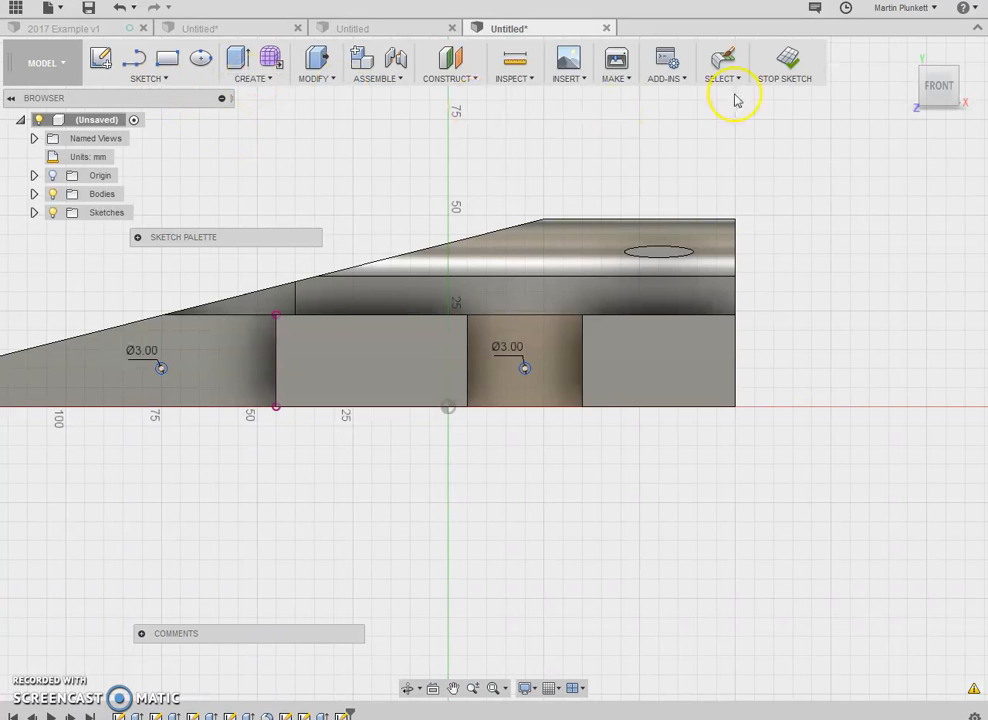
mouse_move(786, 80)
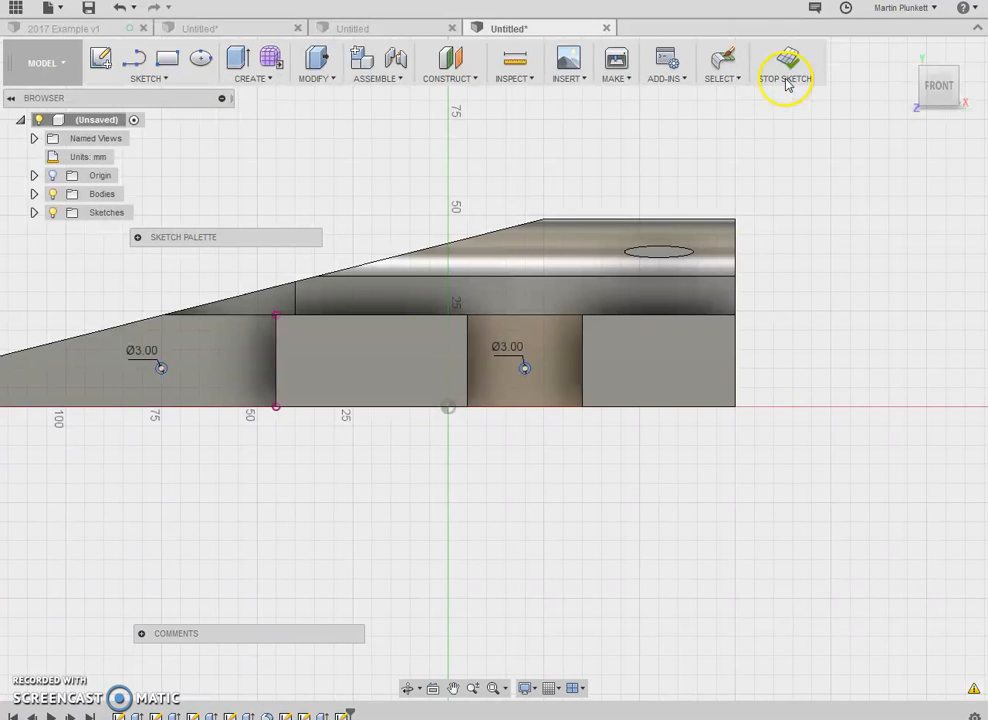
mouse_move(784, 62)
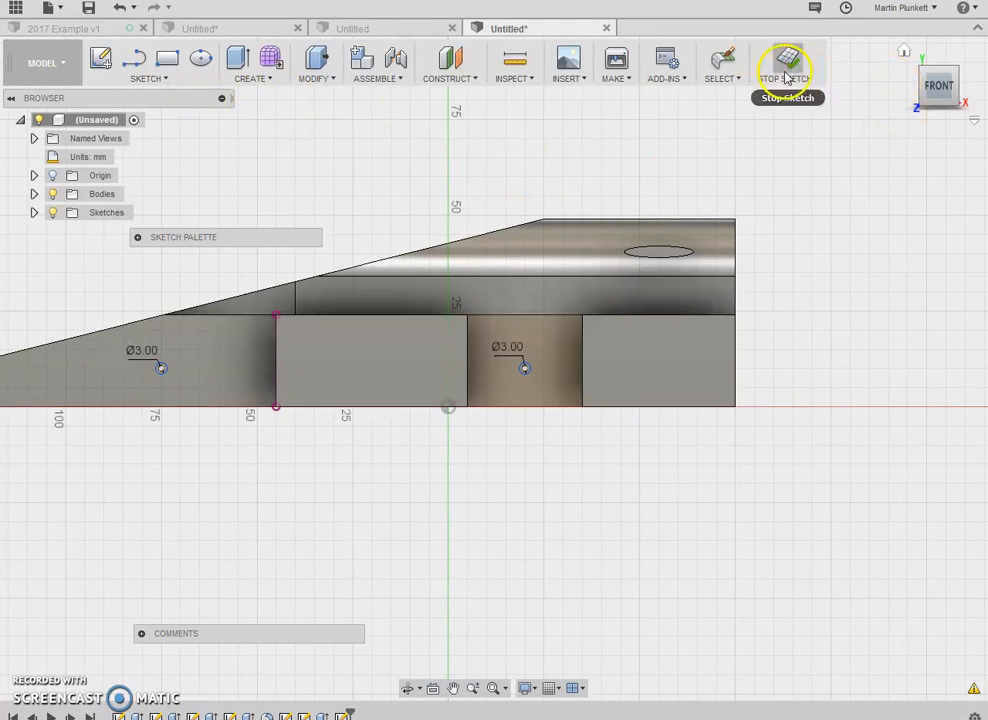
Step: Finish the sketch and extrude both 3 mm circles as a Symmetric cut right through the body
left_click(786, 62)
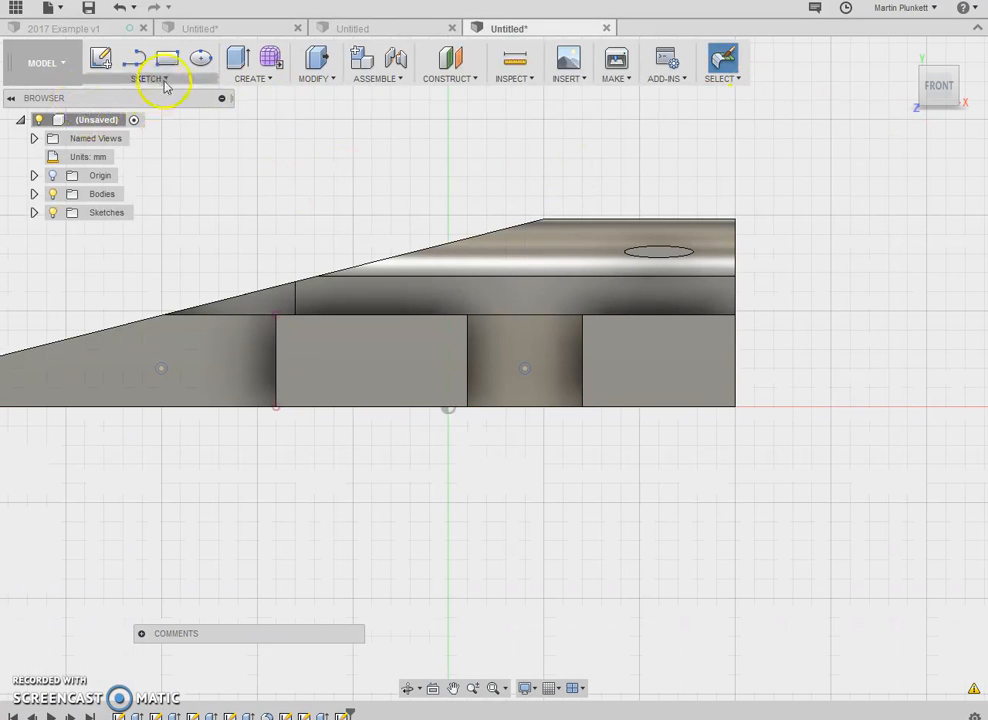
left_click(250, 60)
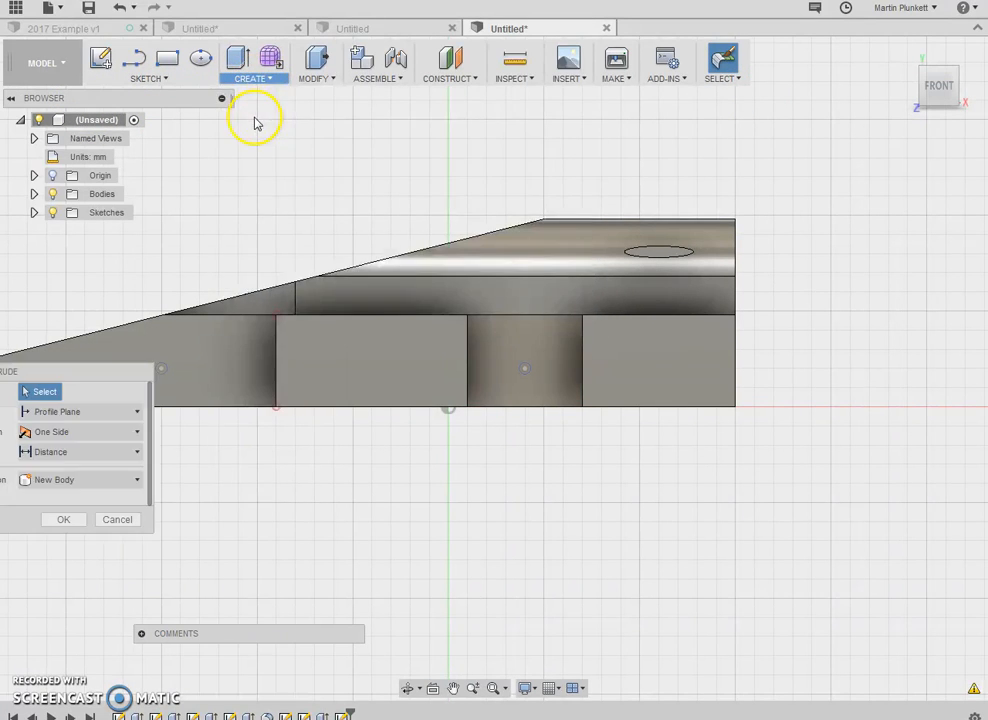
left_click(160, 368)
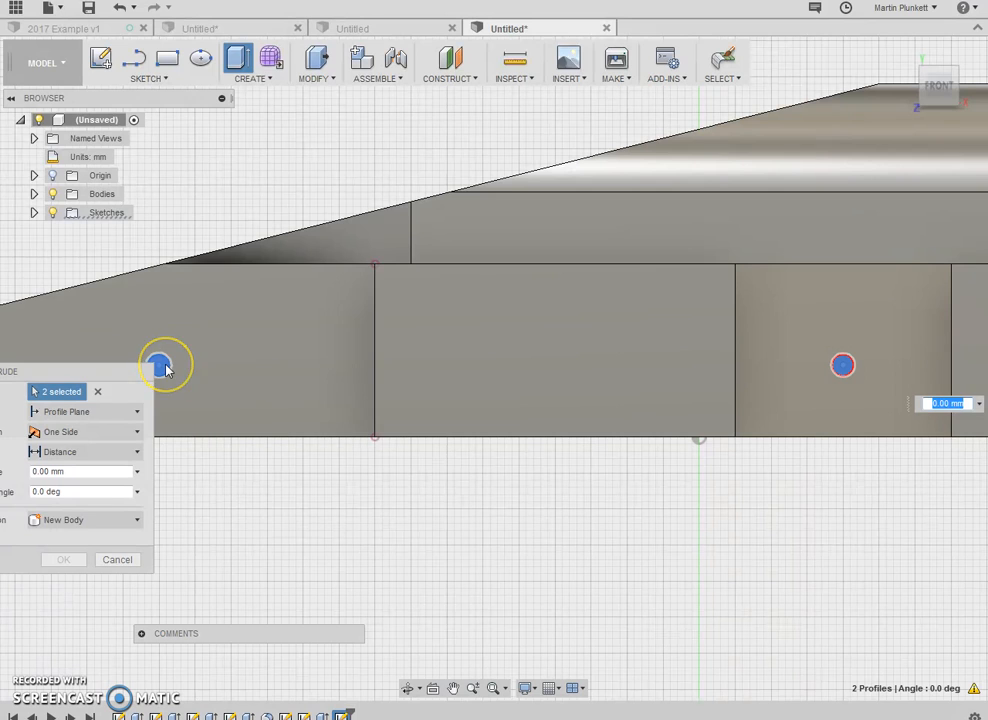
left_click(160, 360)
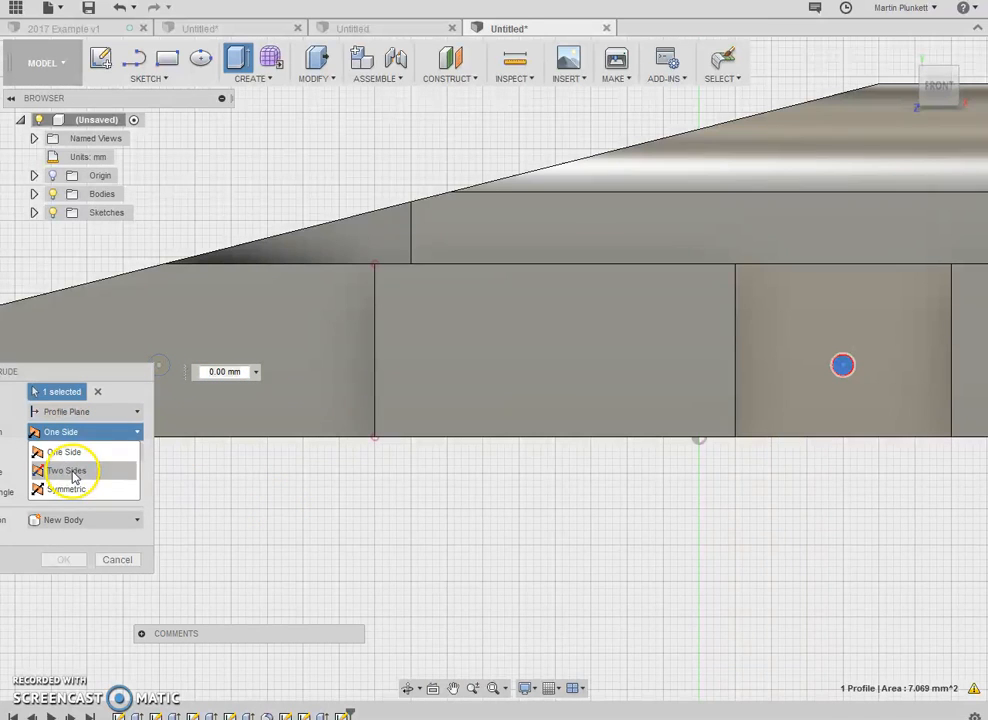
mouse_move(68, 488)
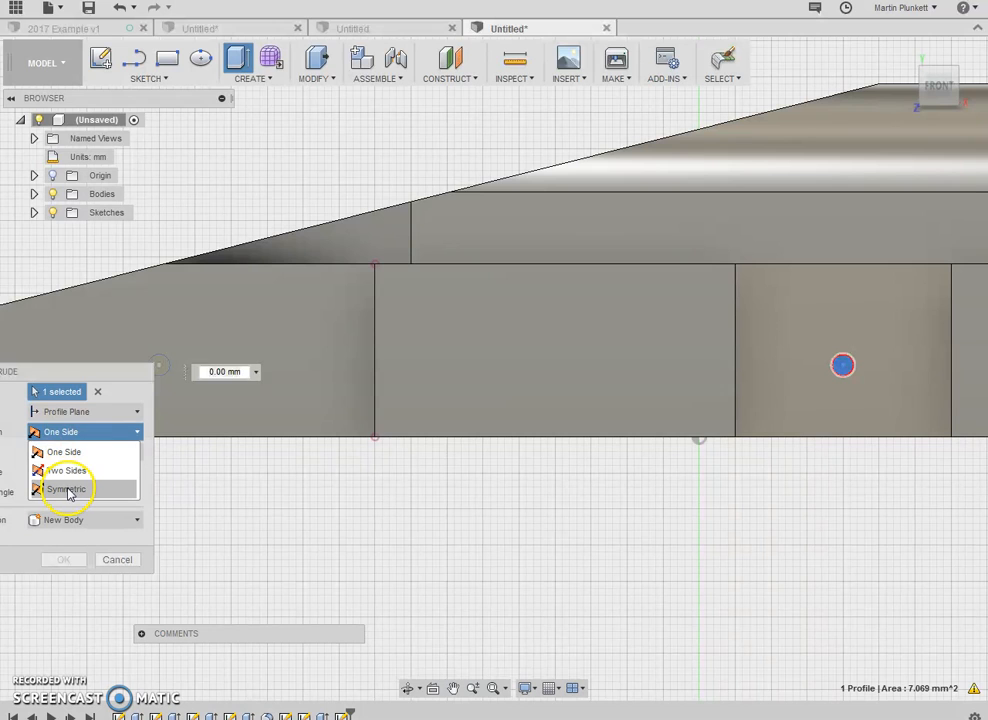
left_click(68, 488)
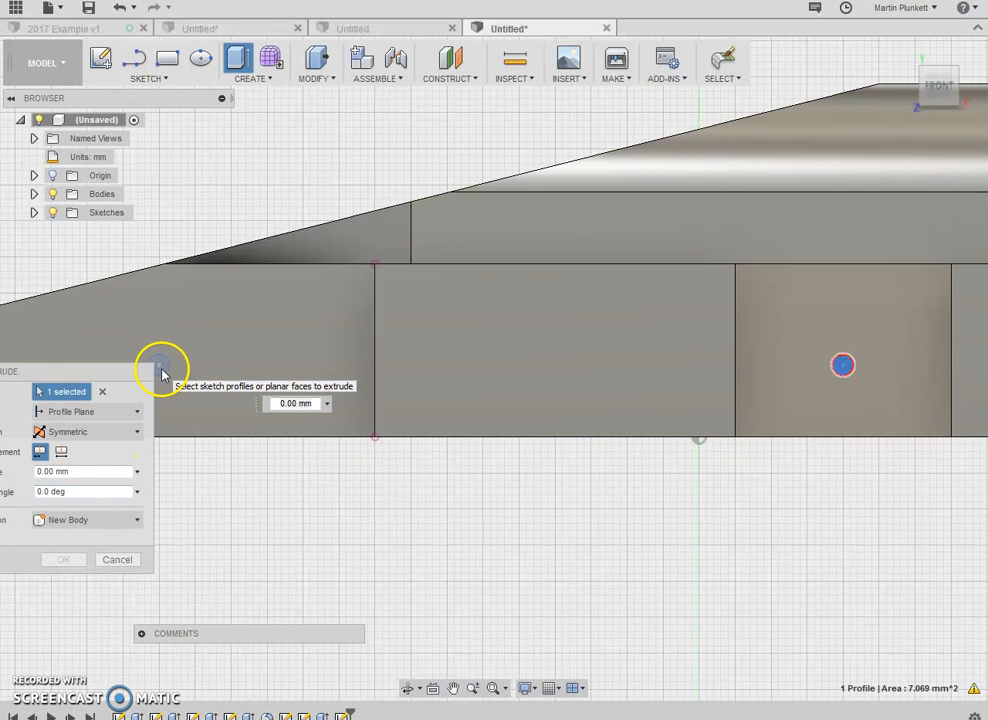
left_click(160, 364)
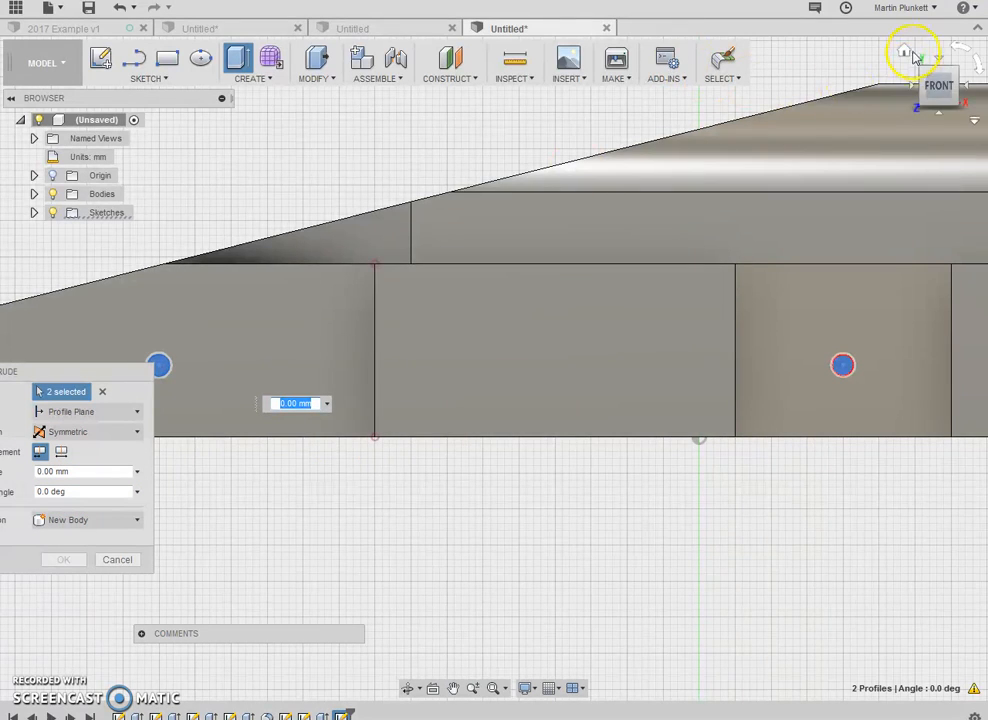
left_click(910, 50)
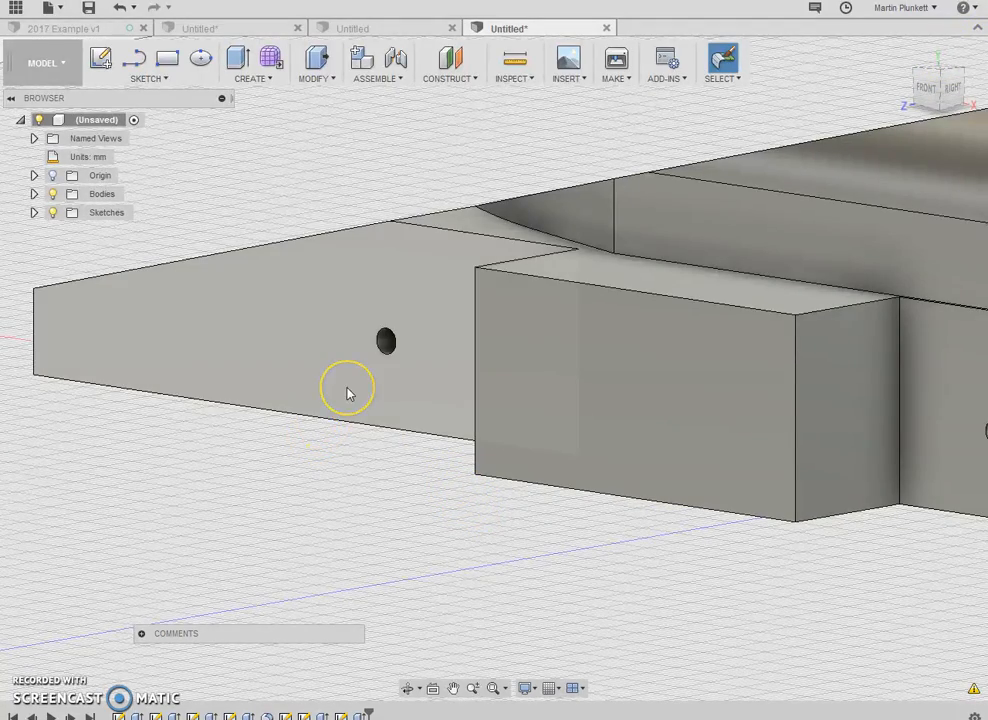
Step: Sketch a 26 mm wheel circle on the front axle hole, then start the rear wheel circle
left_click_drag(350, 392, 512, 414)
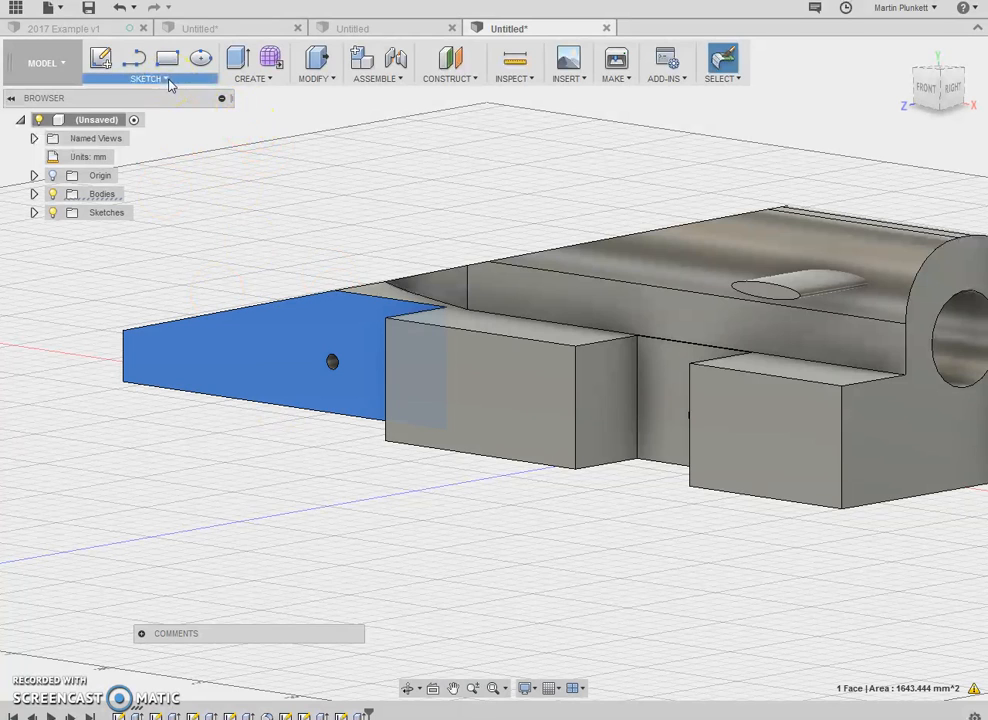
left_click(112, 148)
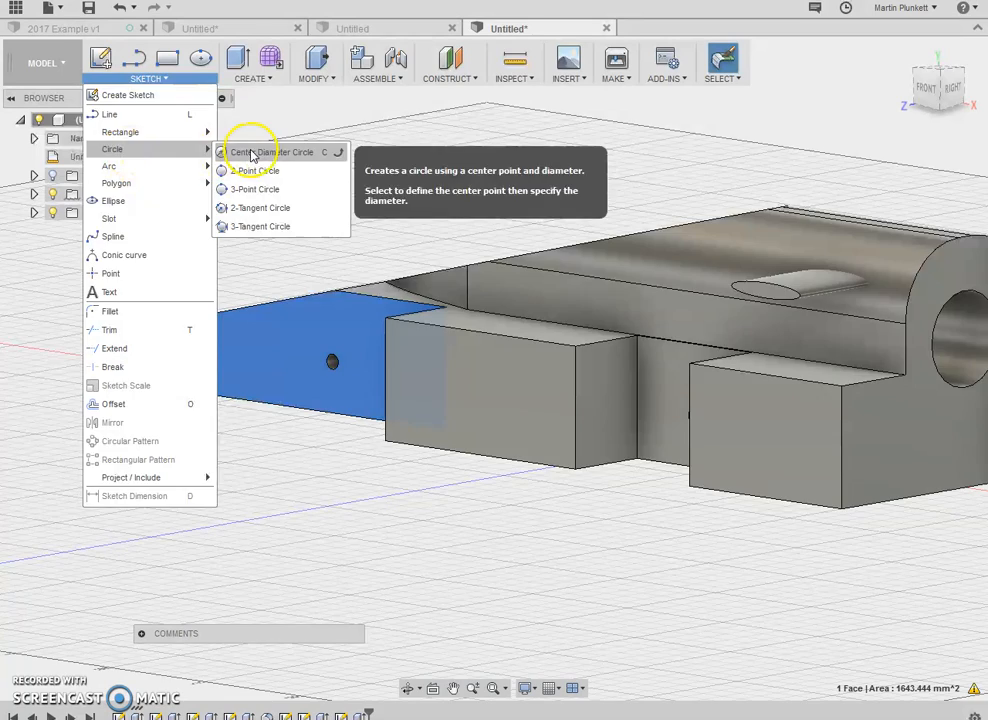
left_click(262, 152)
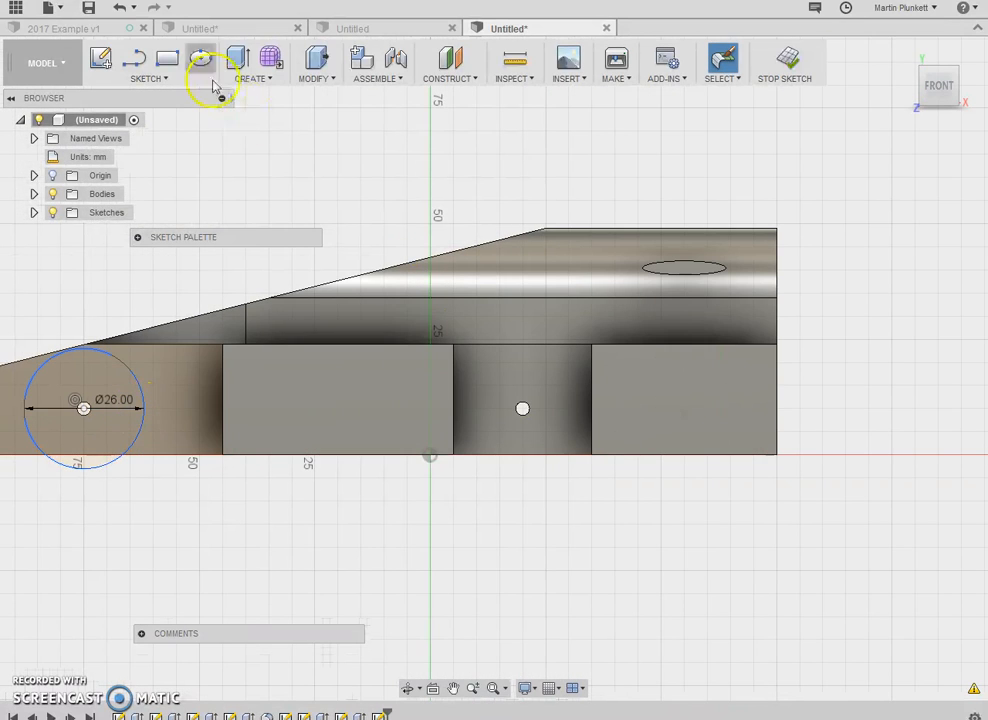
left_click(148, 78)
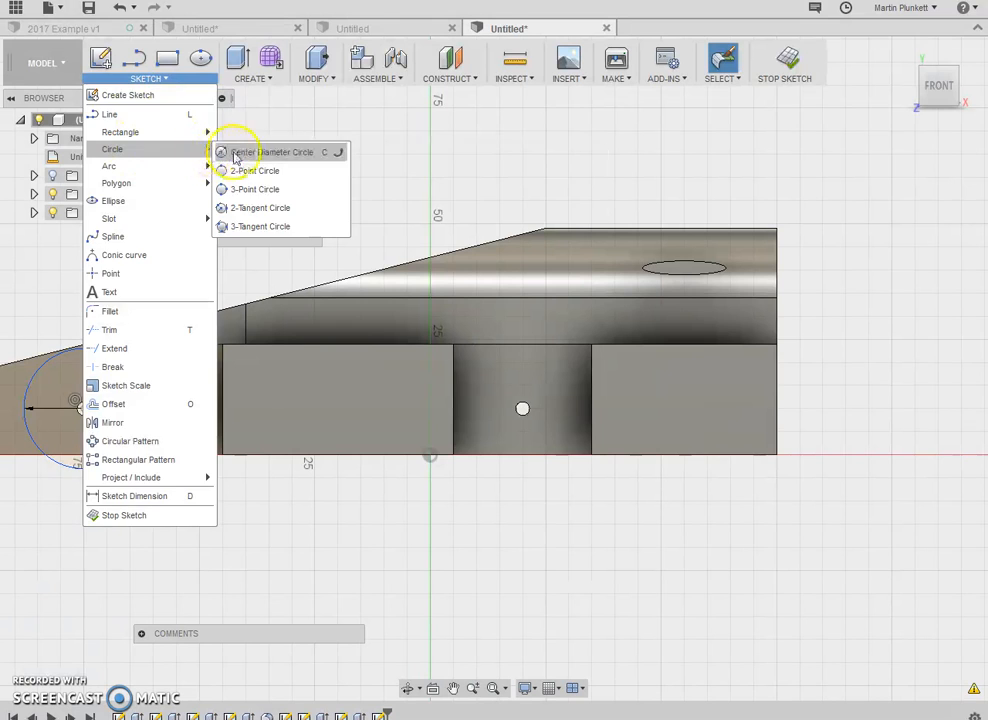
left_click(272, 152)
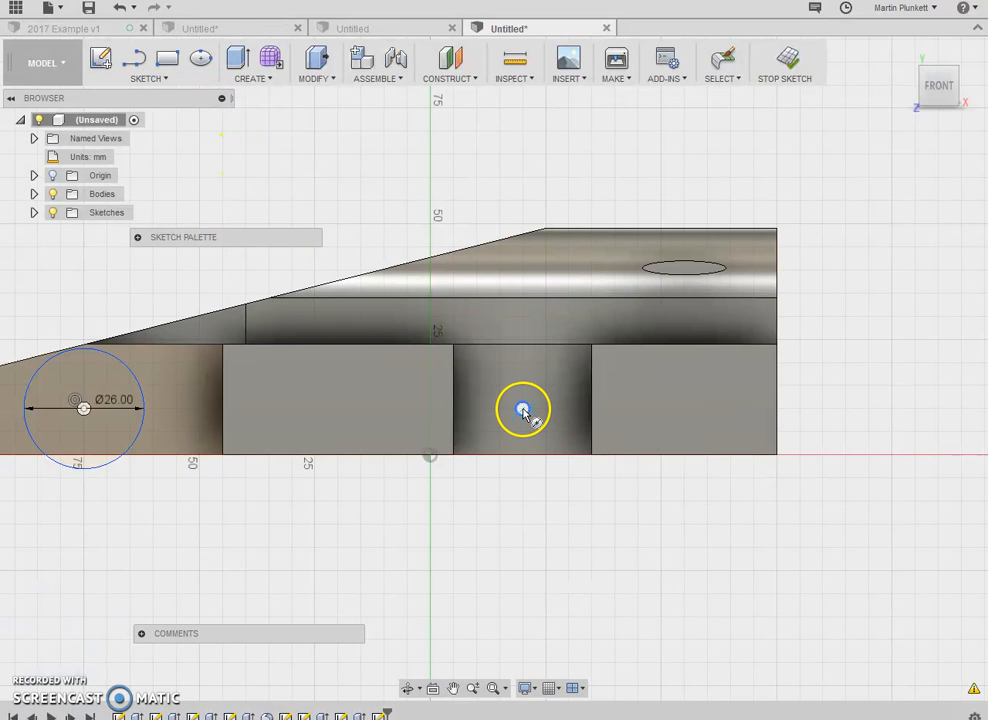